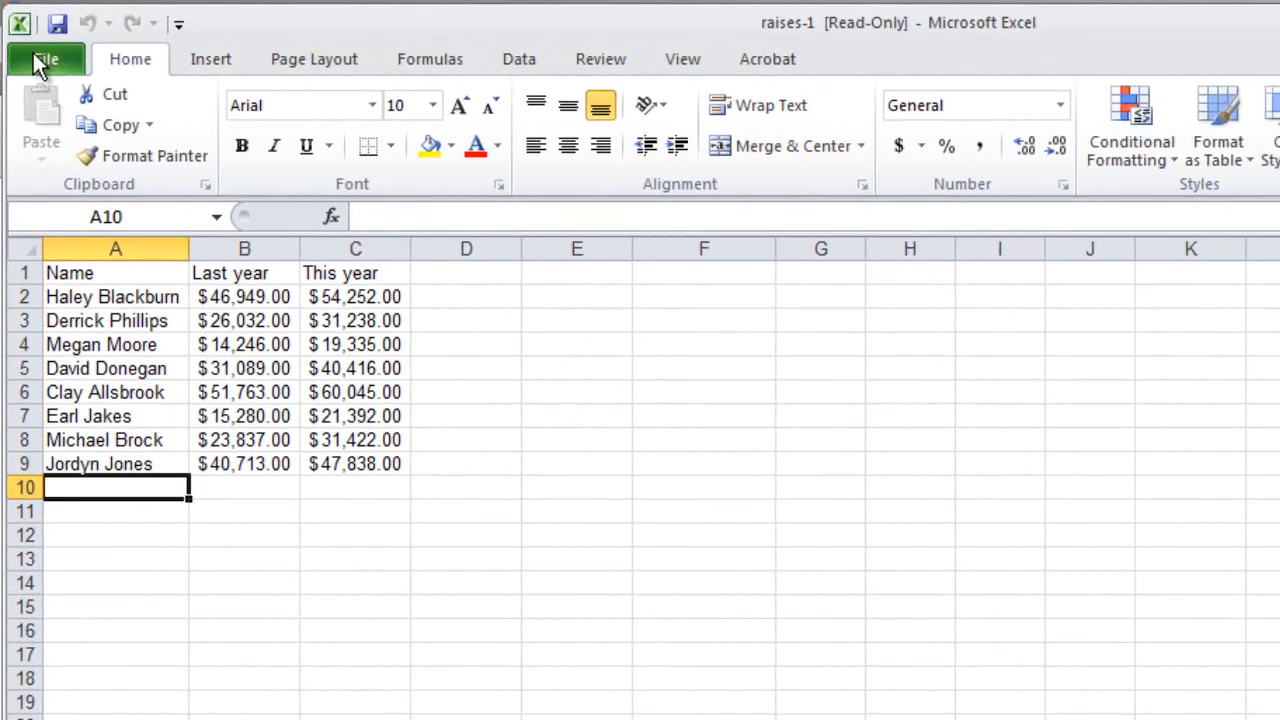
Save the read-only raises workbook as a copy named 'Raises' on Removable Disk (E:)
click(45, 58)
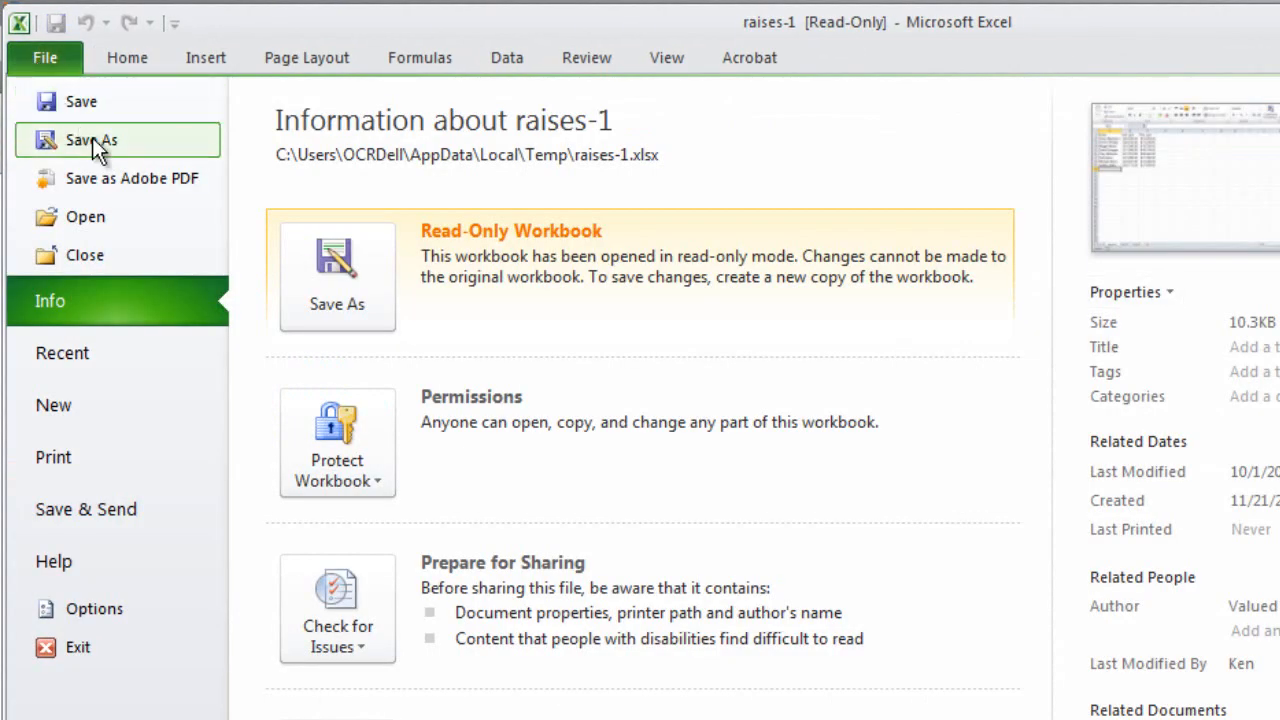
click(91, 139)
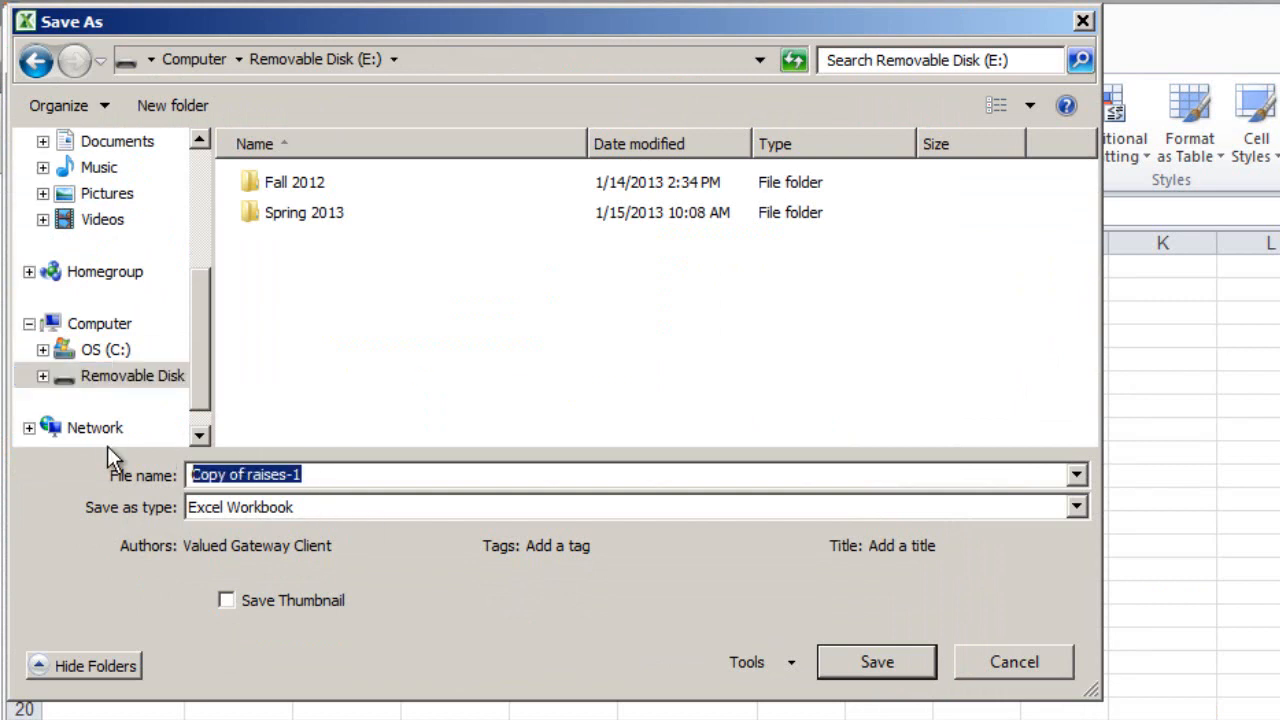
text(Raises)
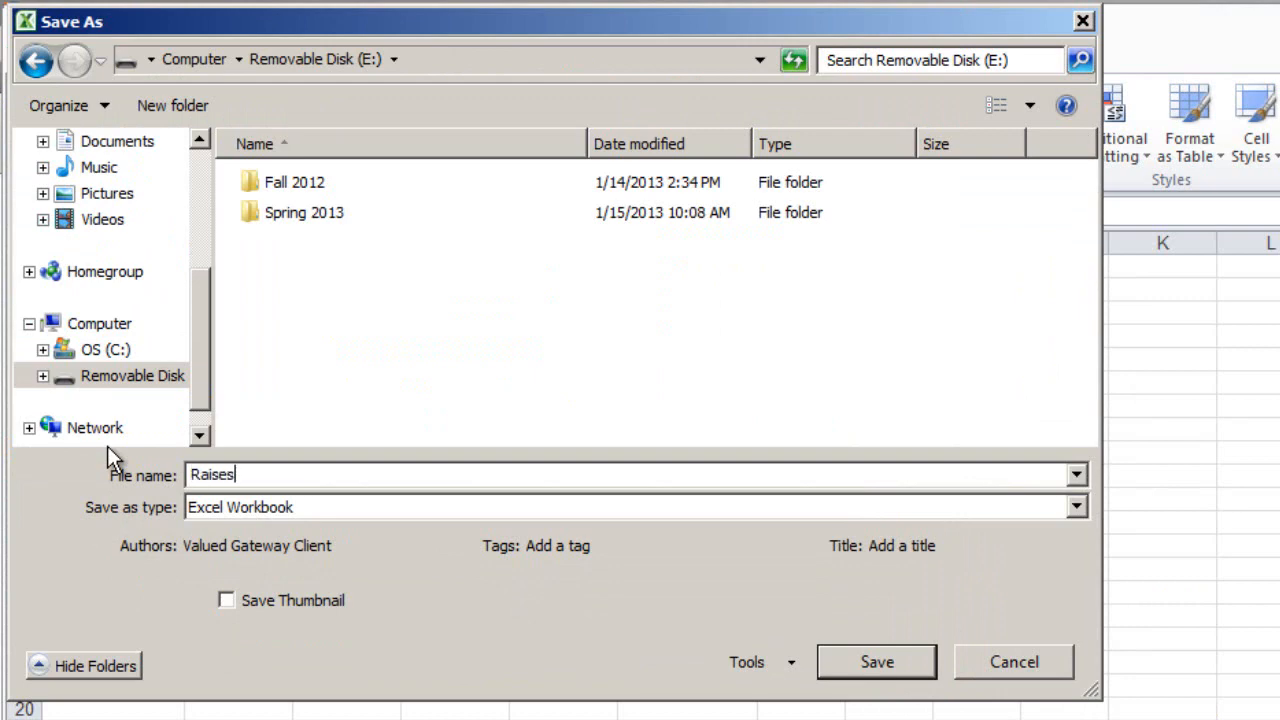
mouse_move(193, 518)
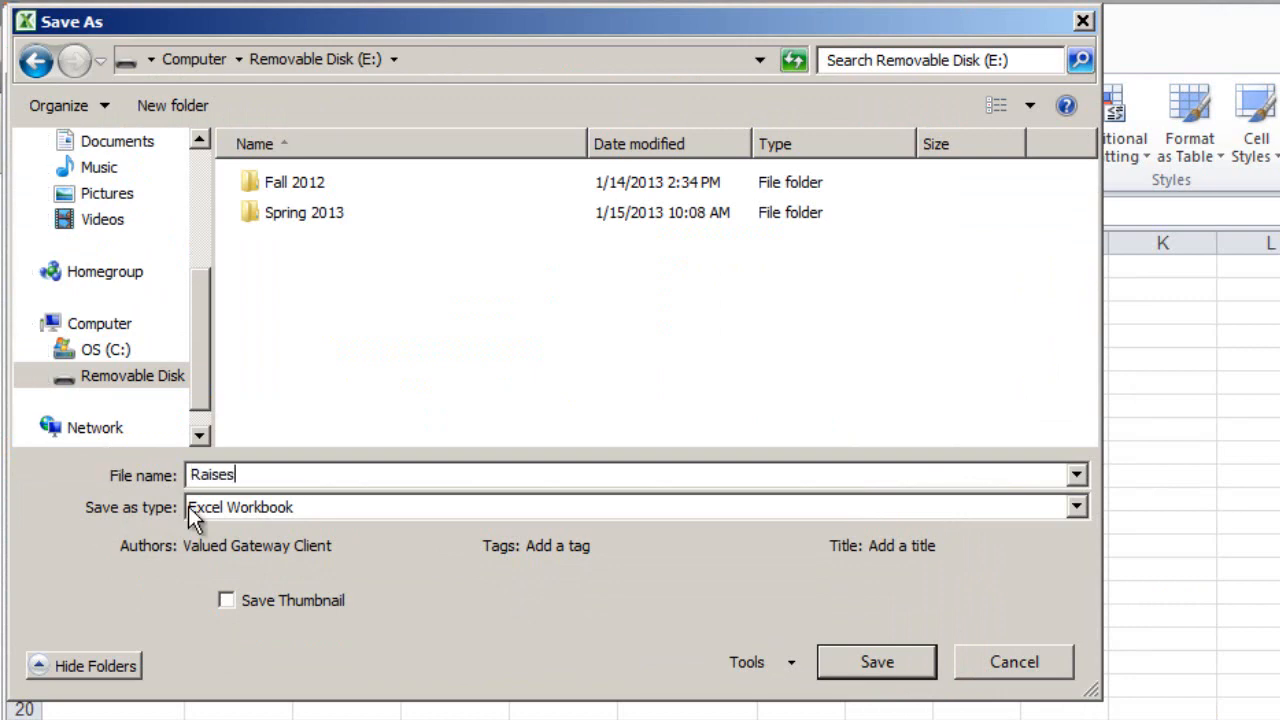
click(875, 661)
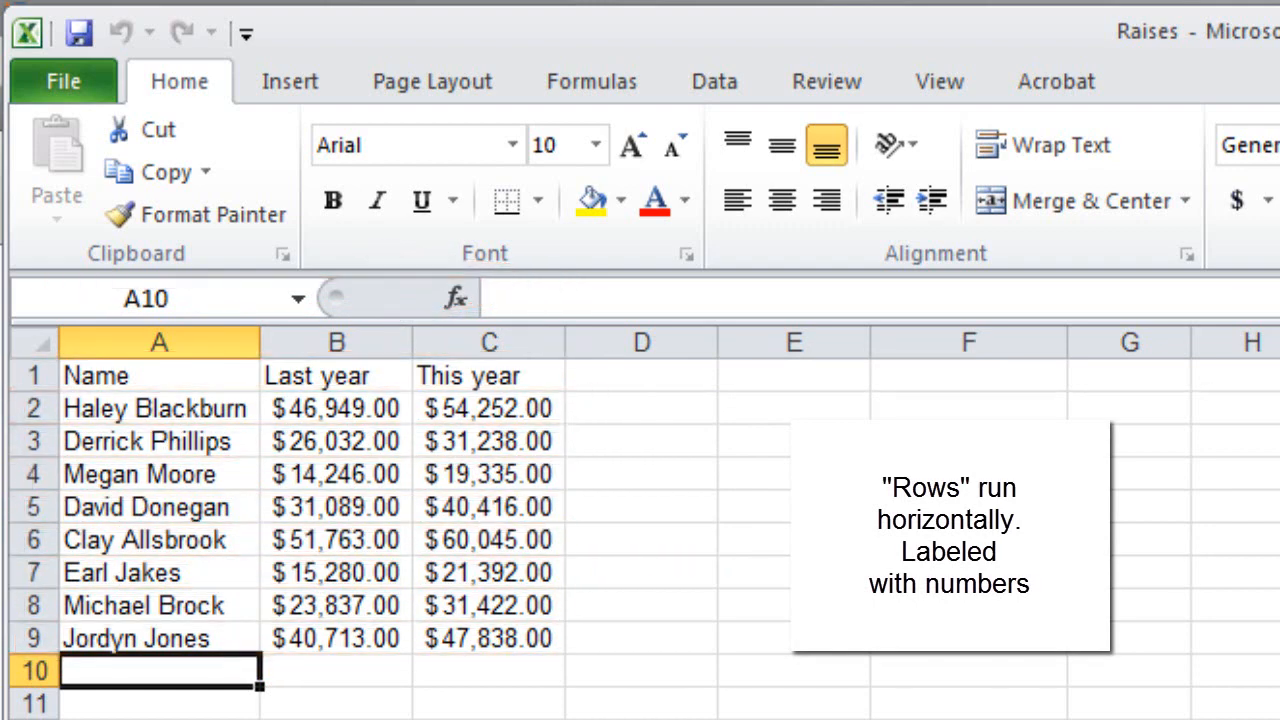
click(155, 408)
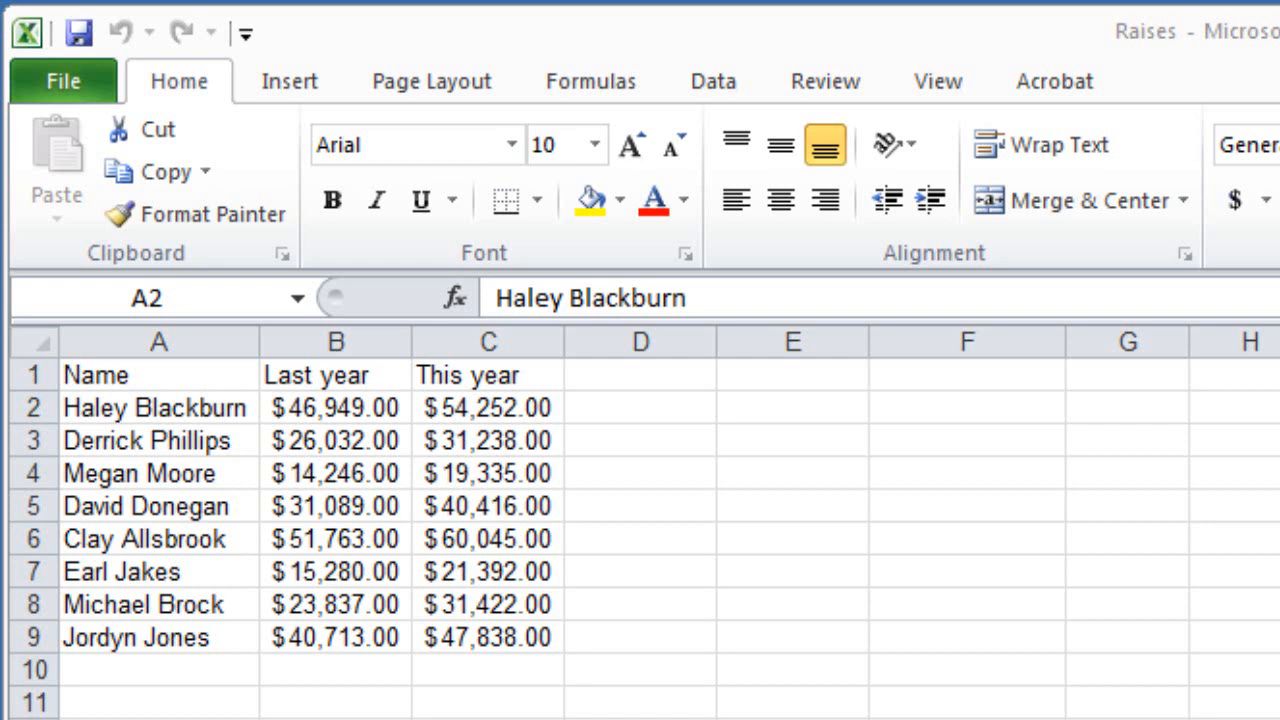
mouse_move(748, 640)
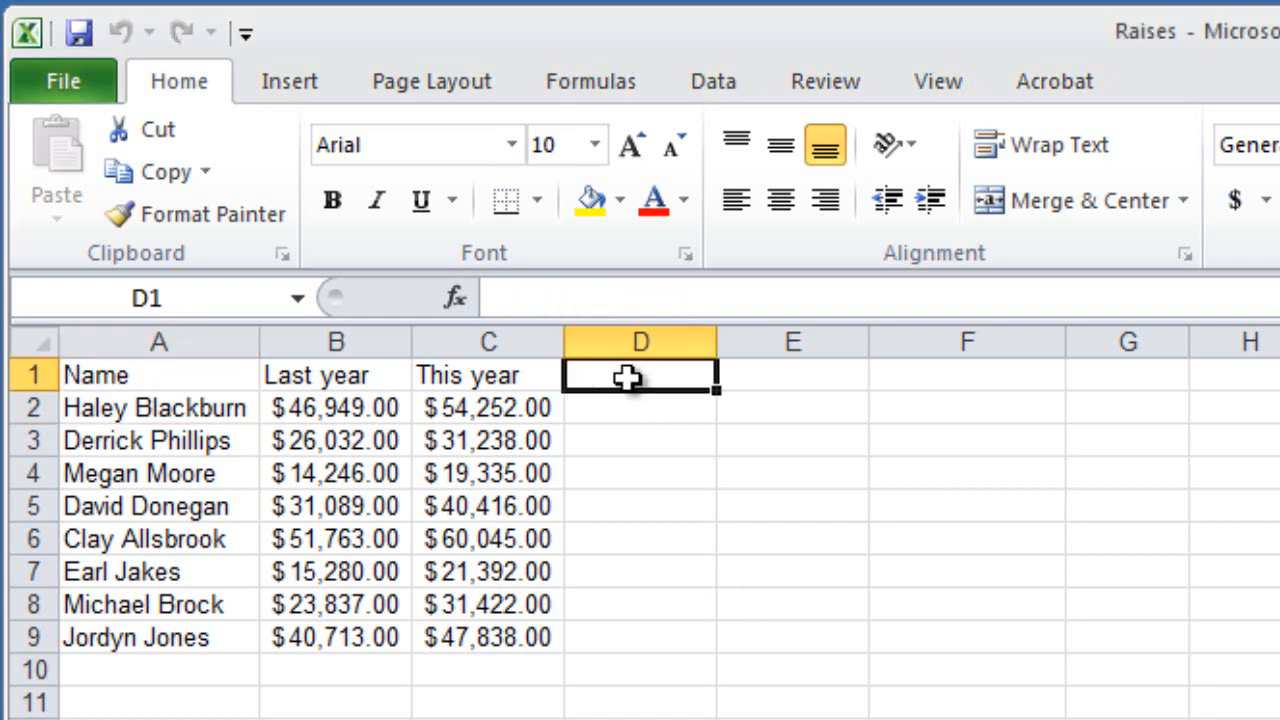
Enter the heading 'Difference' in D1
text(Differ)
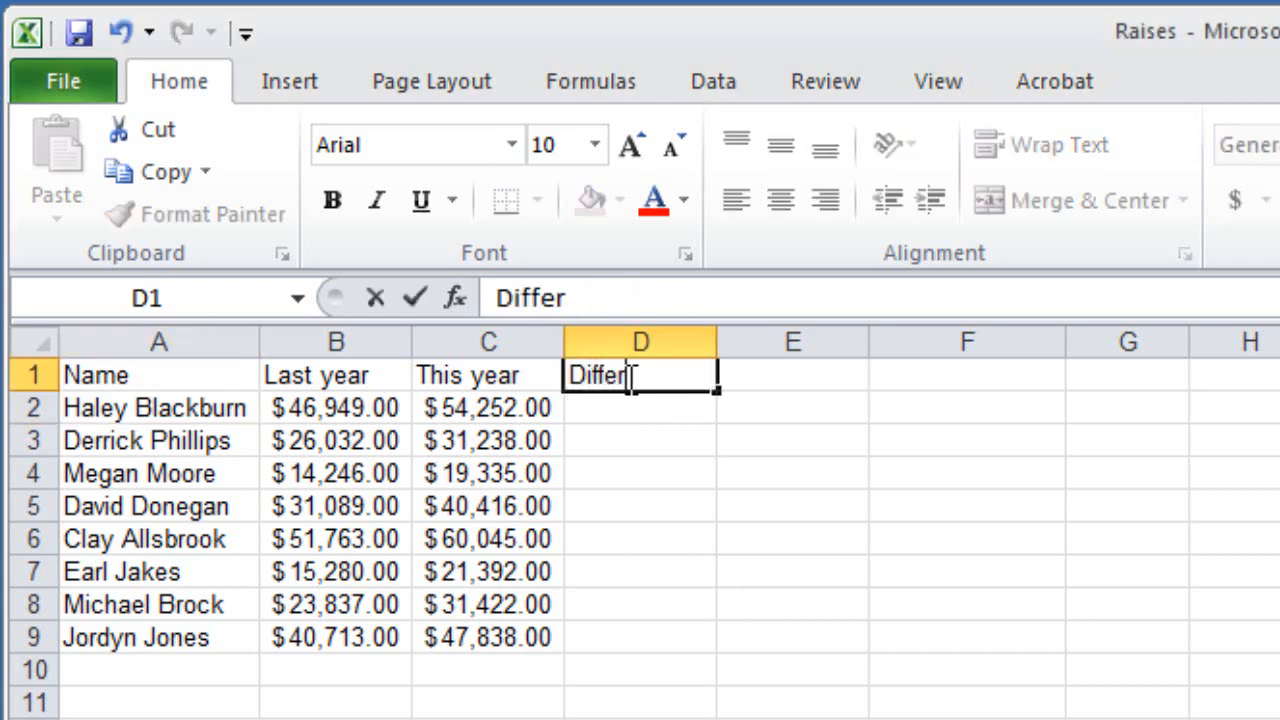
text(ence)
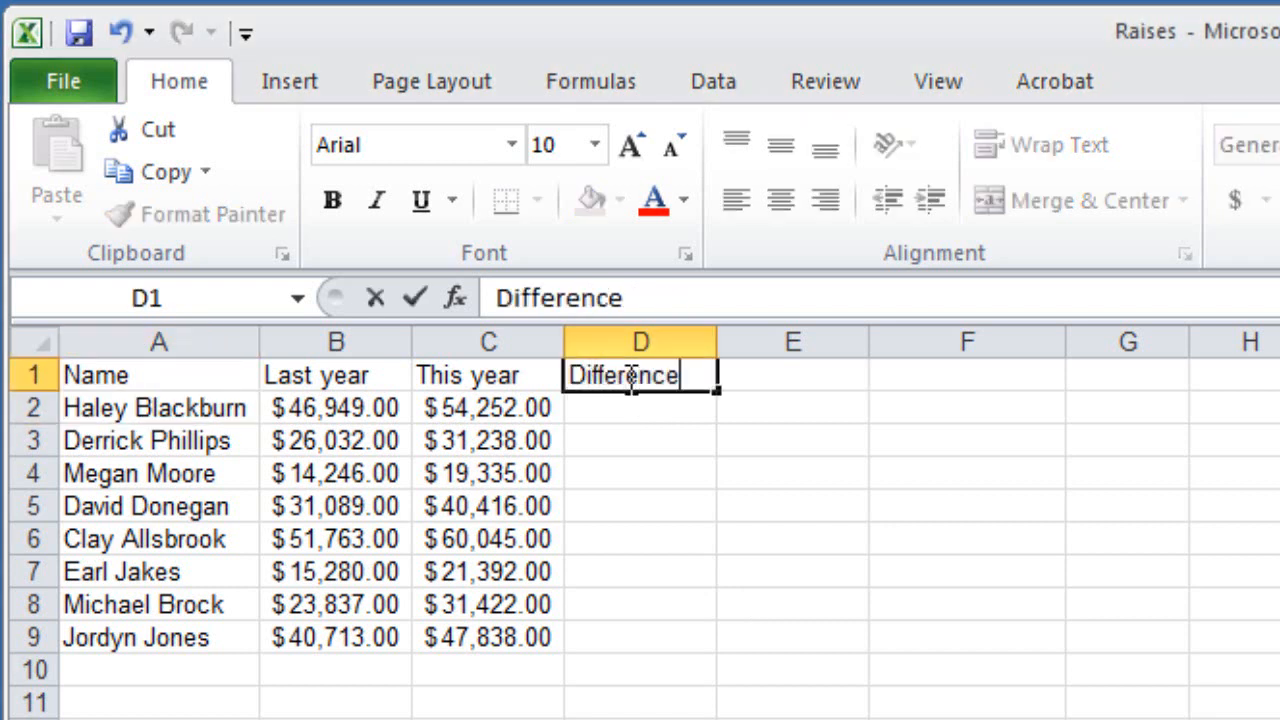
key(enter)
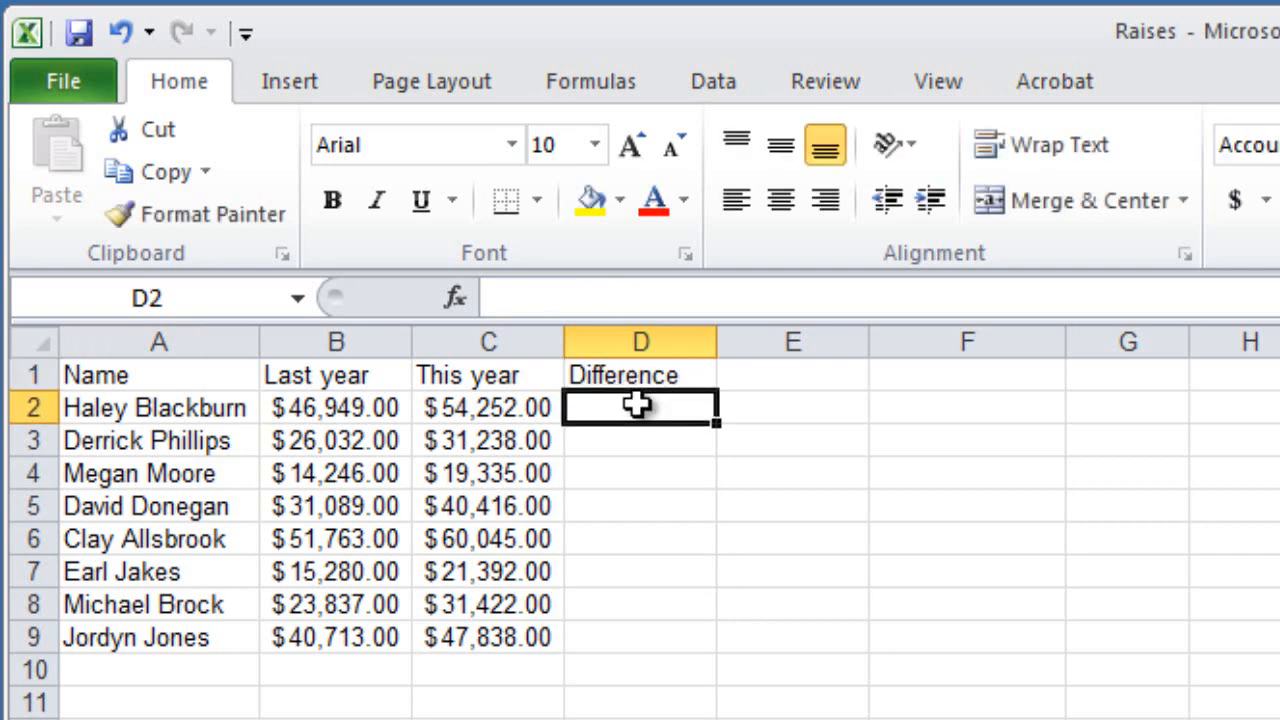
Build the D2 formula subtracting last year's salary (B2) from this year's (C2)
text(=)
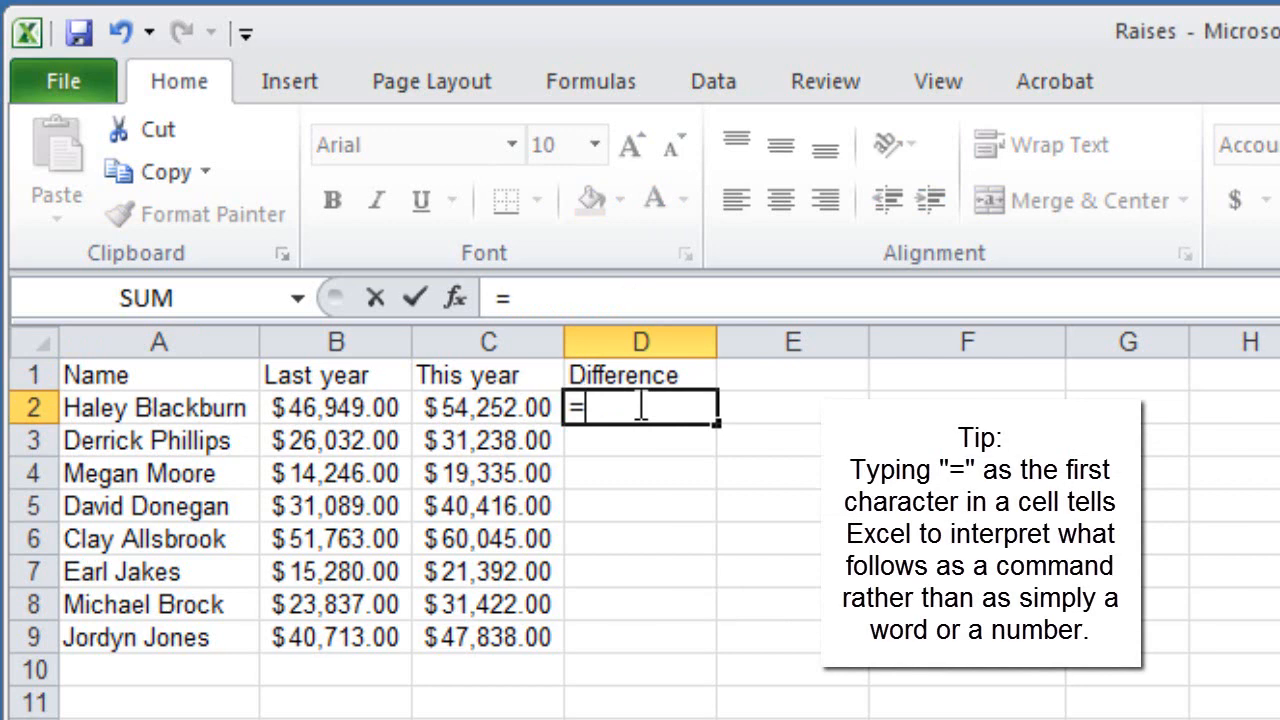
click(487, 407)
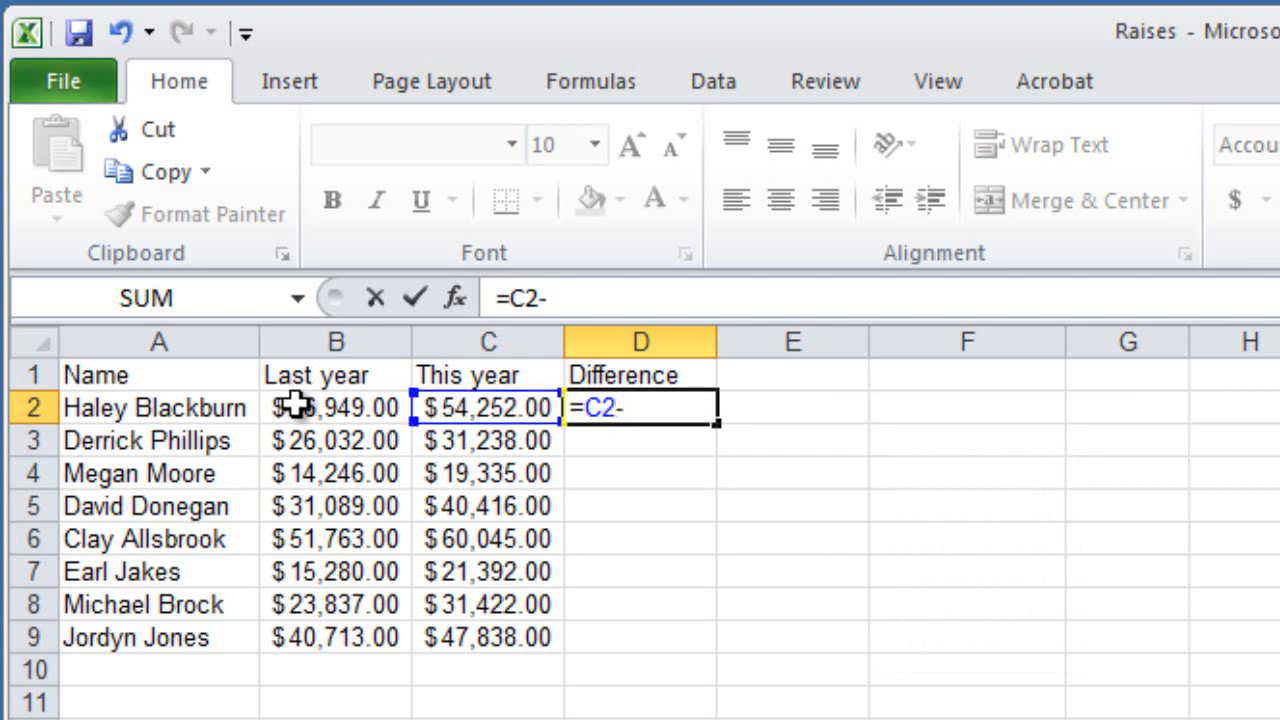
click(335, 407)
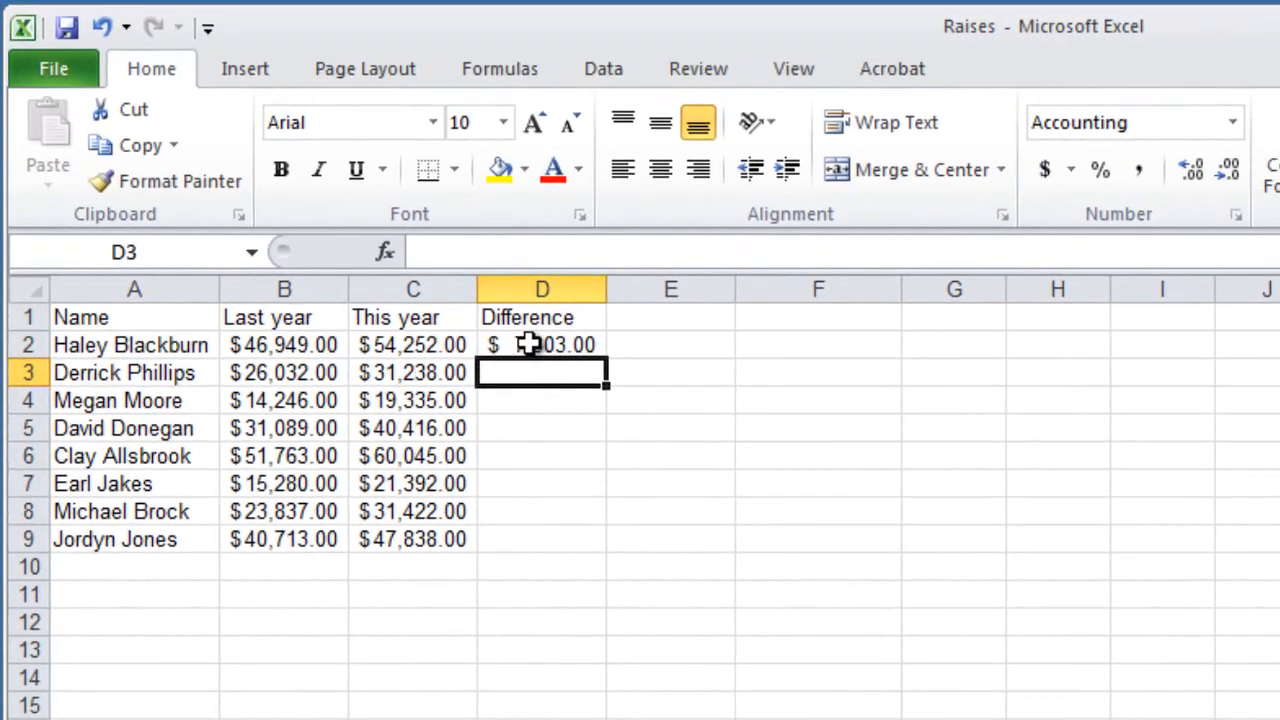
Copy the D2 difference formula and paste it into D3:D9
click(541, 344)
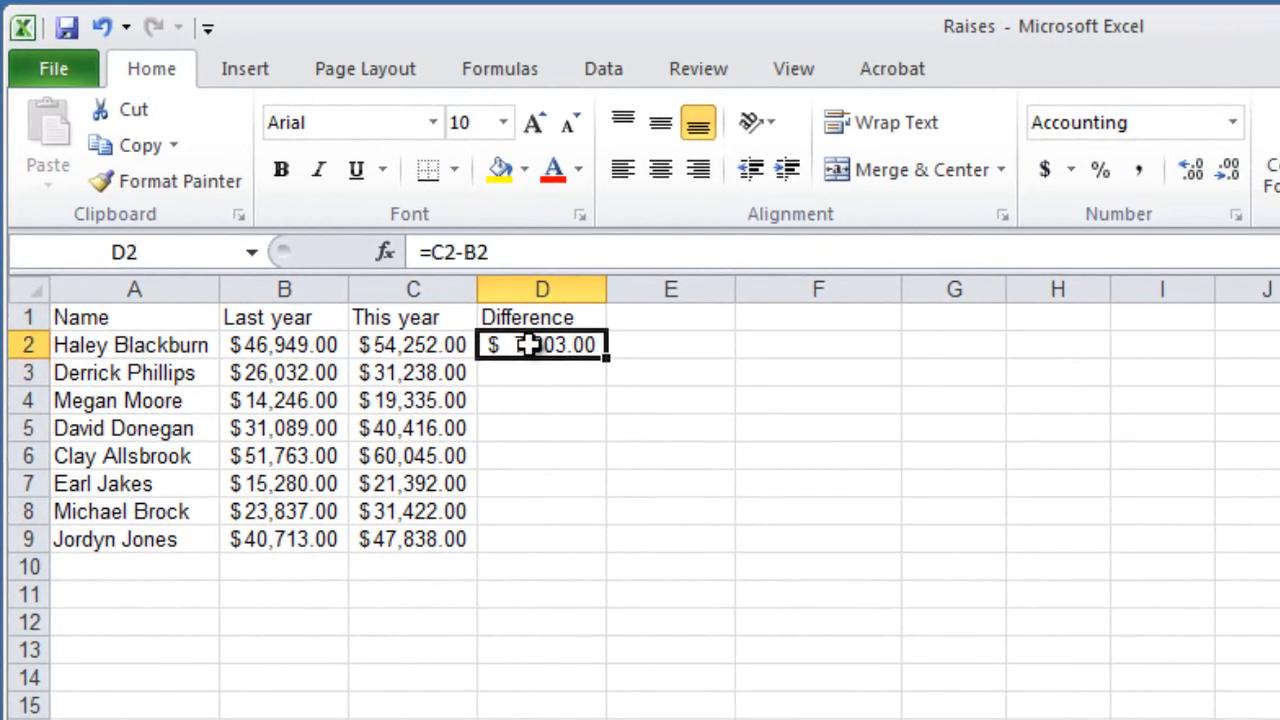
right_click(542, 345)
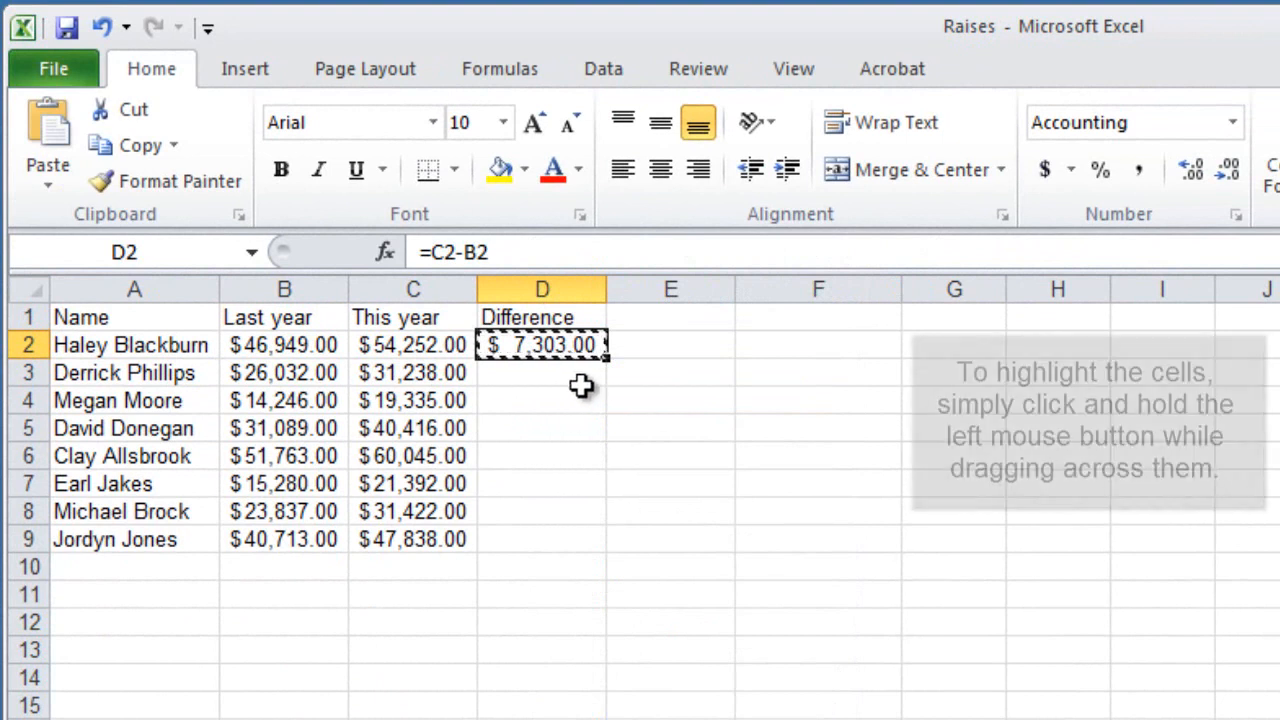
drag(542, 345, 542, 483)
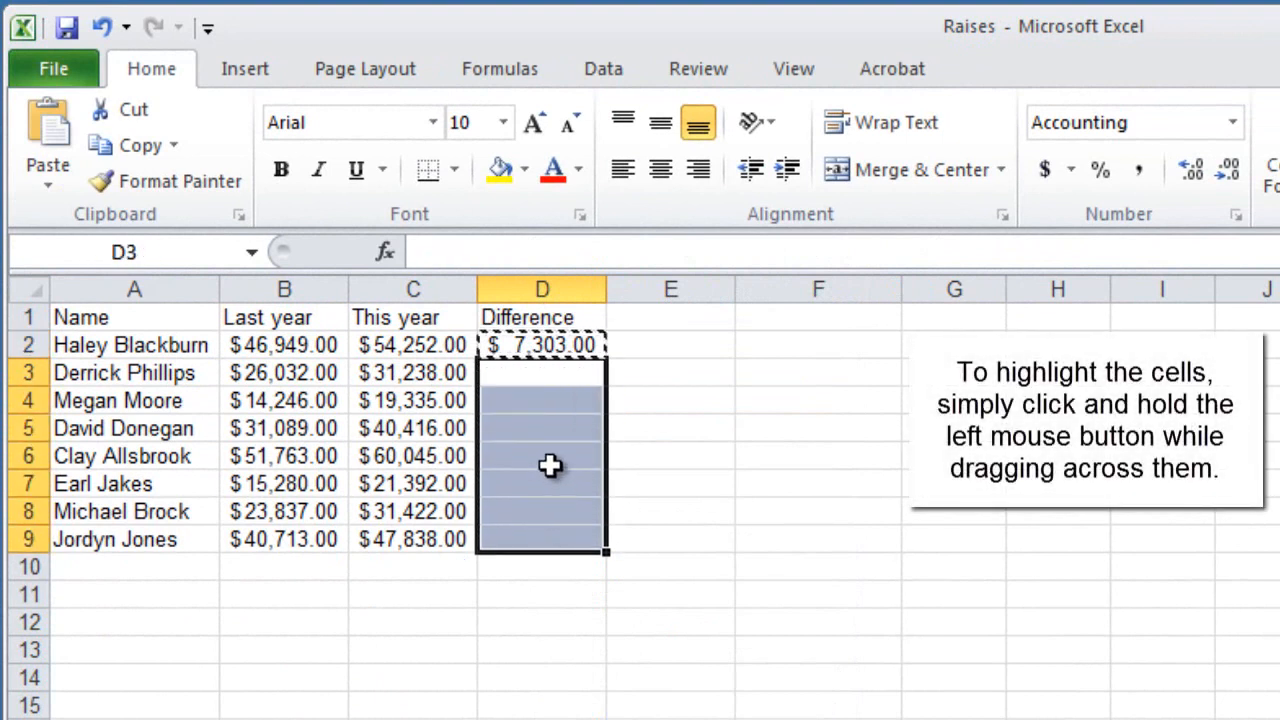
right_click(550, 465)
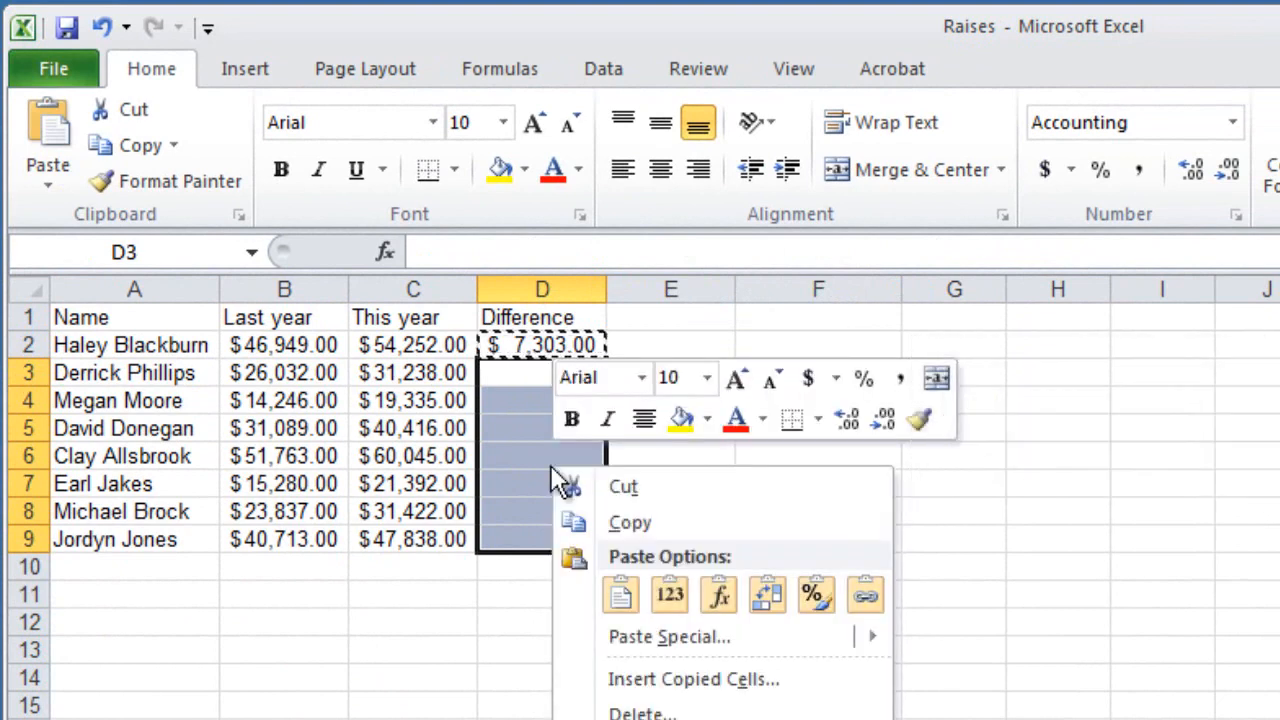
mouse_move(615, 570)
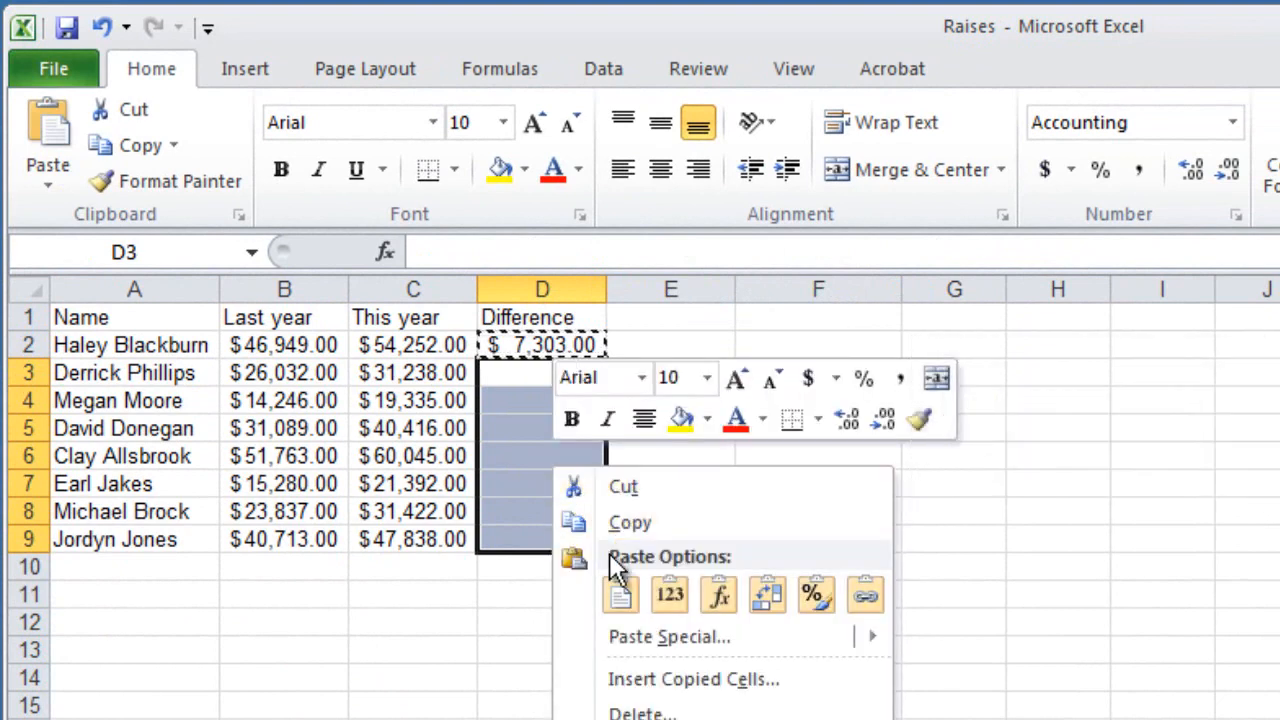
click(620, 594)
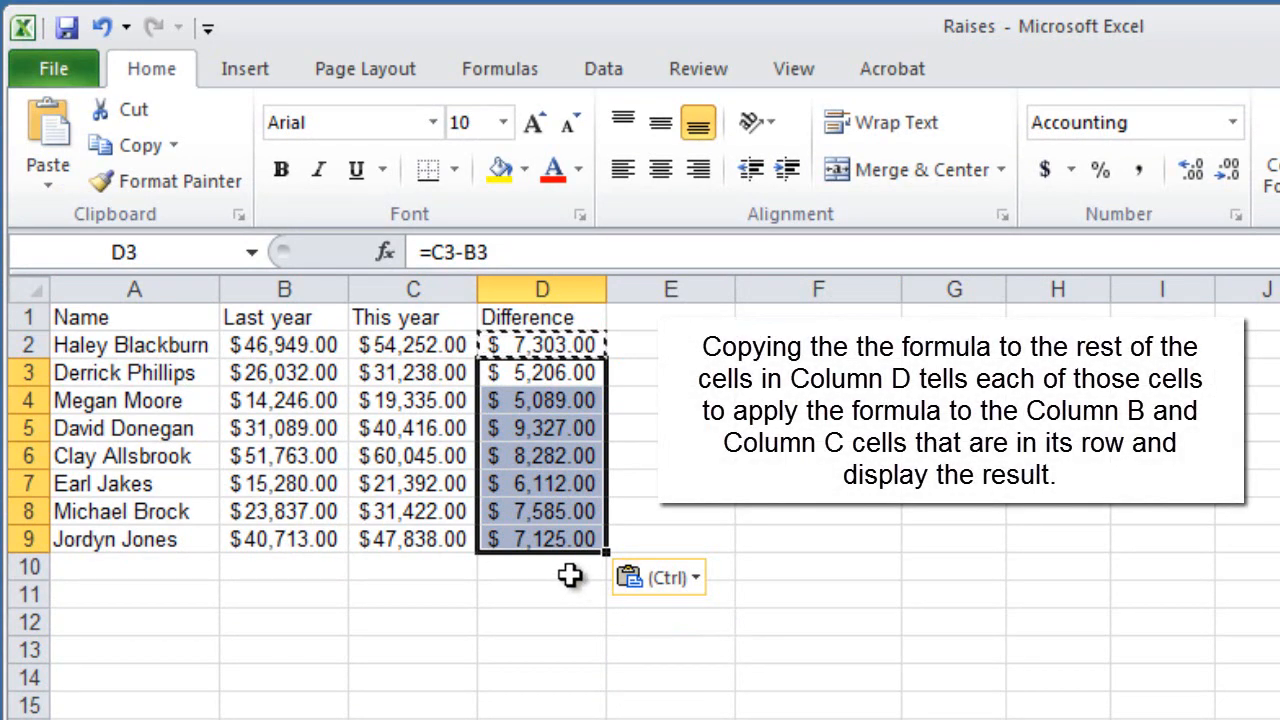
click(542, 566)
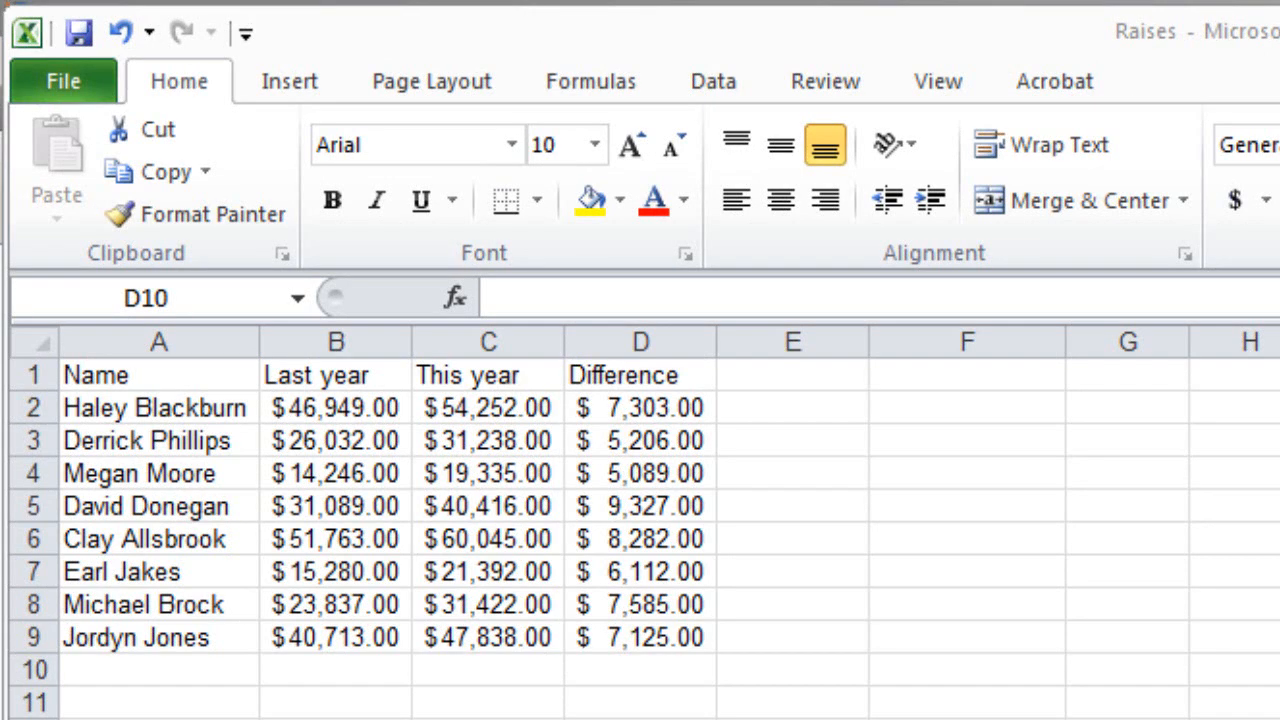
mouse_move(818, 420)
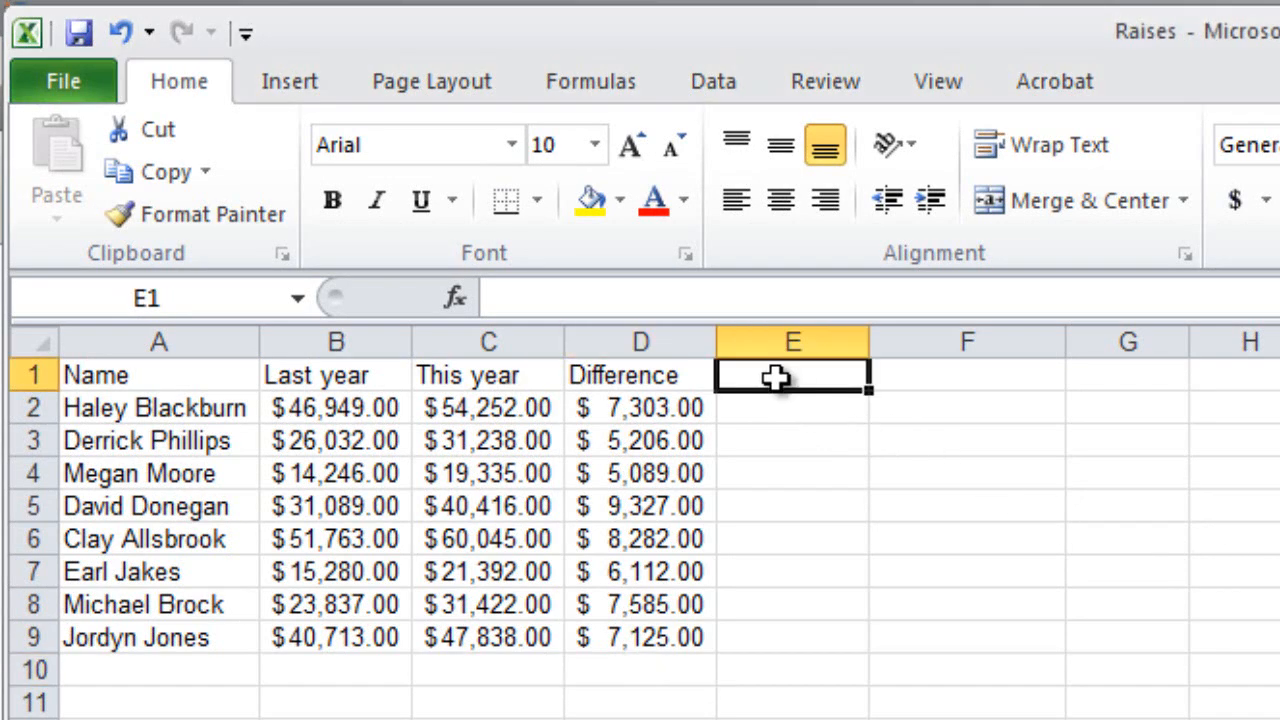
Enter 'Percent change' in E1 and an E2 formula dividing the difference by last year's salary
text(Percent)
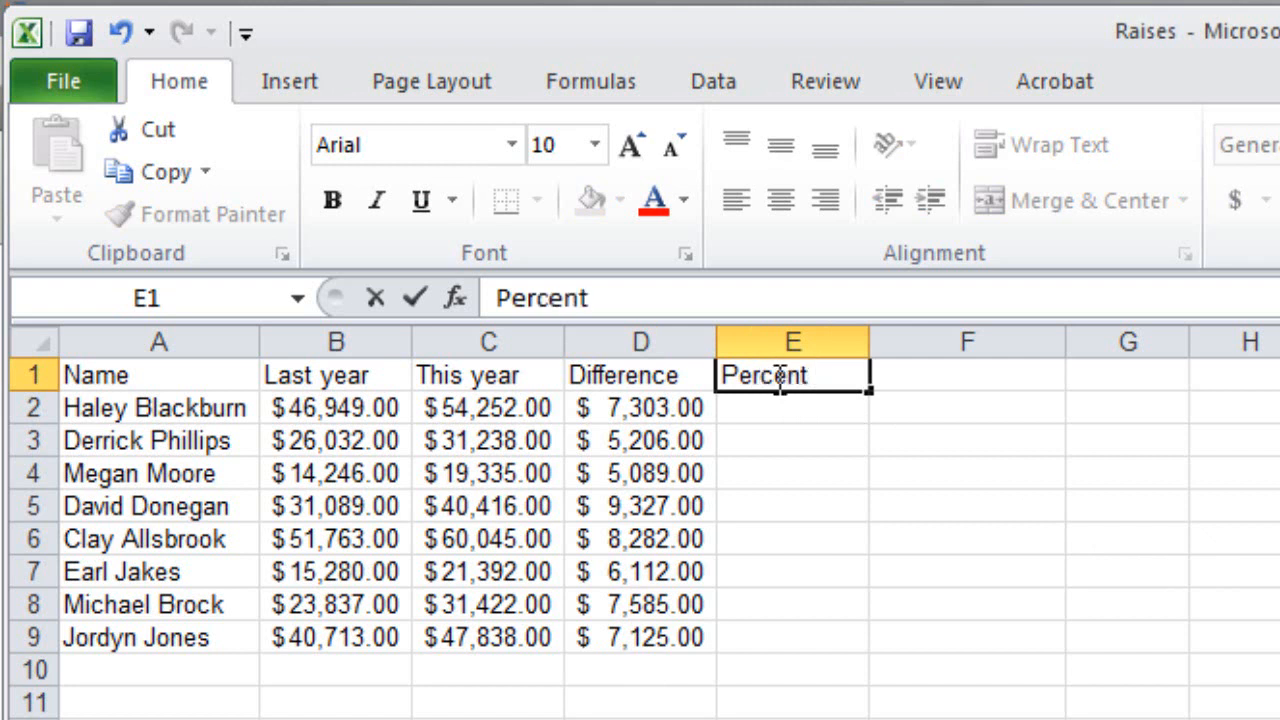
text(change)
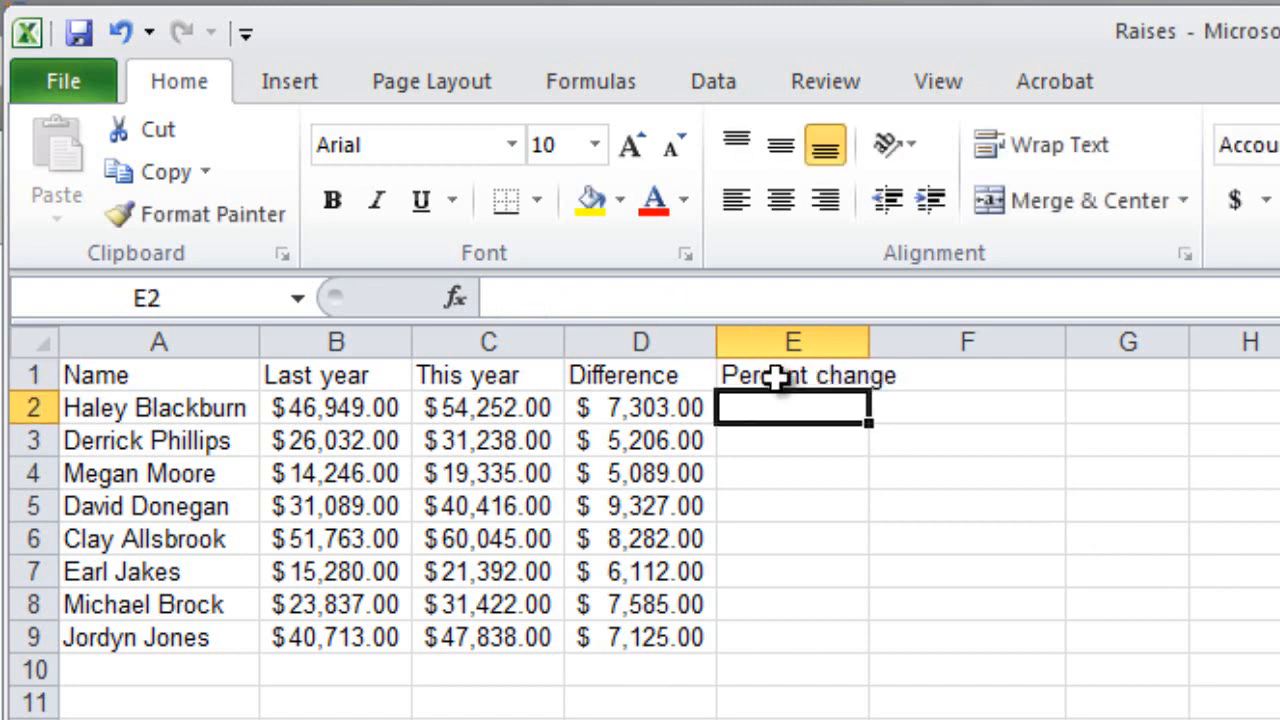
mouse_move(810, 408)
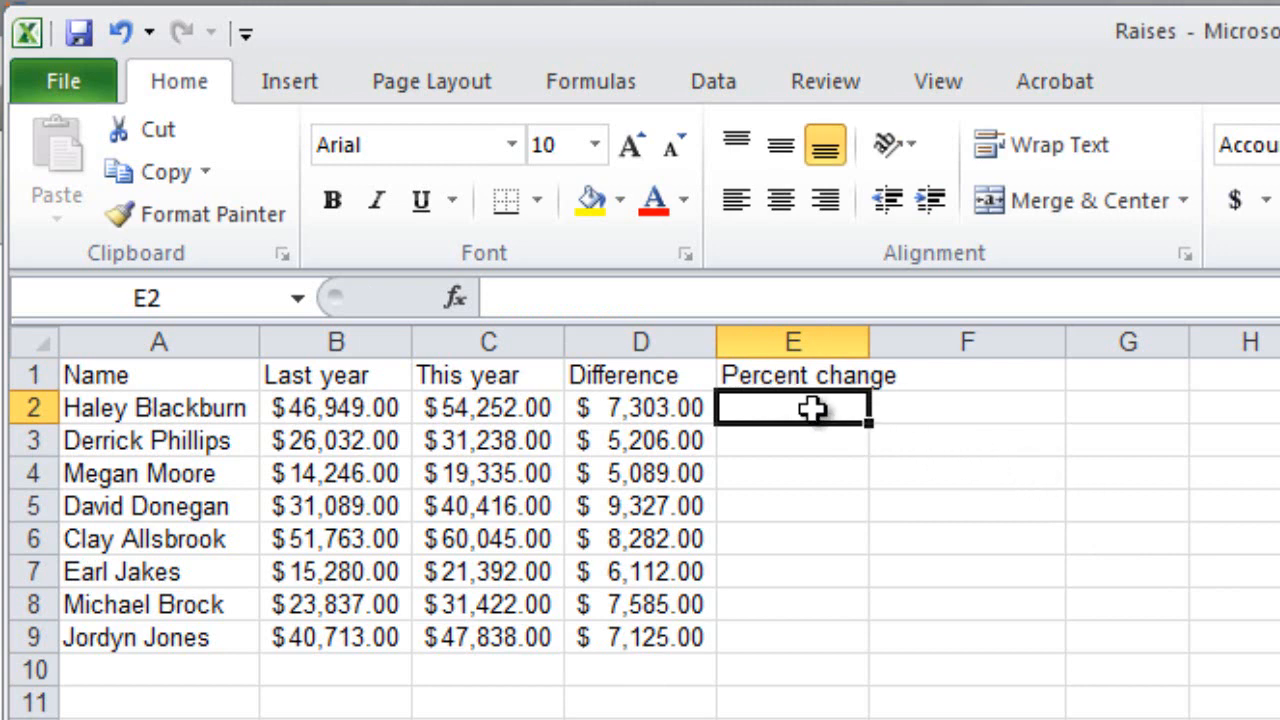
text(=)
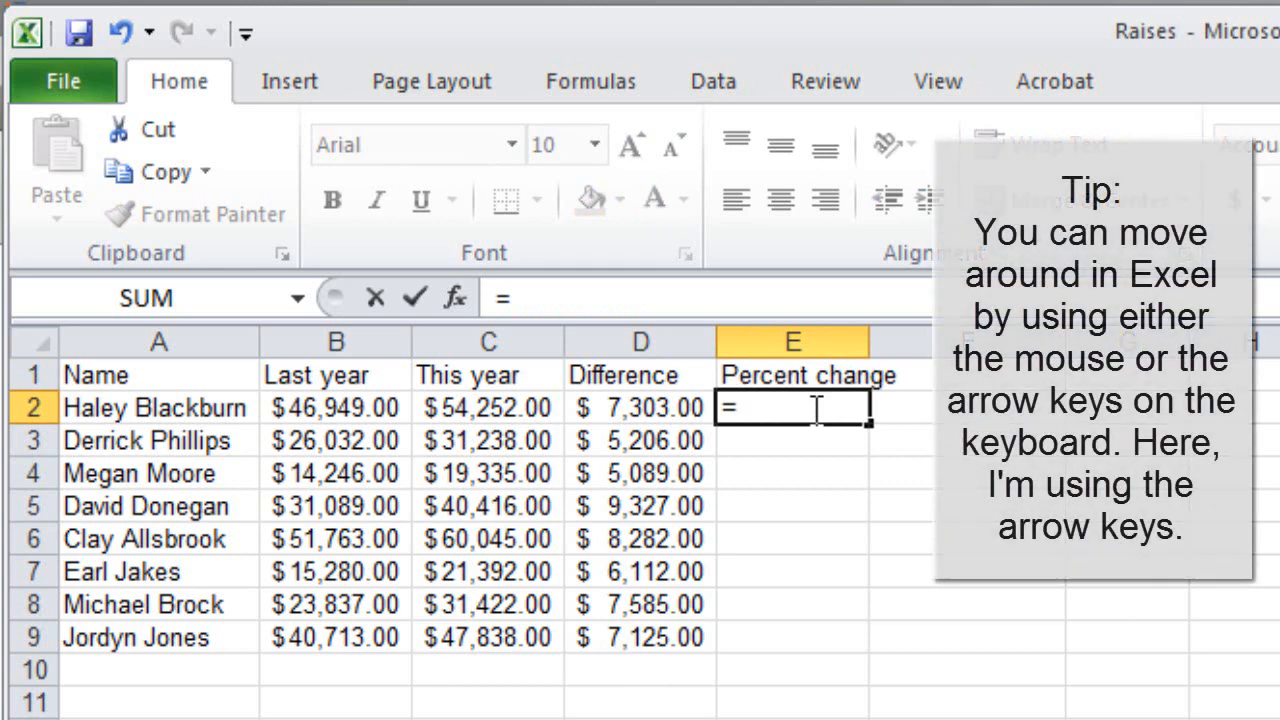
key(Left)
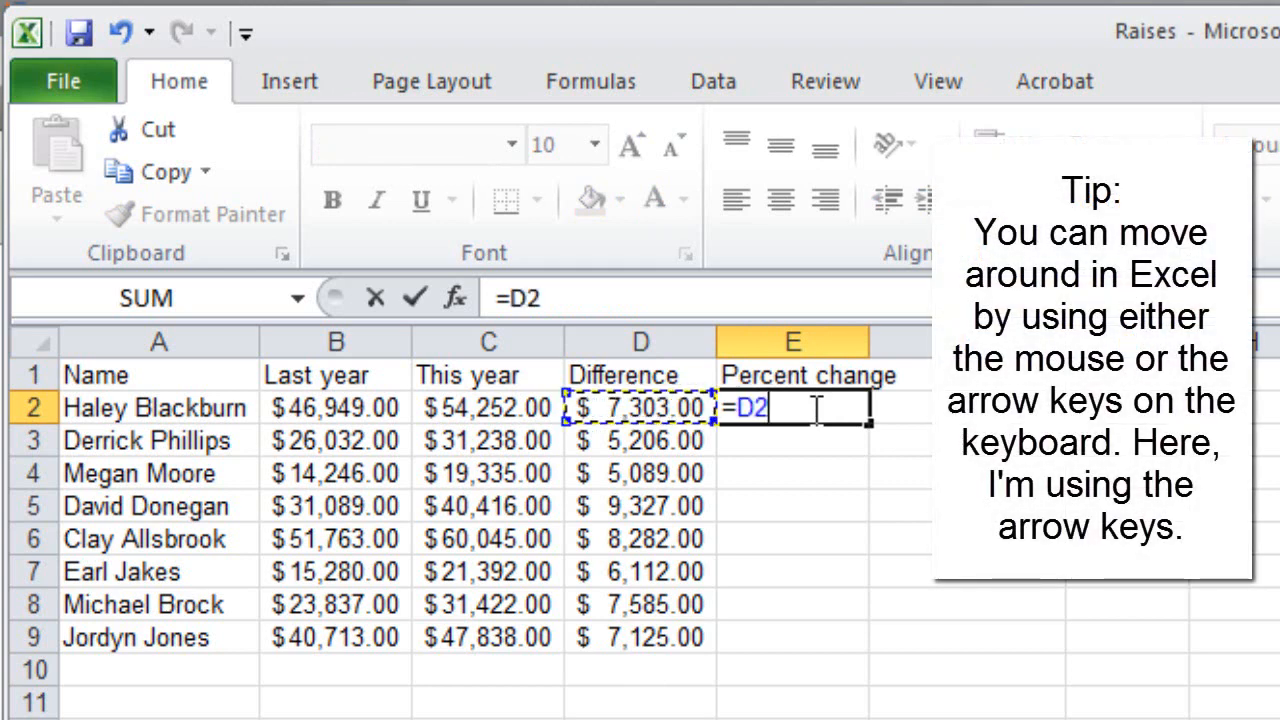
text(/D2)
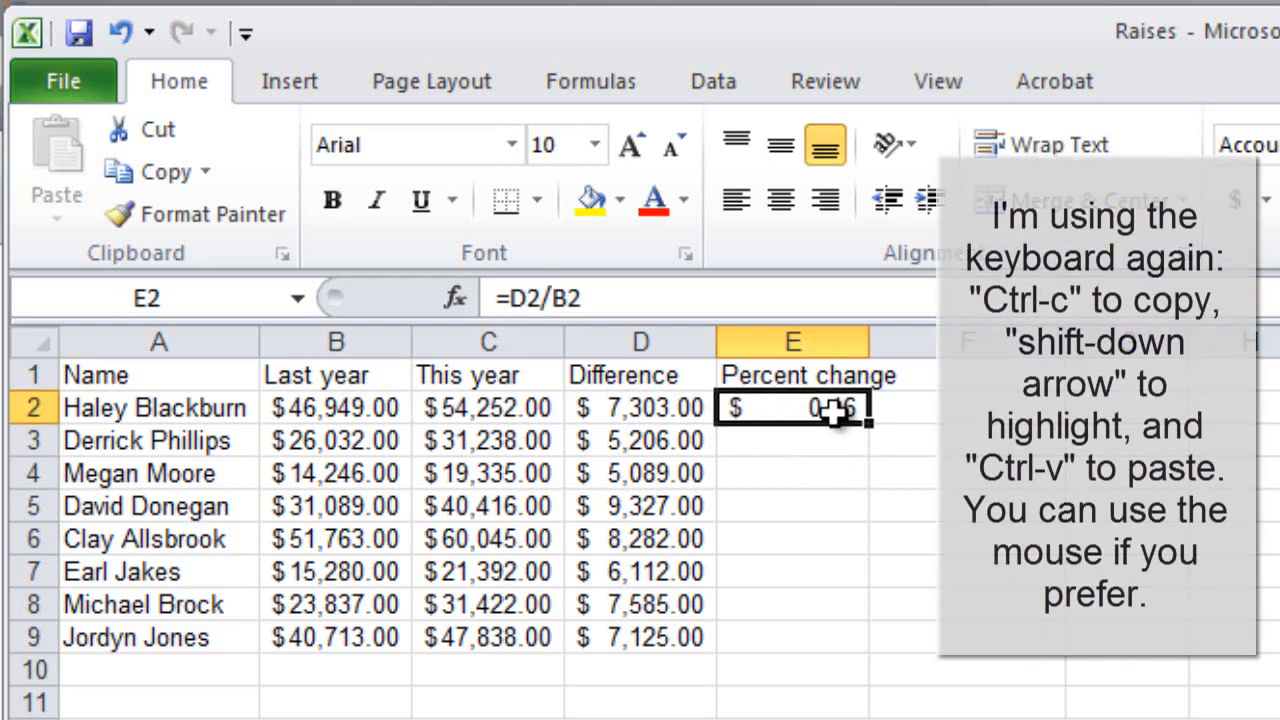
Copy the E2 percent change formula down into E3:E9
key(ctrl+c)
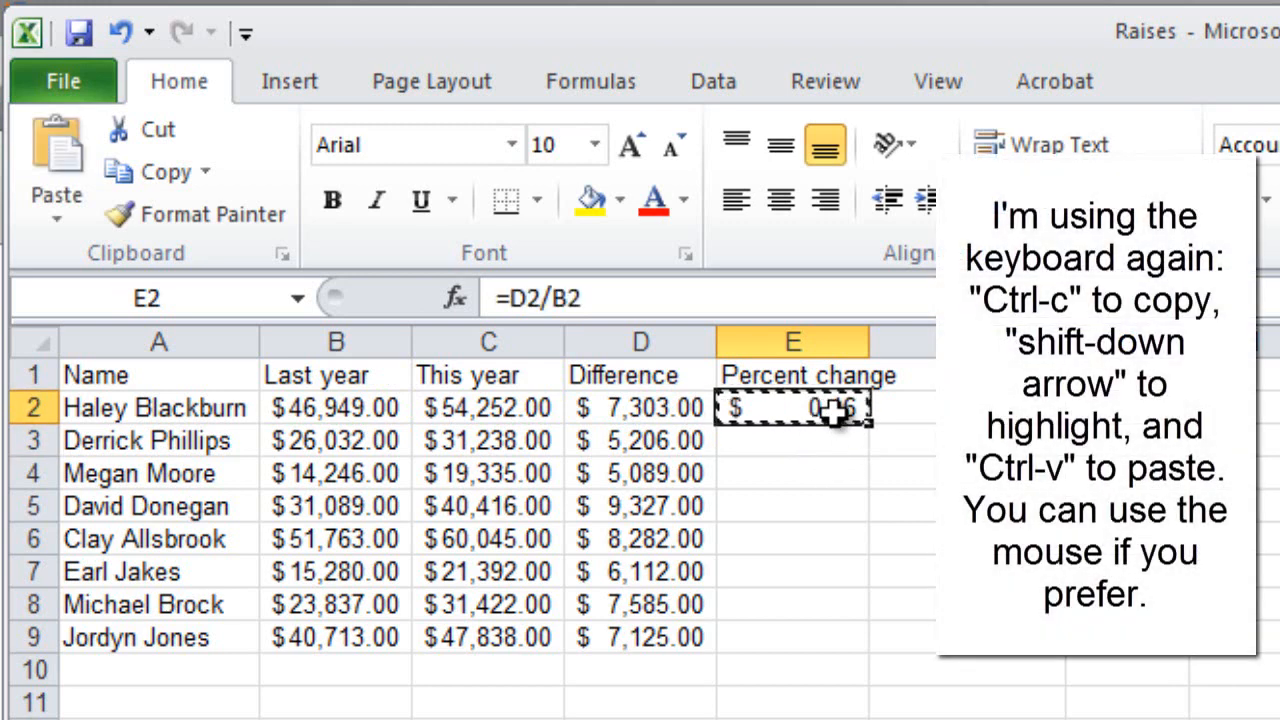
key(shift+down)
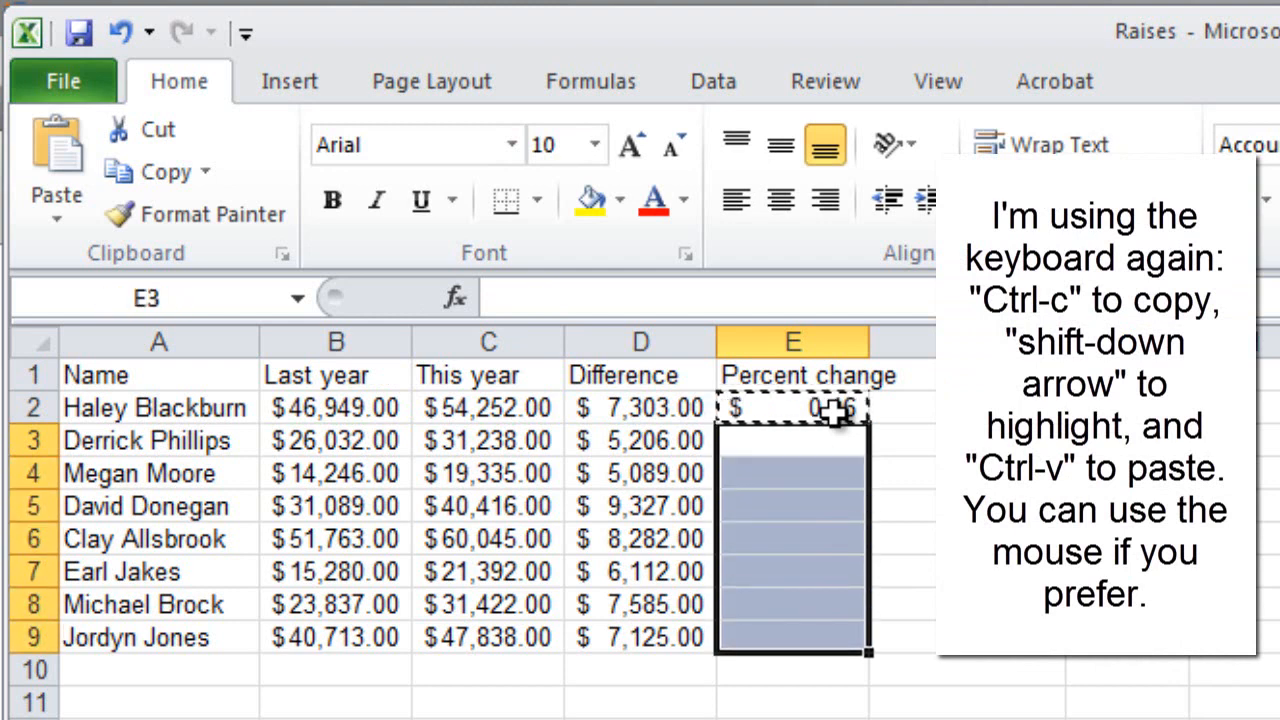
key(ctrl+v)
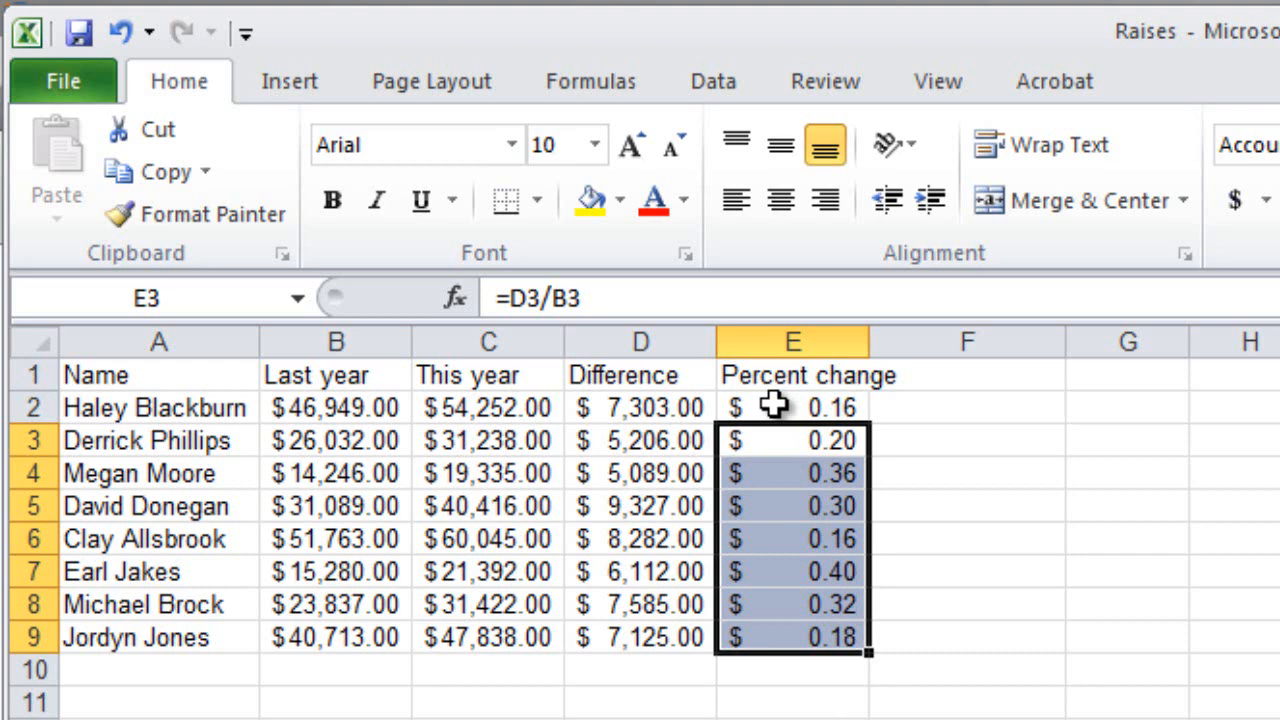
click(792, 407)
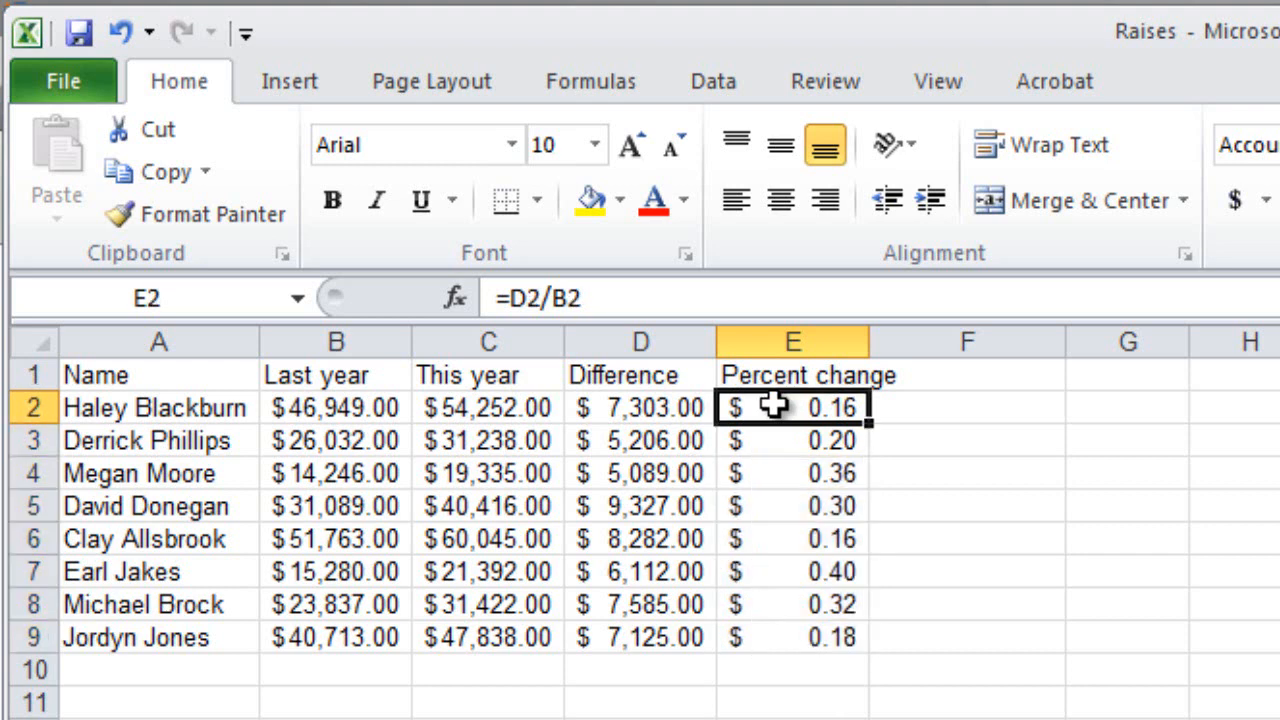
Format E2:E9 as Percentage with 0 decimal places
drag(793, 406, 793, 637)
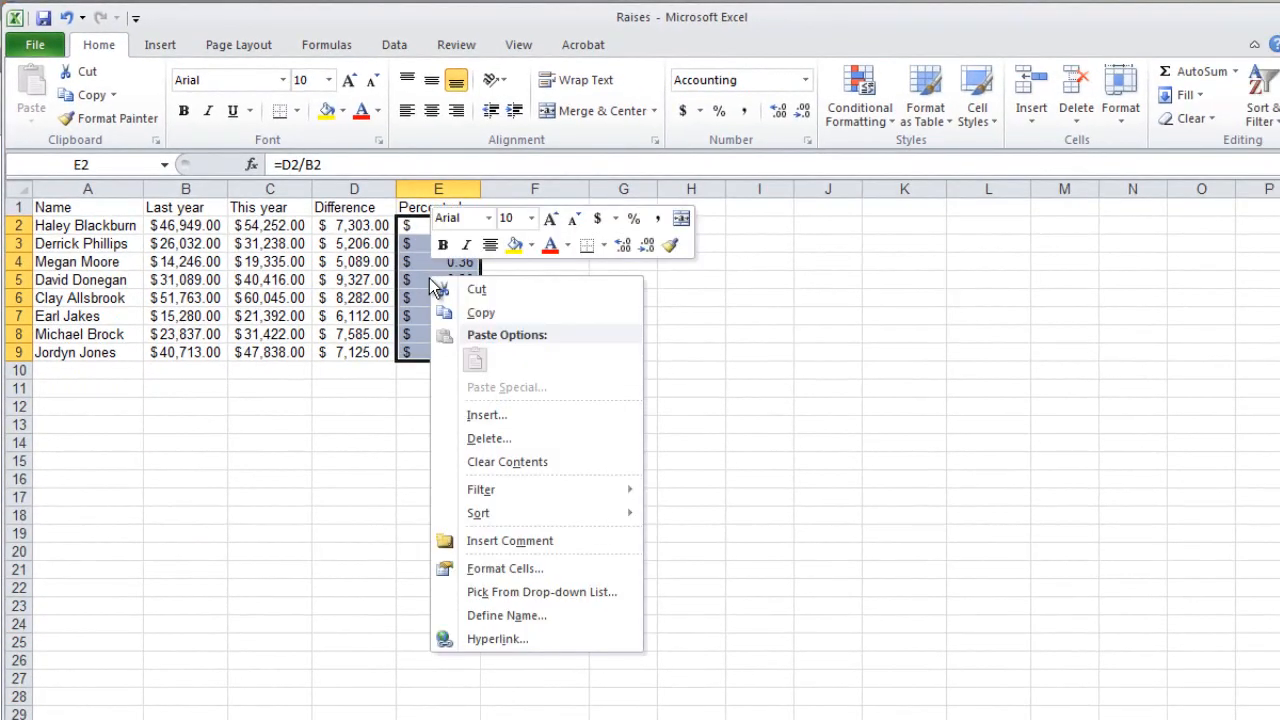
mouse_move(504, 568)
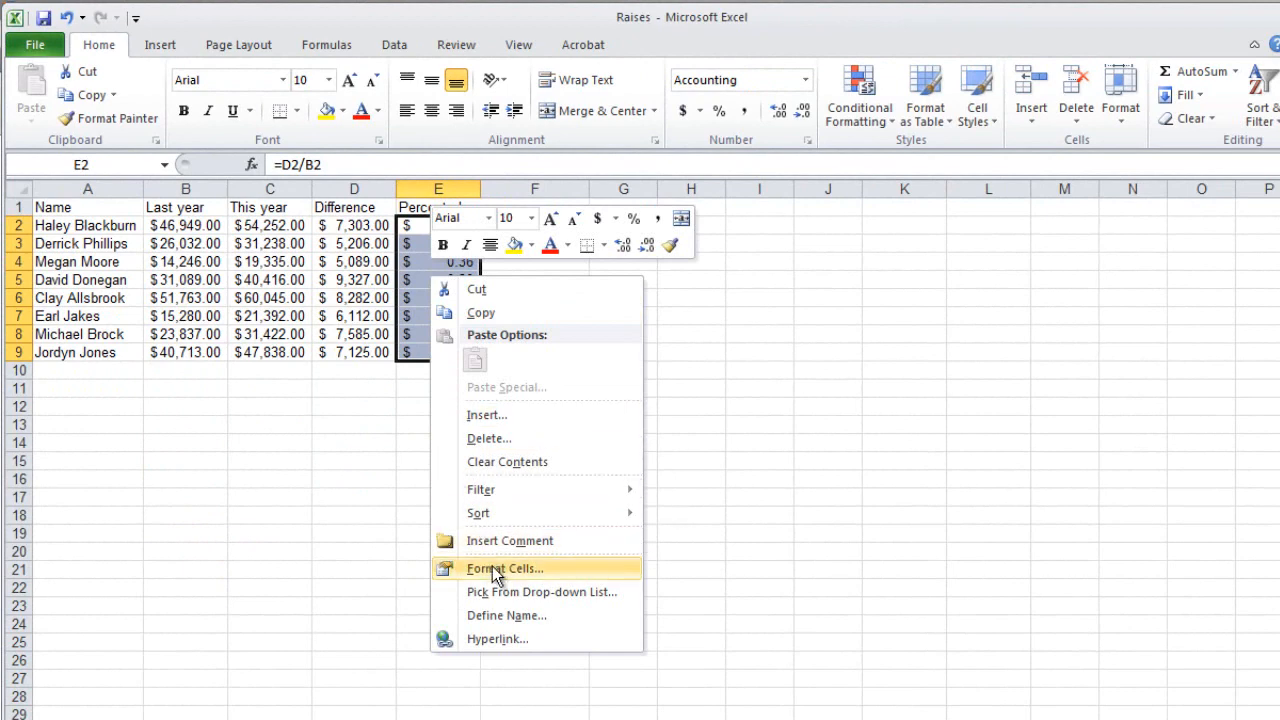
click(504, 568)
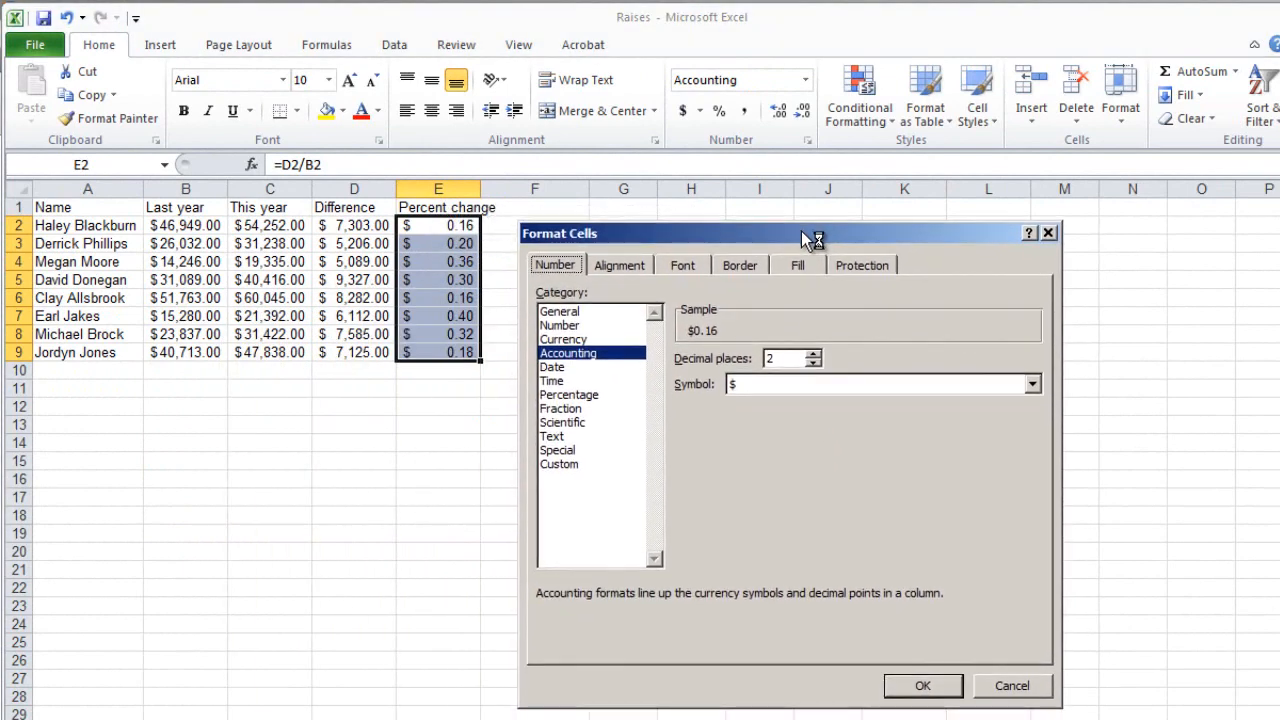
click(569, 394)
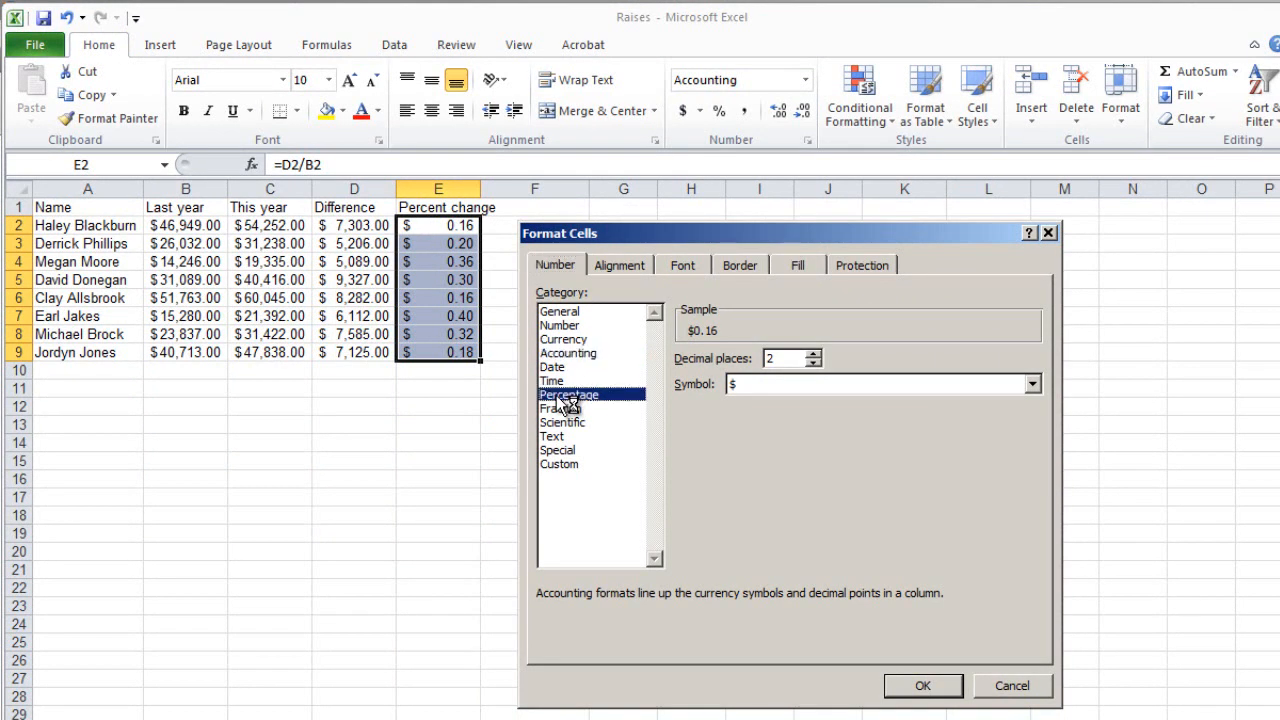
click(568, 394)
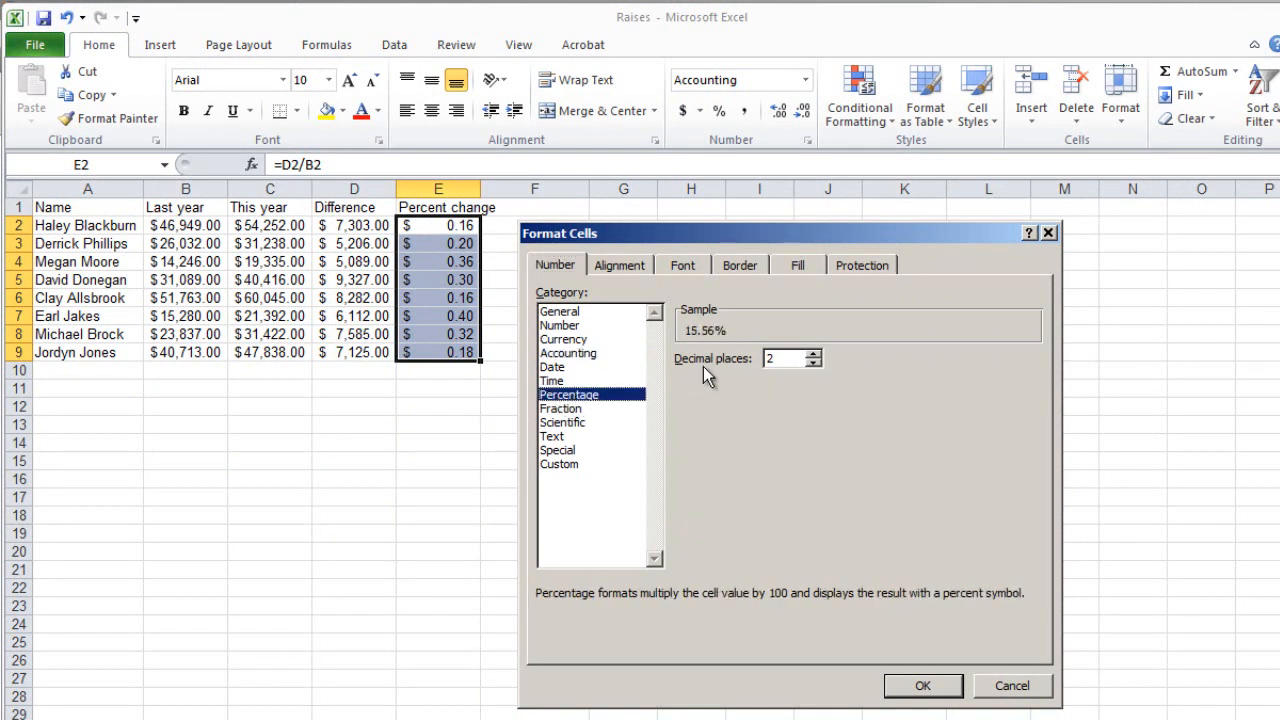
click(815, 364)
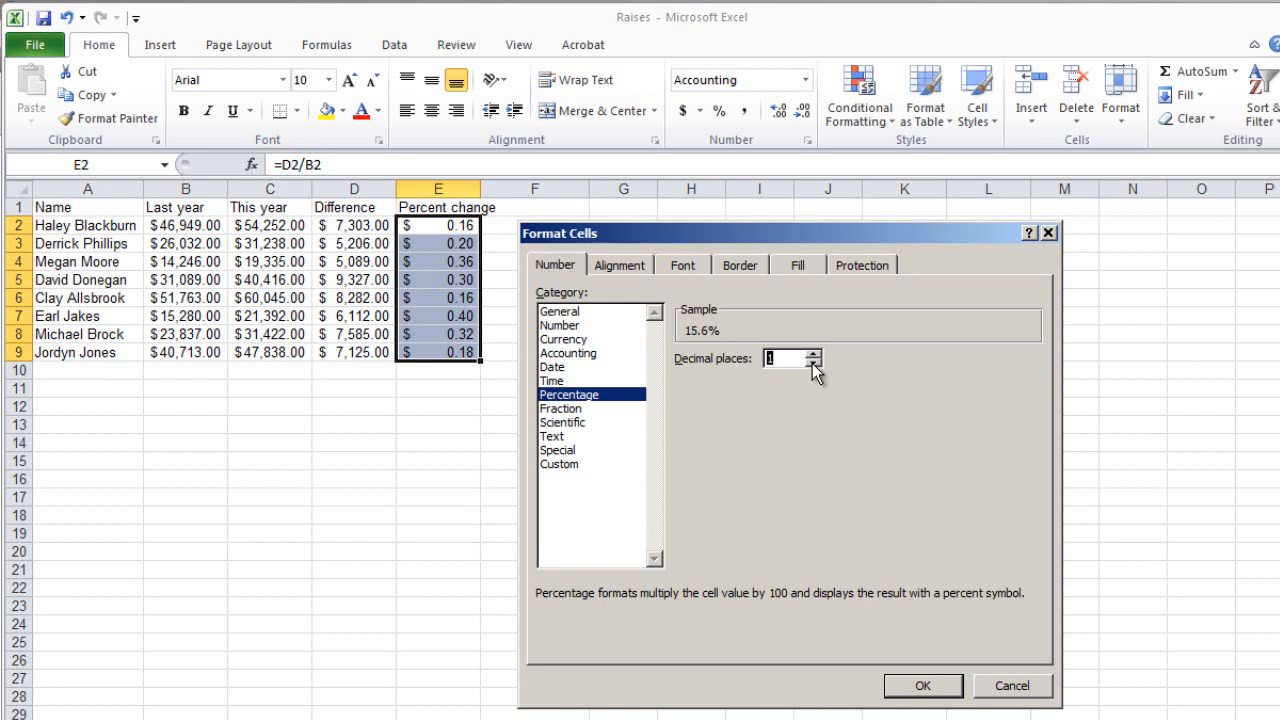
click(814, 364)
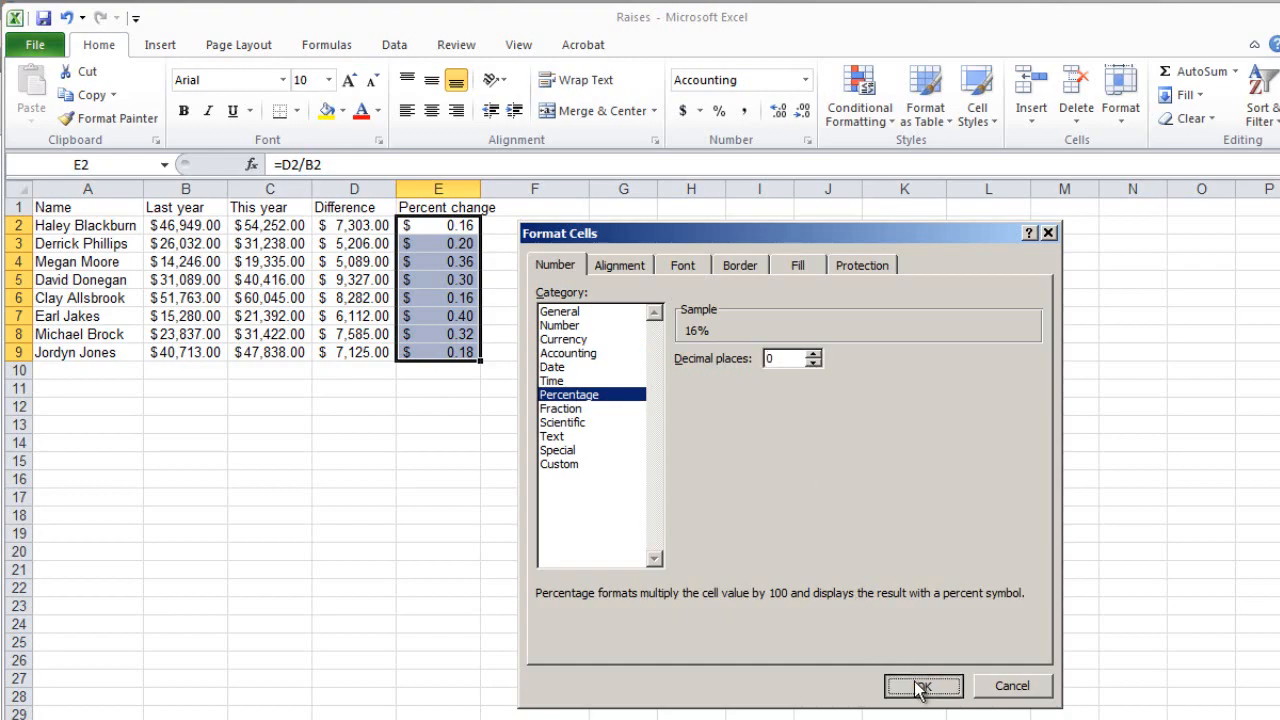
click(922, 685)
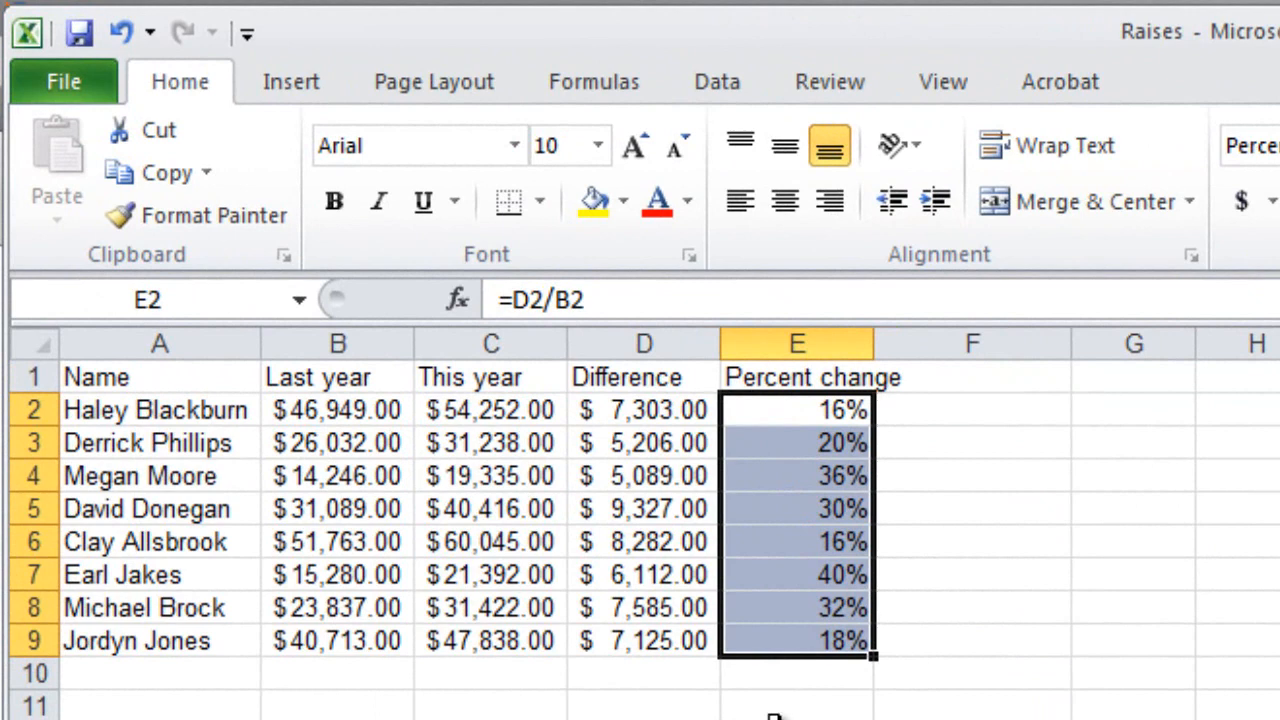
mouse_move(799, 695)
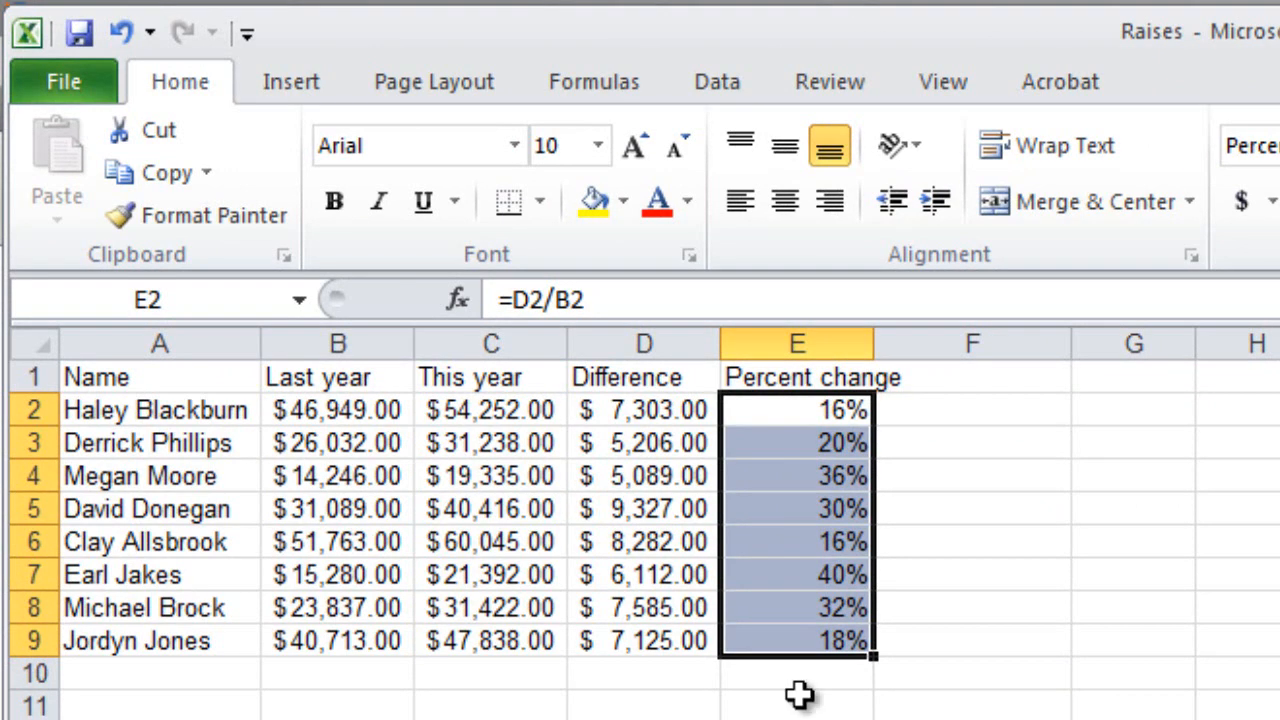
mouse_move(893, 343)
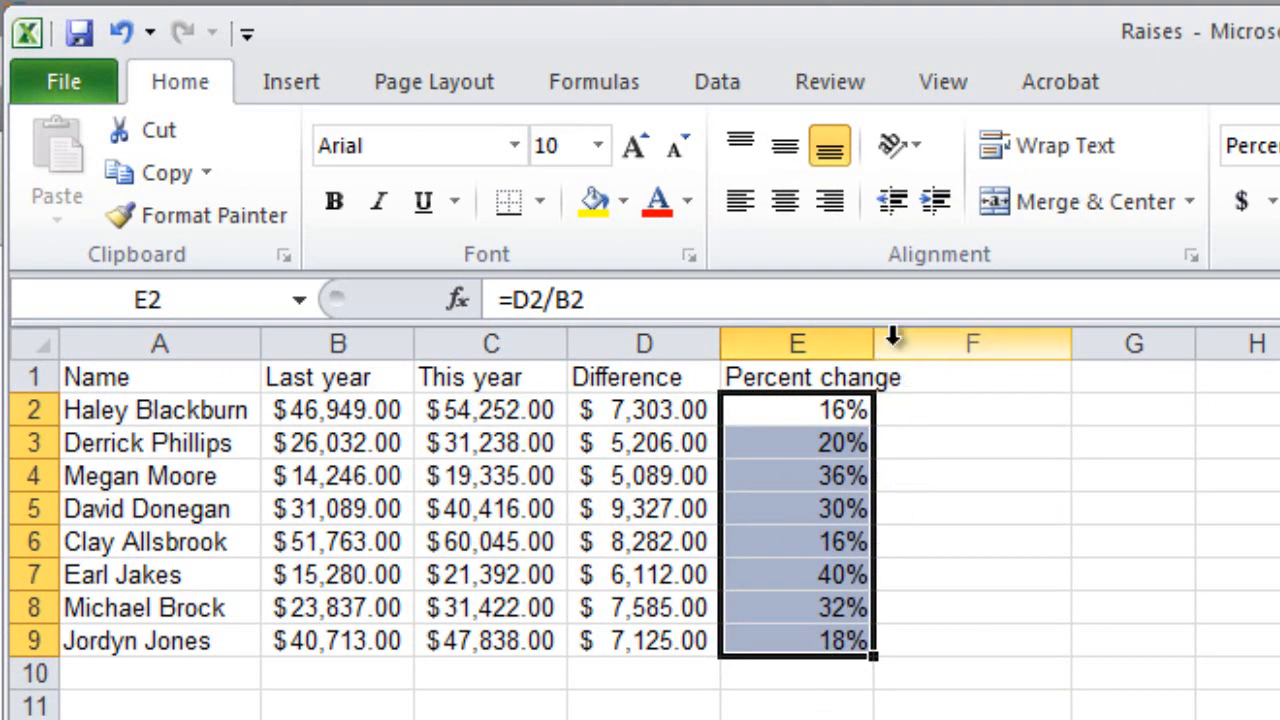
mouse_move(875, 344)
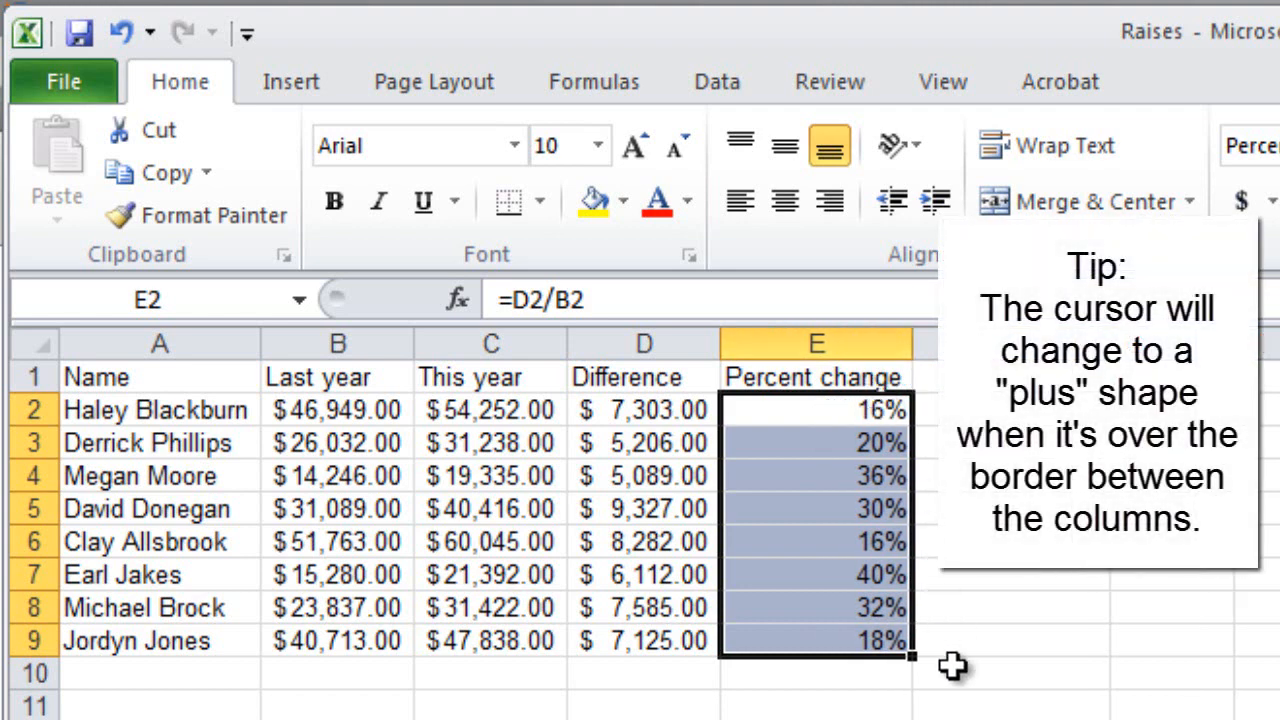
Widen column E to fit 'Percent change' and type 'Total' in A10
click(1010, 672)
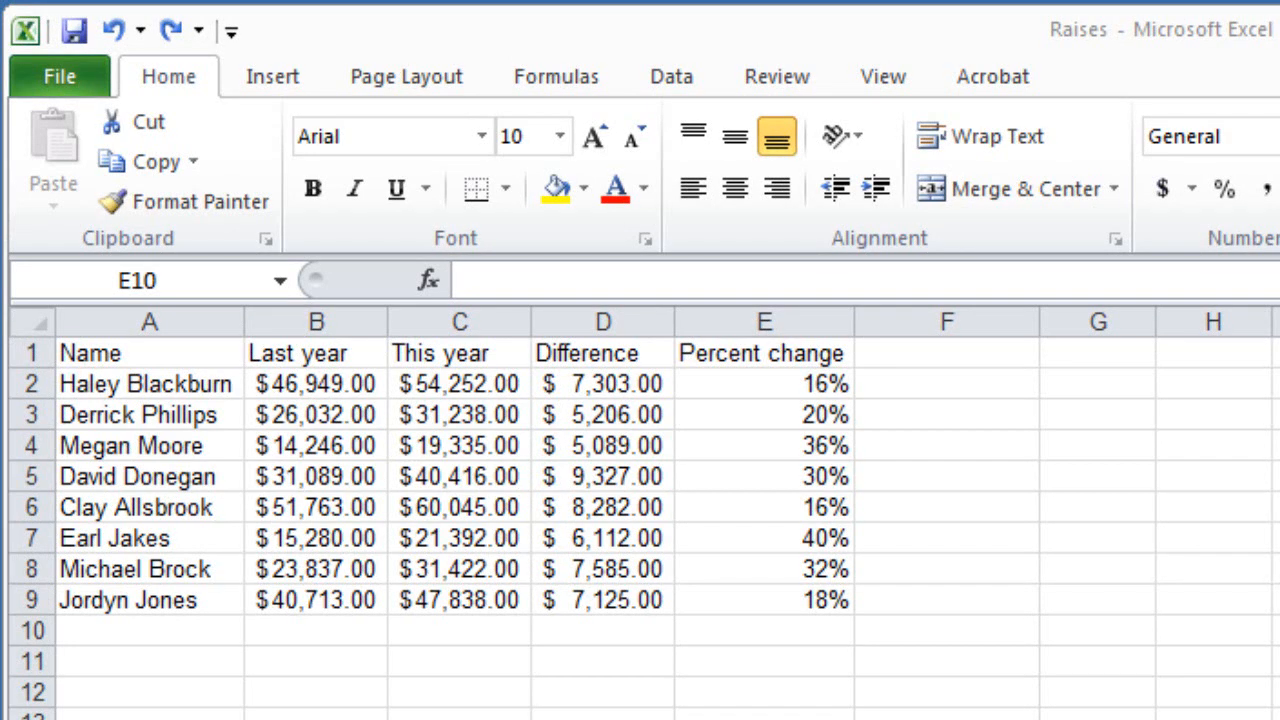
click(149, 630)
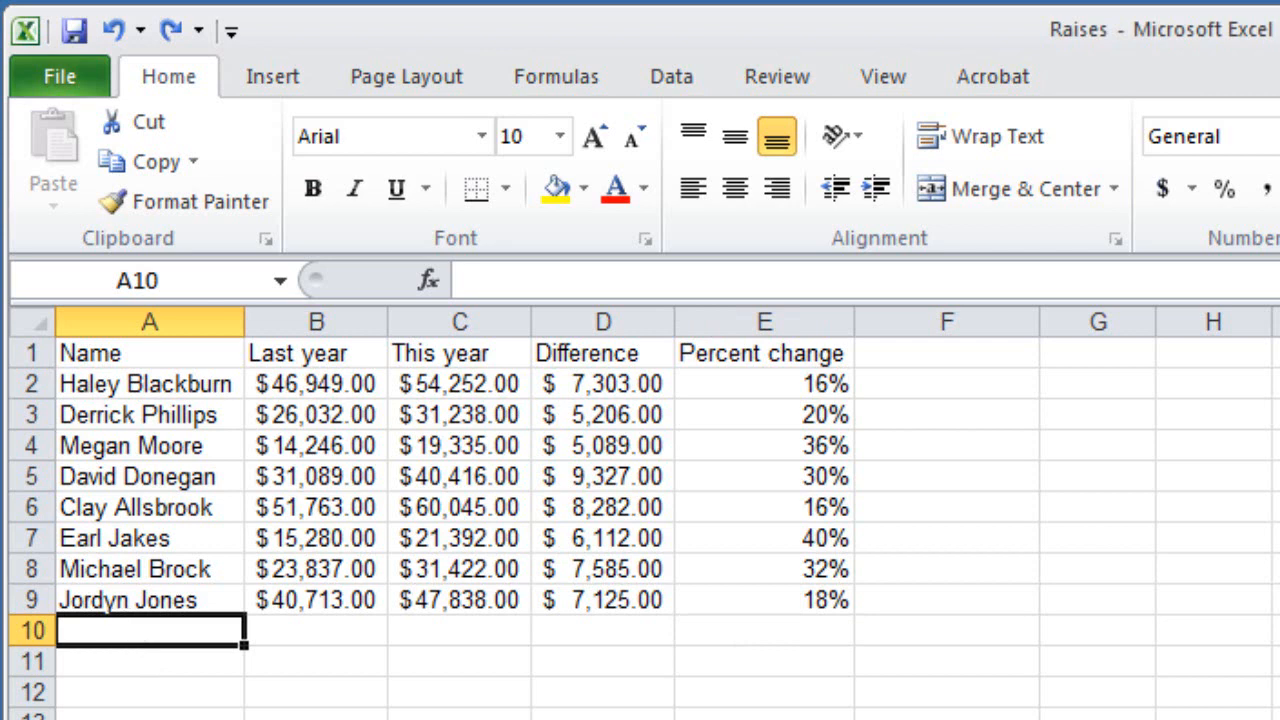
text(Total)
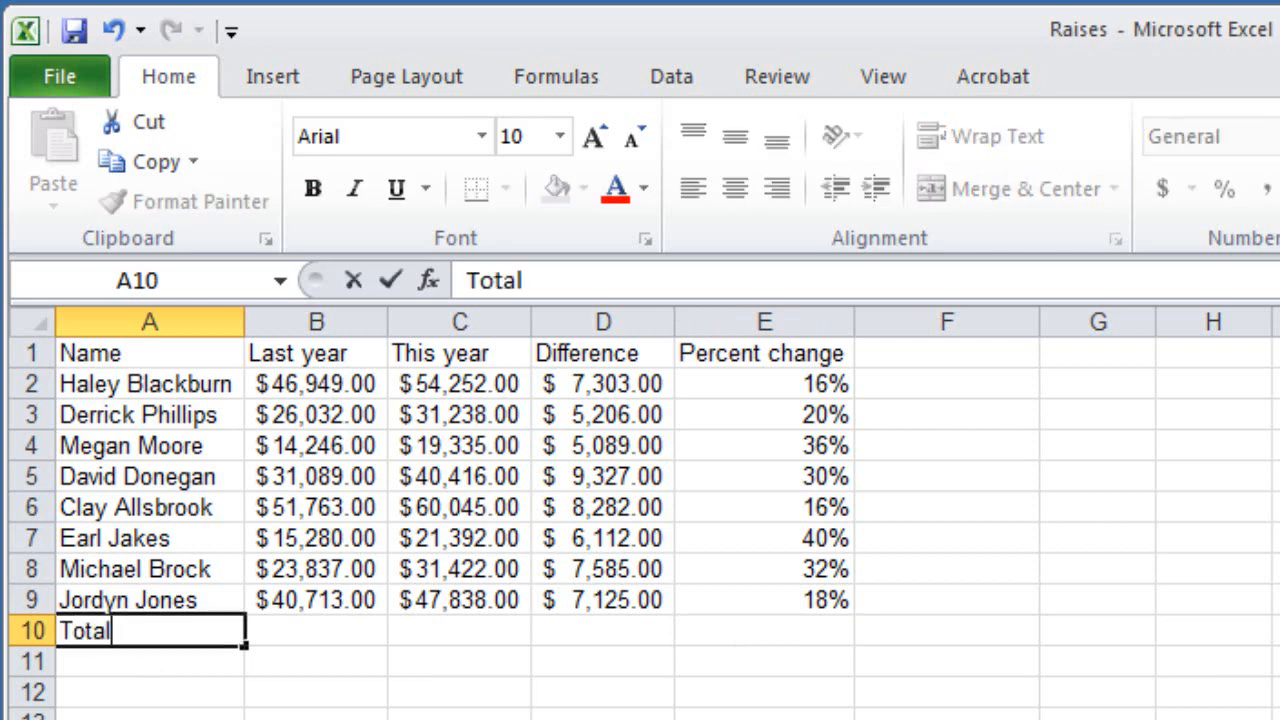
Complete the 'Total:' label and enter =SUM of last year's salaries in B10
text(:)
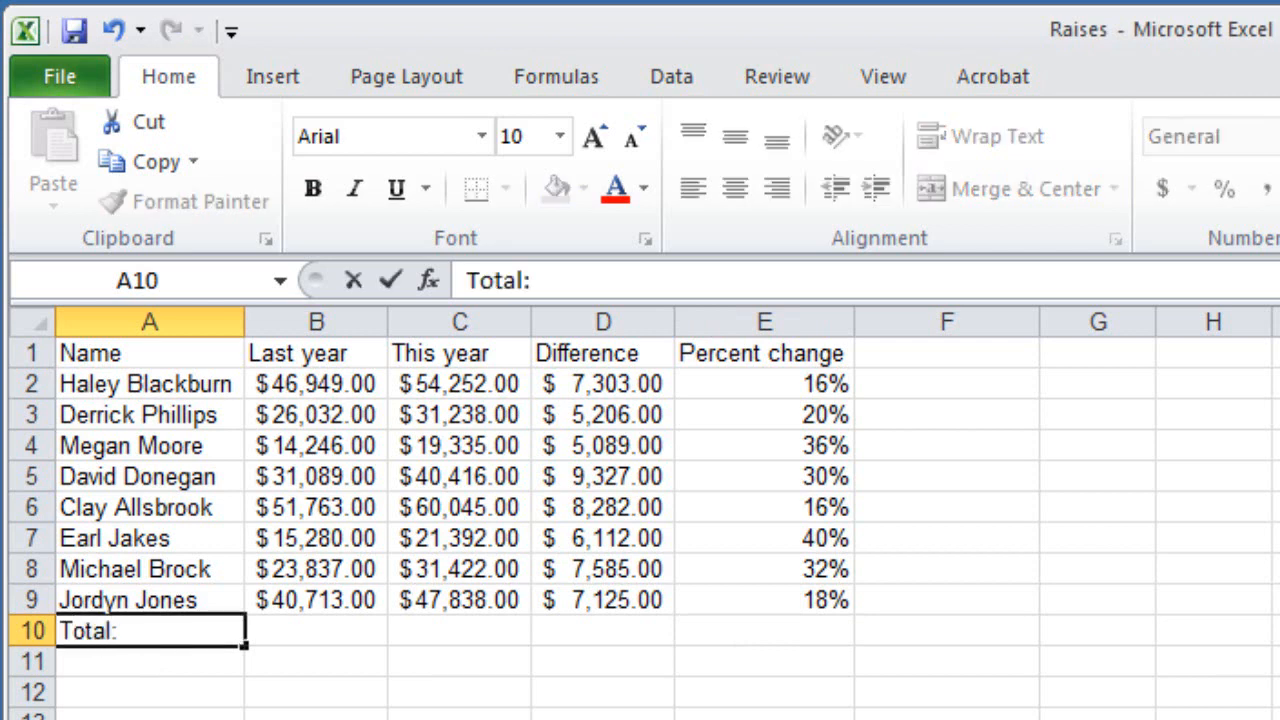
click(315, 630)
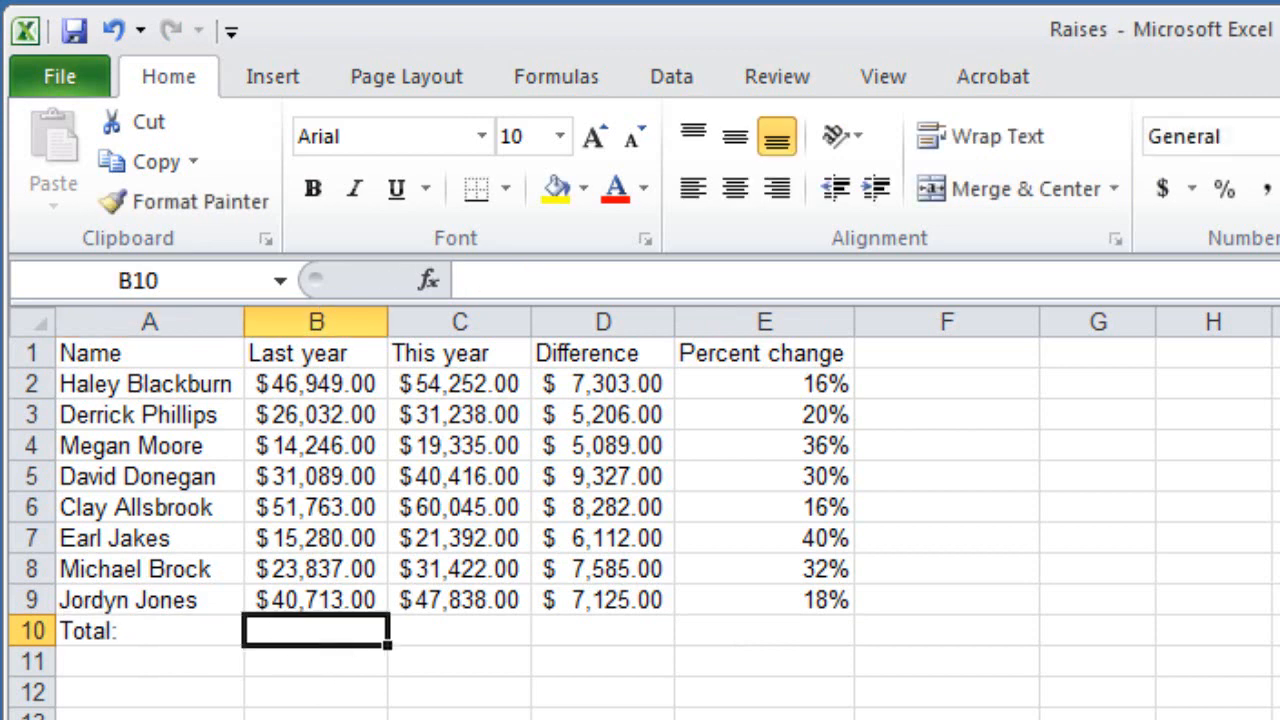
text(=s)
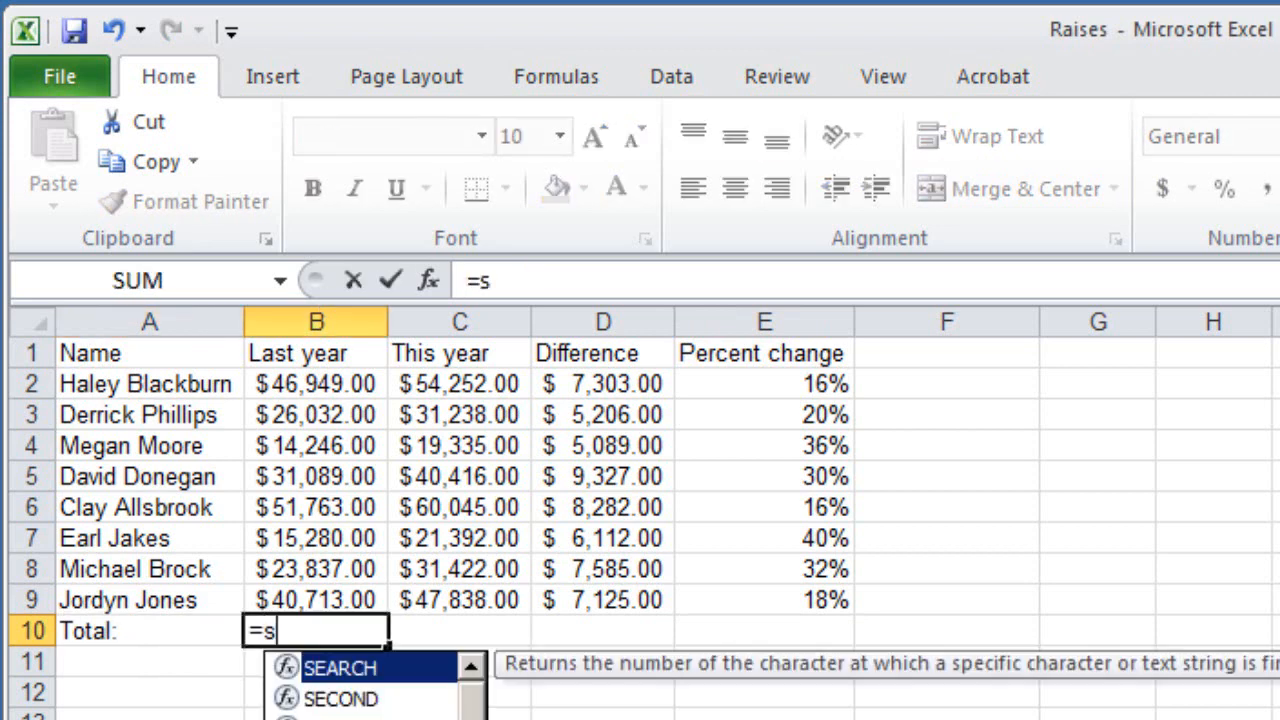
text(um(B4:B9)
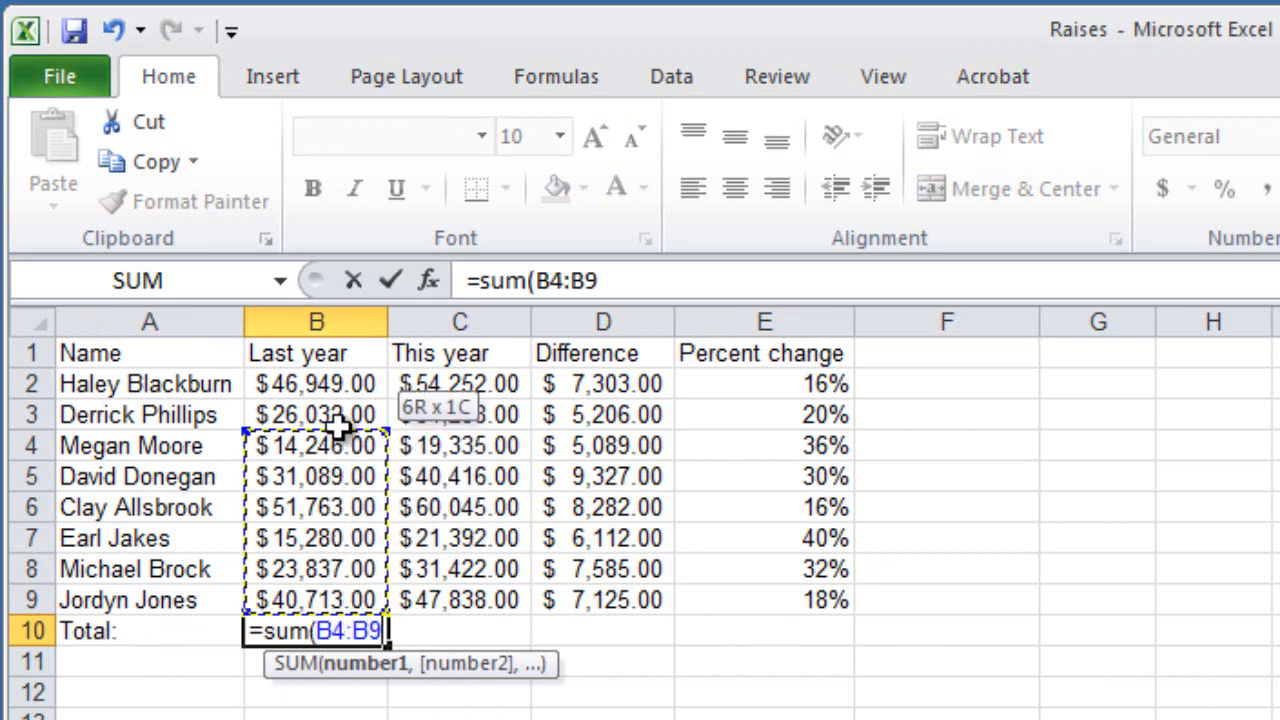
drag(316, 445, 316, 383)
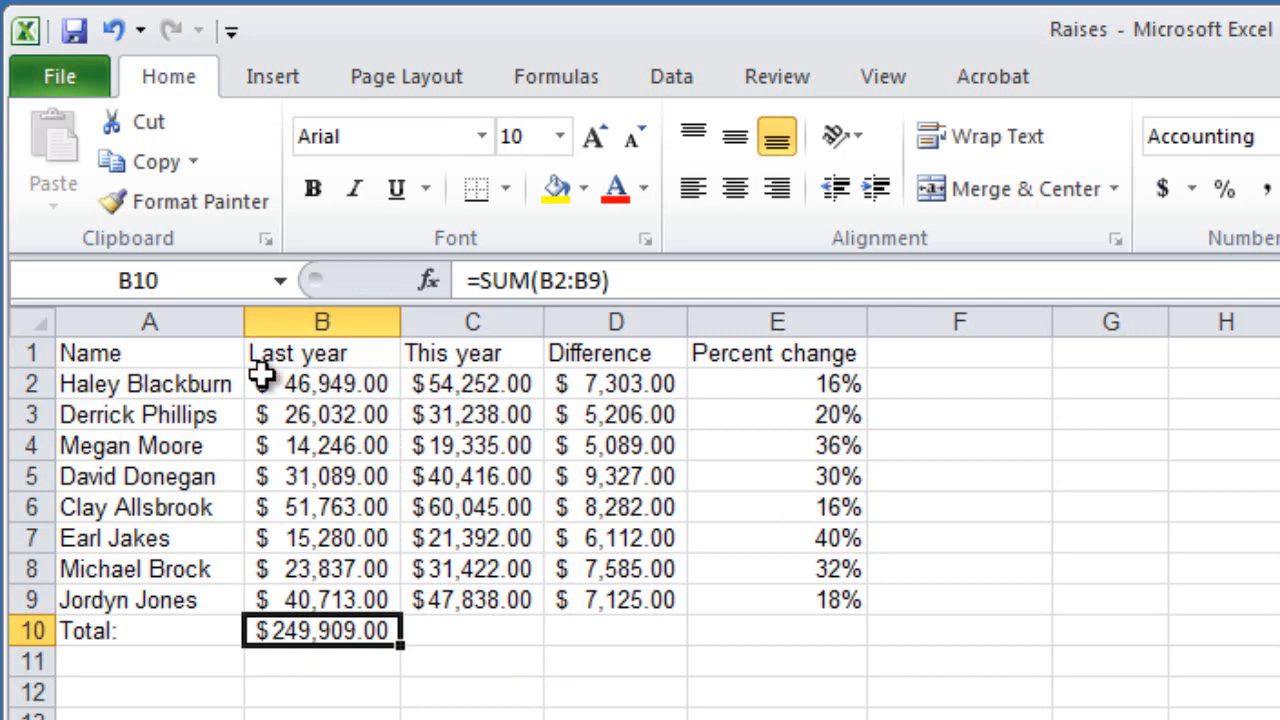
mouse_move(352, 634)
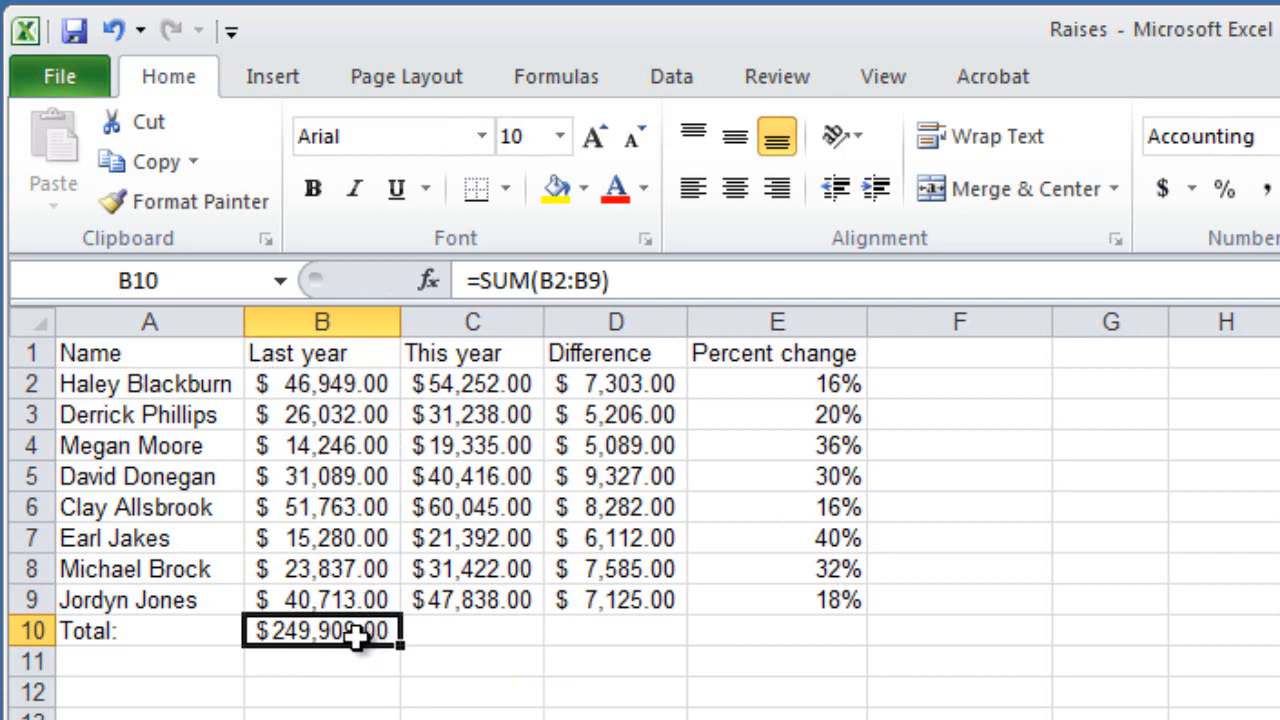
mouse_move(405, 657)
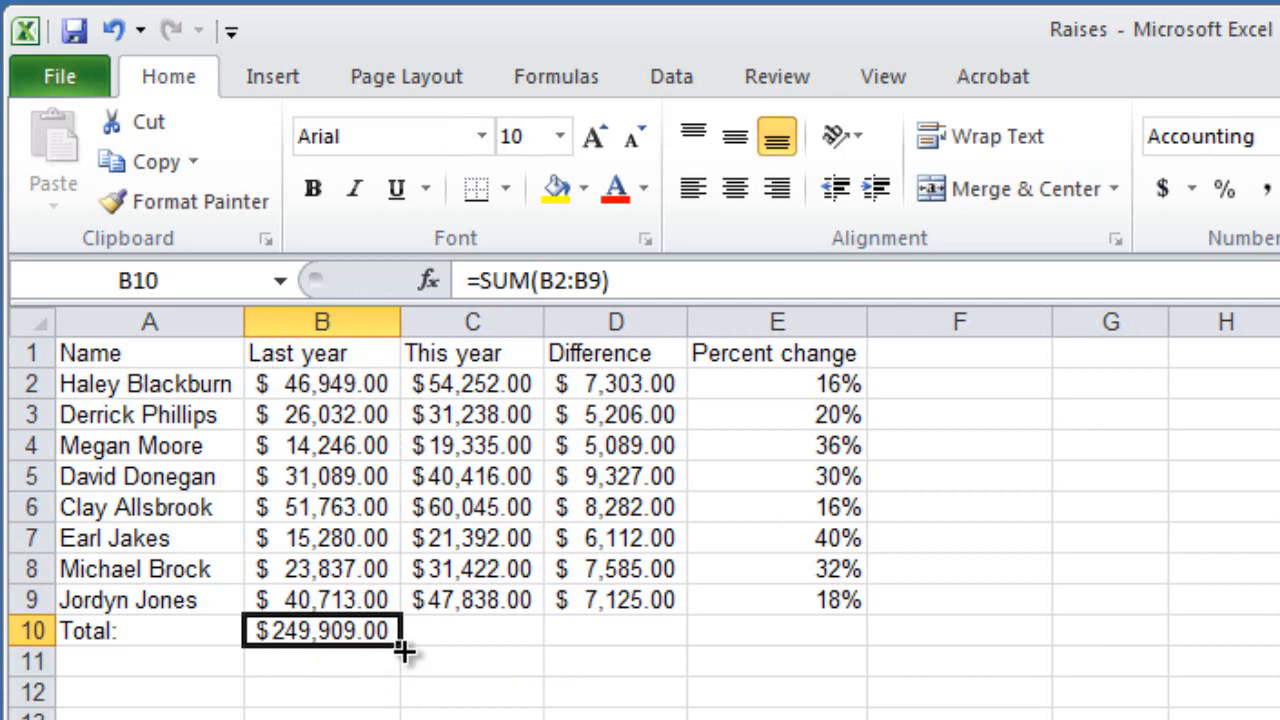
mouse_move(438, 648)
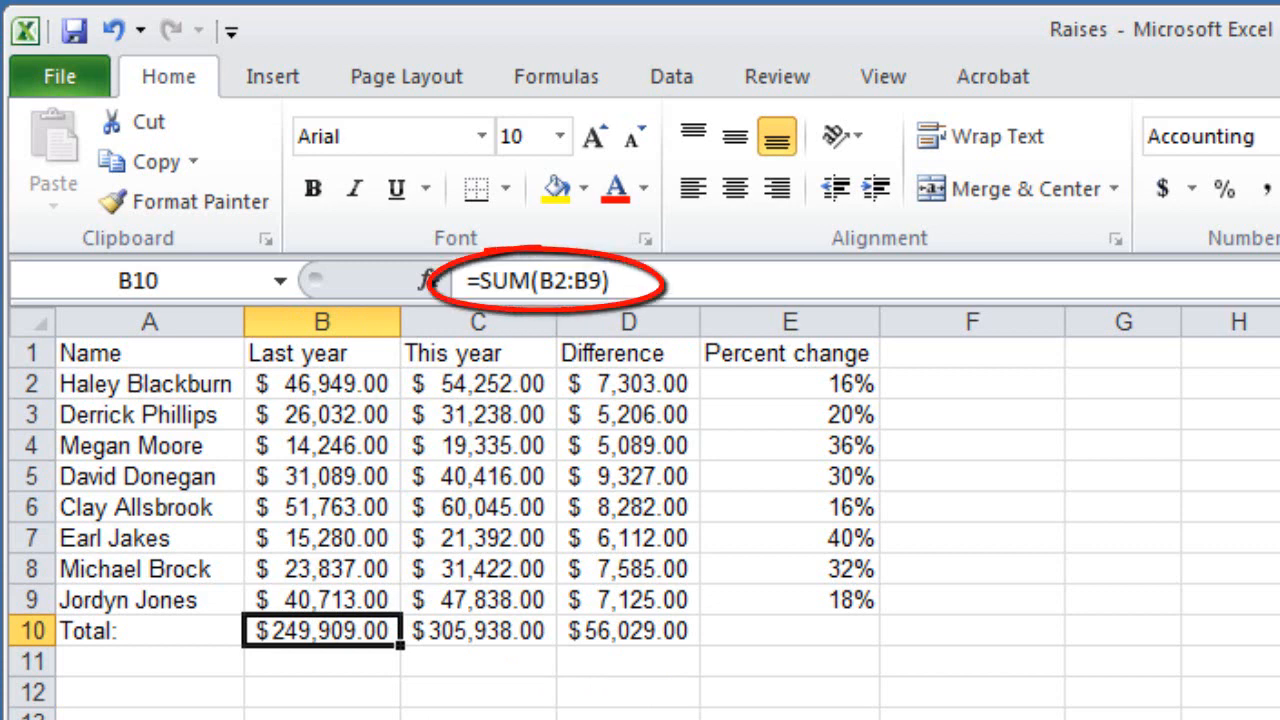
Check the This year and Difference total formulas in C10 and D10
click(477, 631)
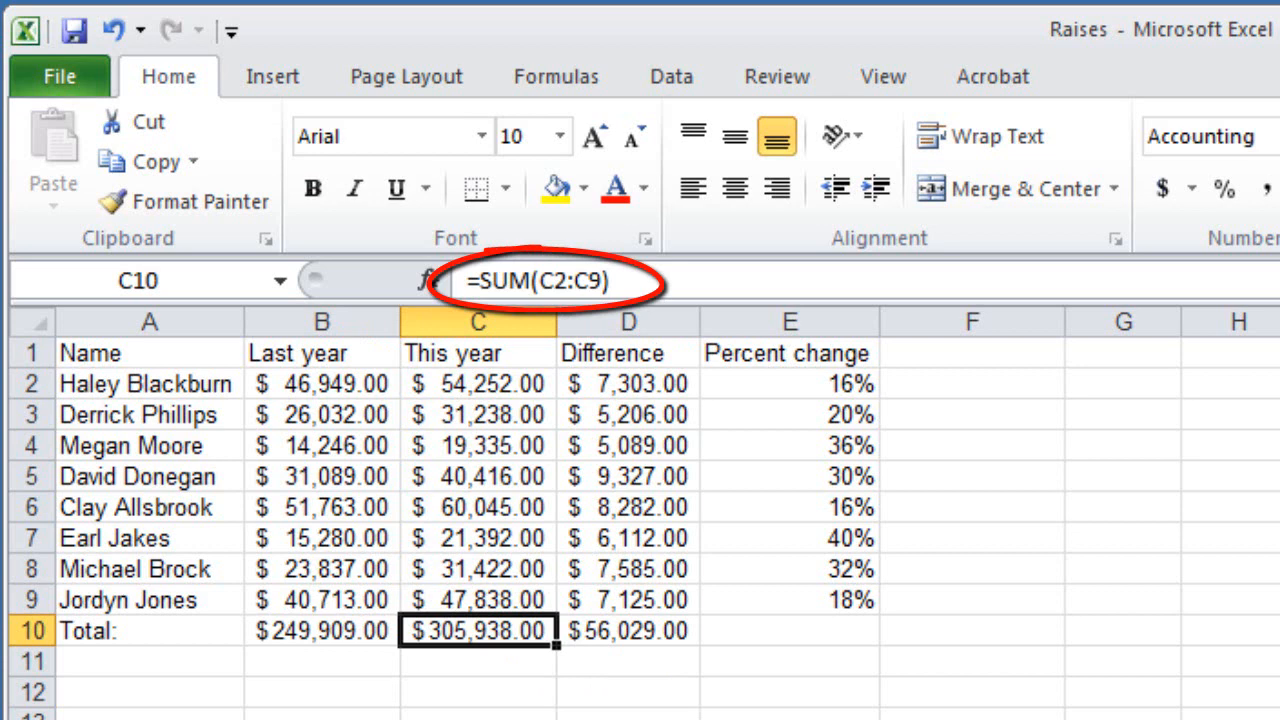
click(627, 631)
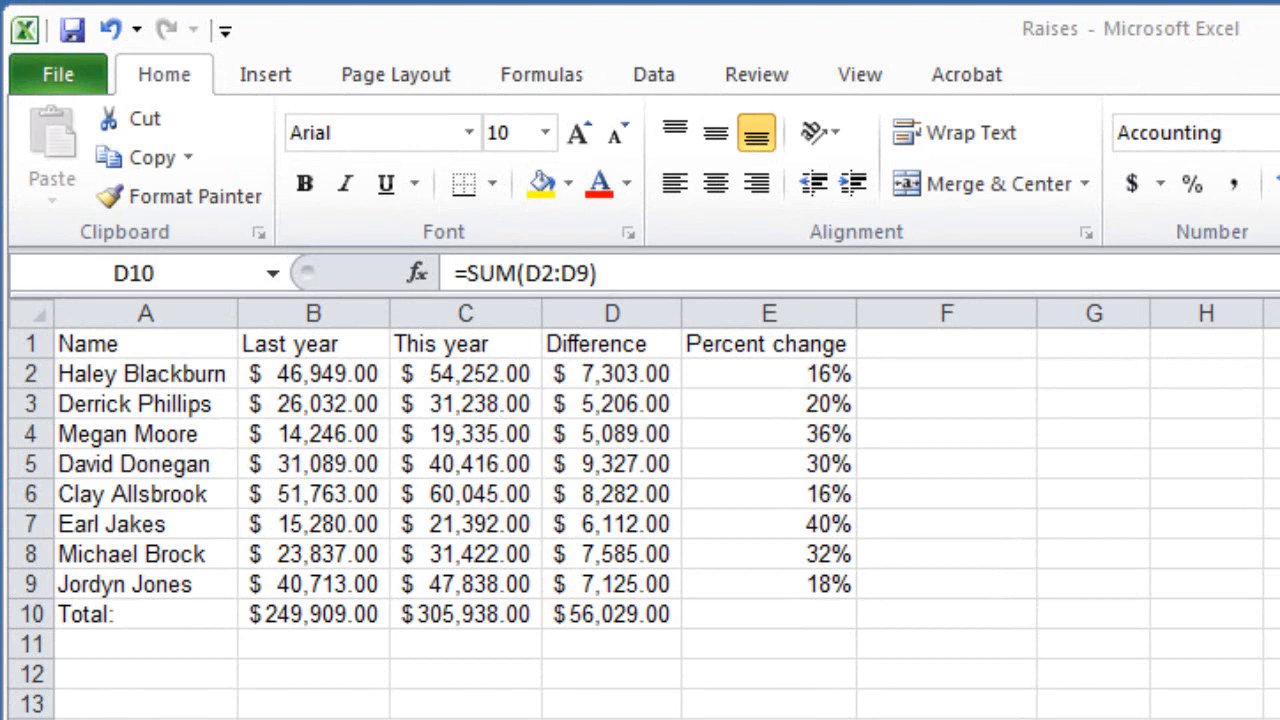
mouse_move(975, 630)
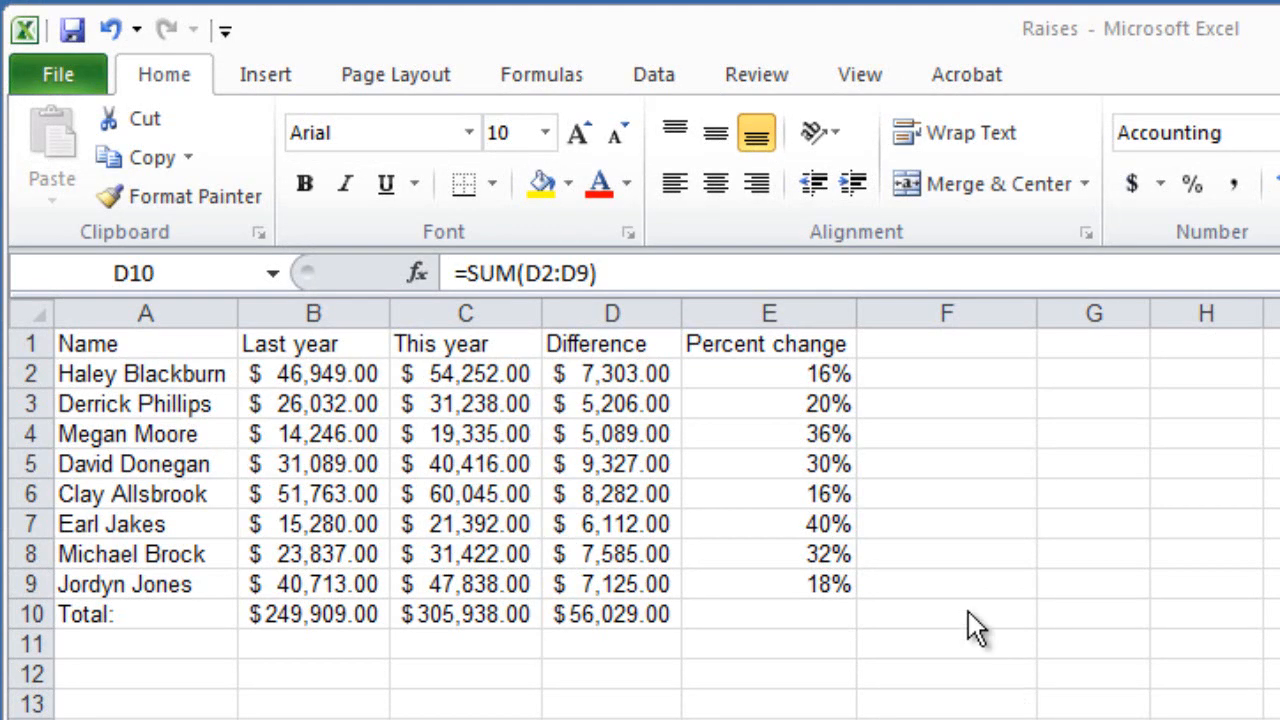
Inspect the Percent change heading and formulas in column E
click(768, 373)
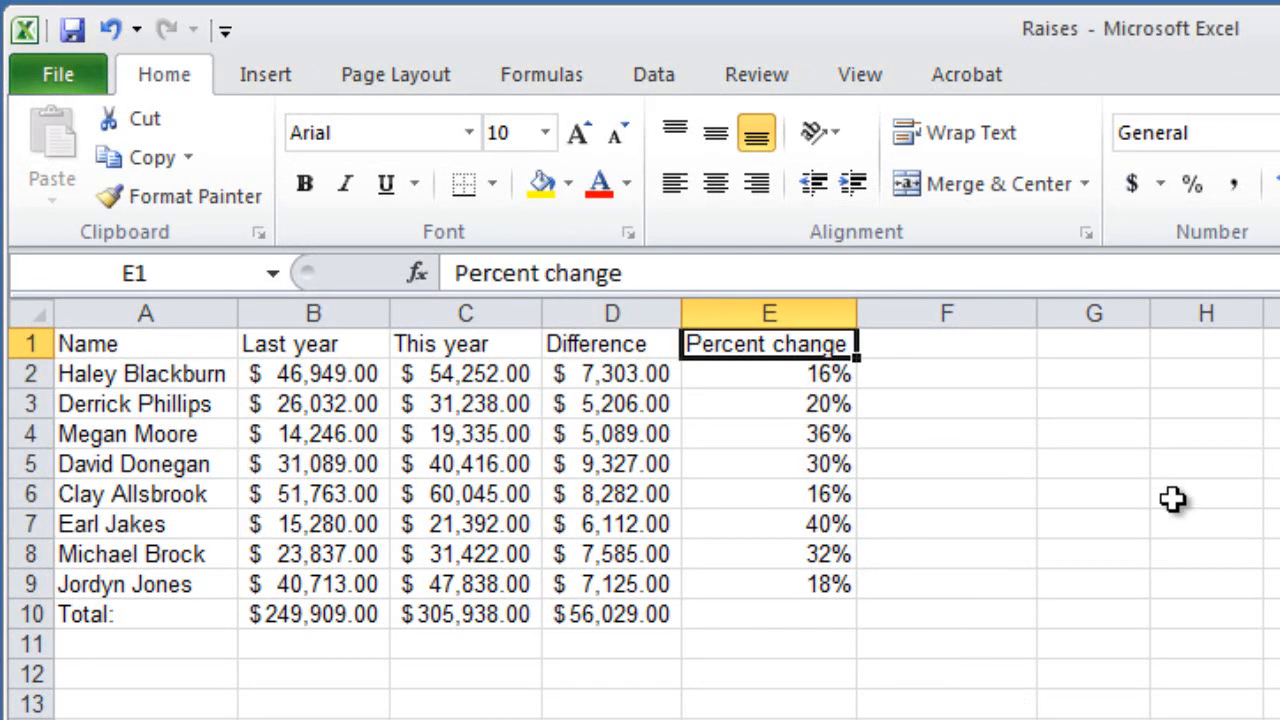
click(768, 433)
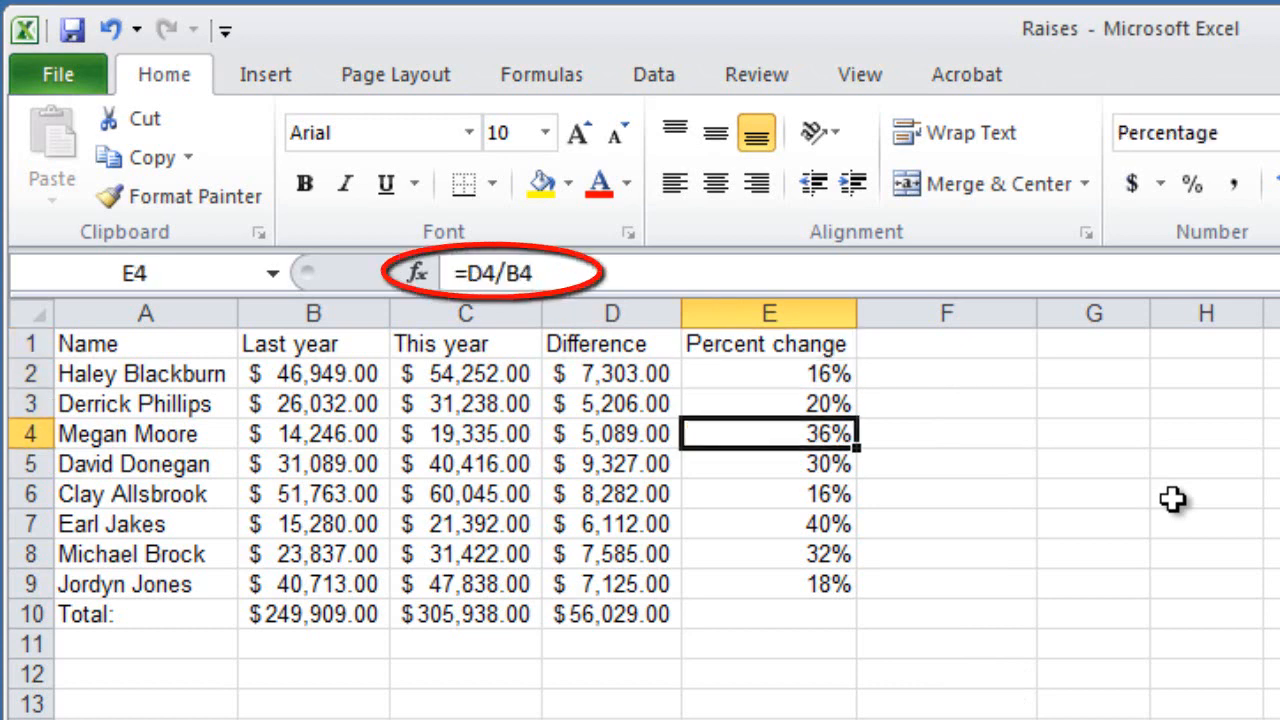
click(768, 494)
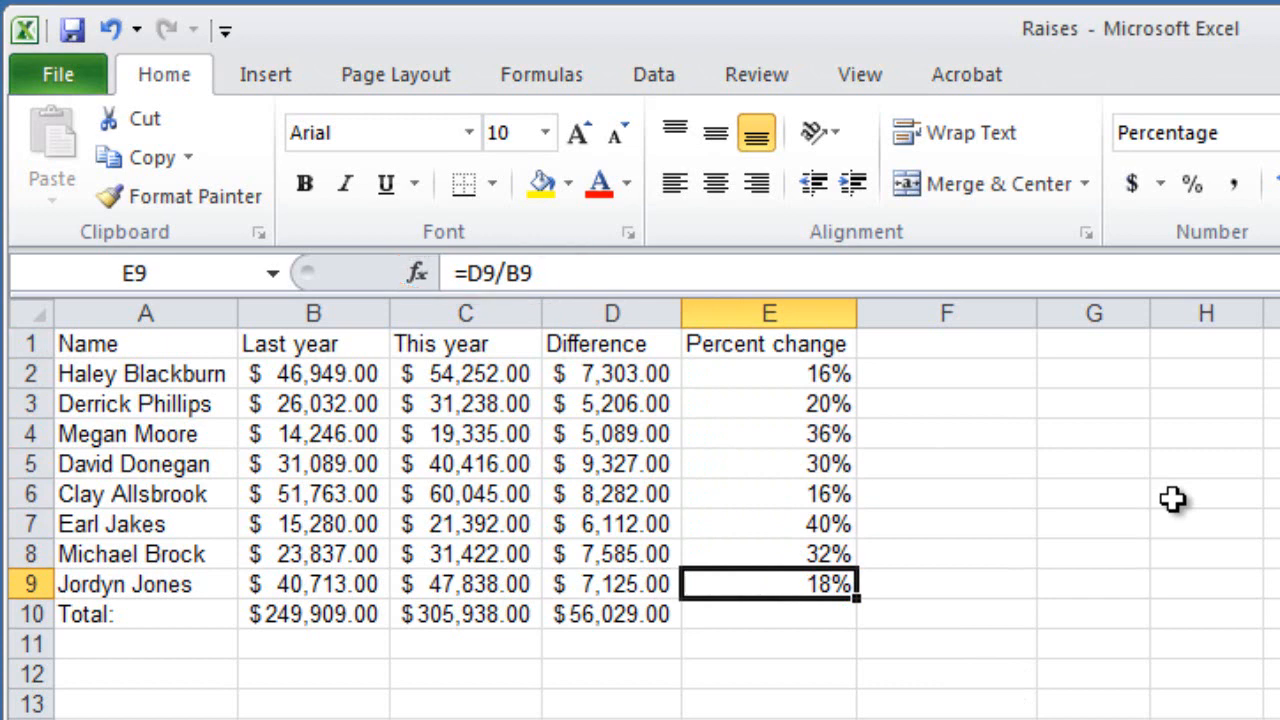
mouse_move(969, 349)
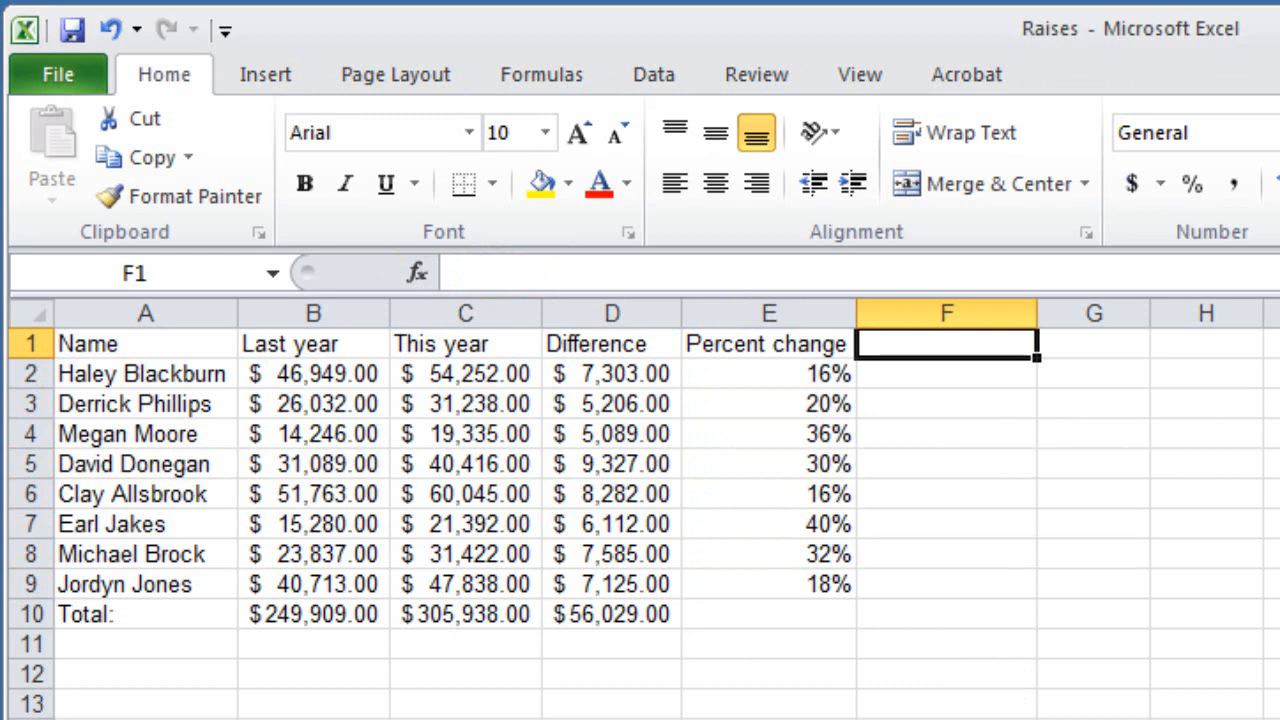
Enter the 'Pct. Whole' heading in F1 and start F2's formula dividing D2
text(Pct. whole)
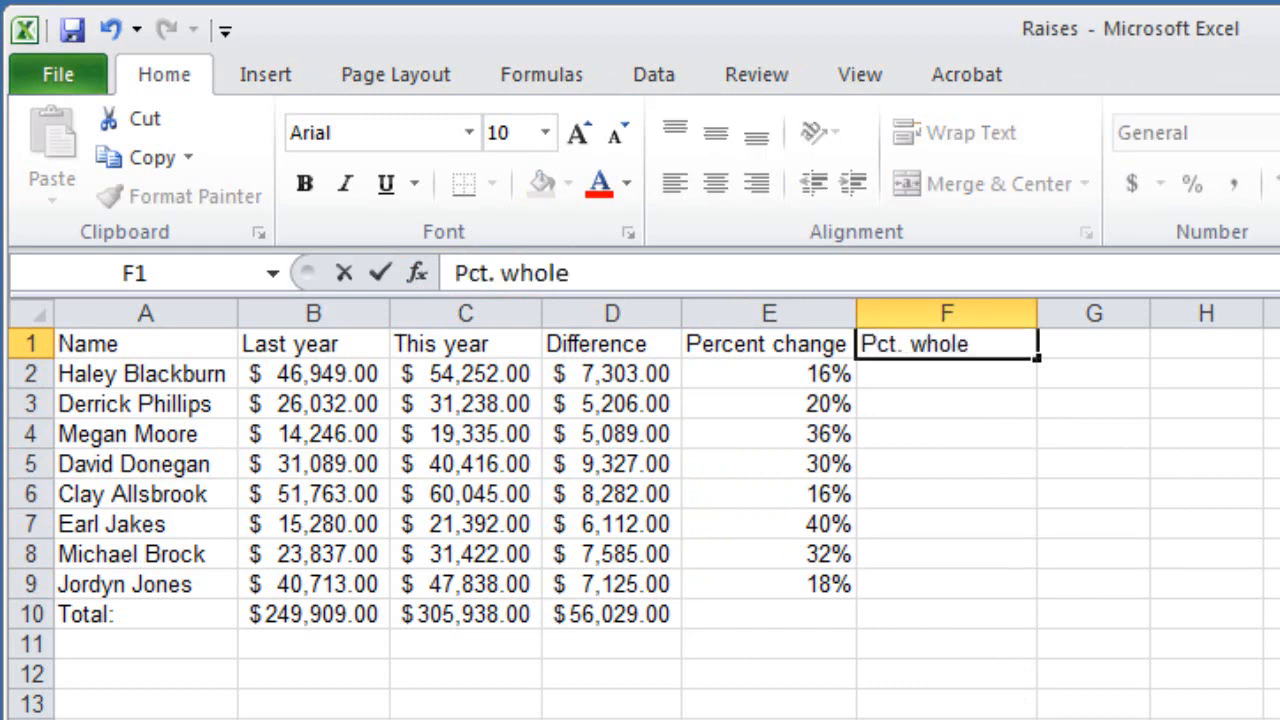
key(enter)
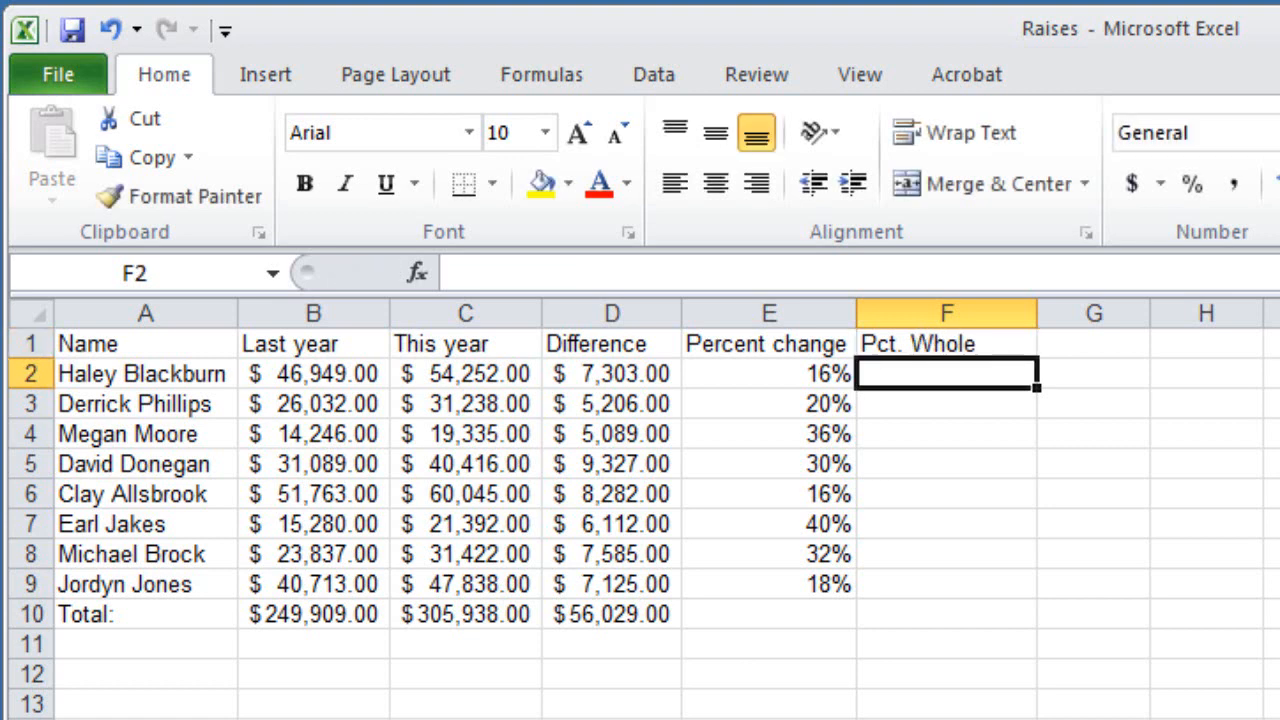
text(=)
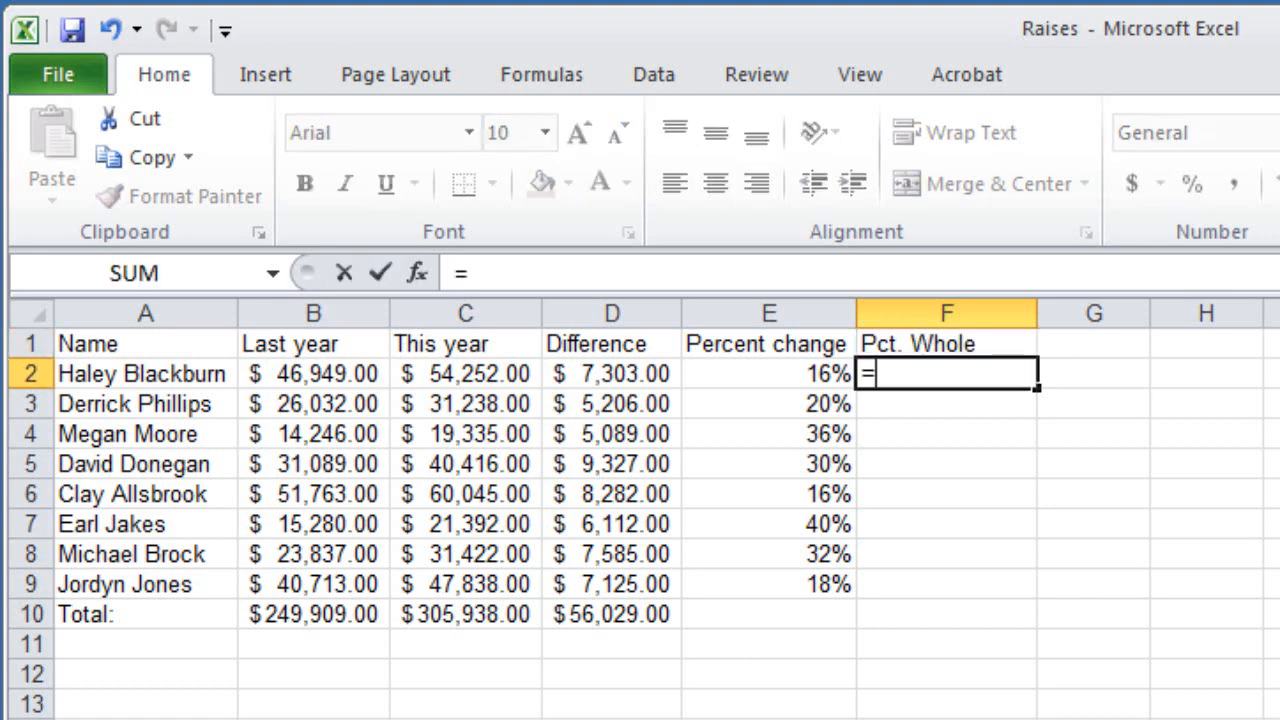
click(611, 373)
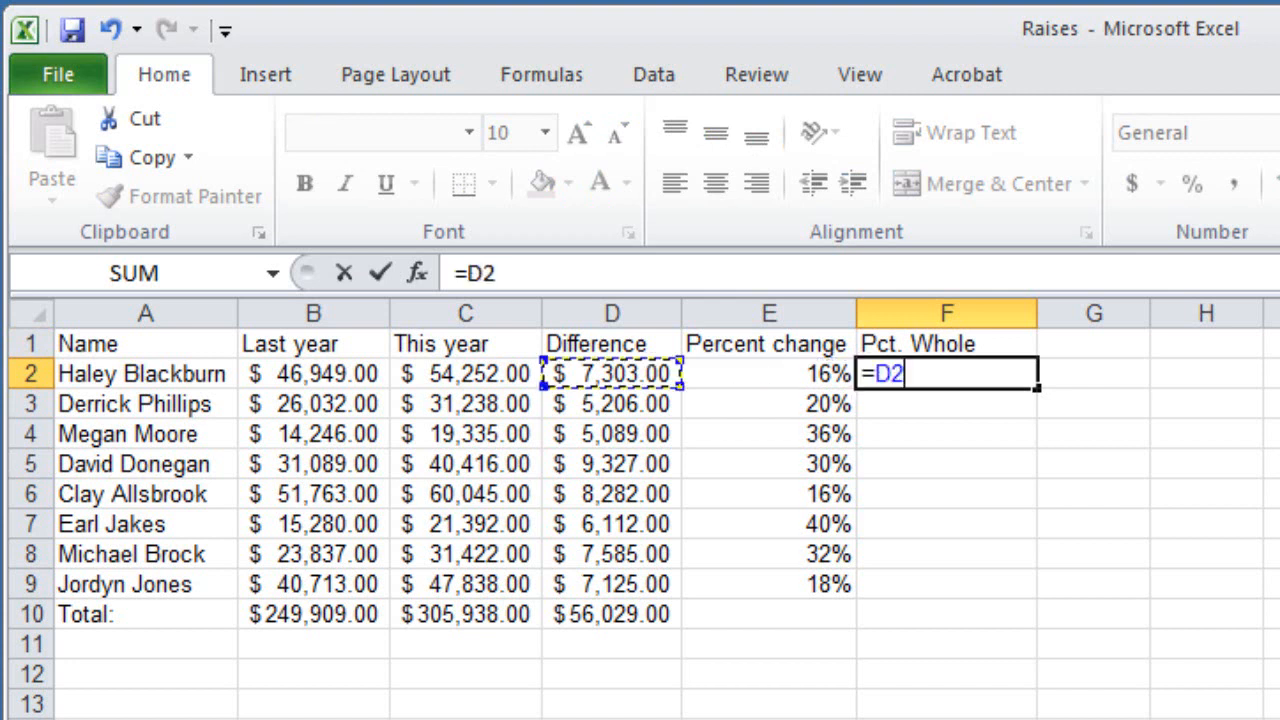
text(/D11)
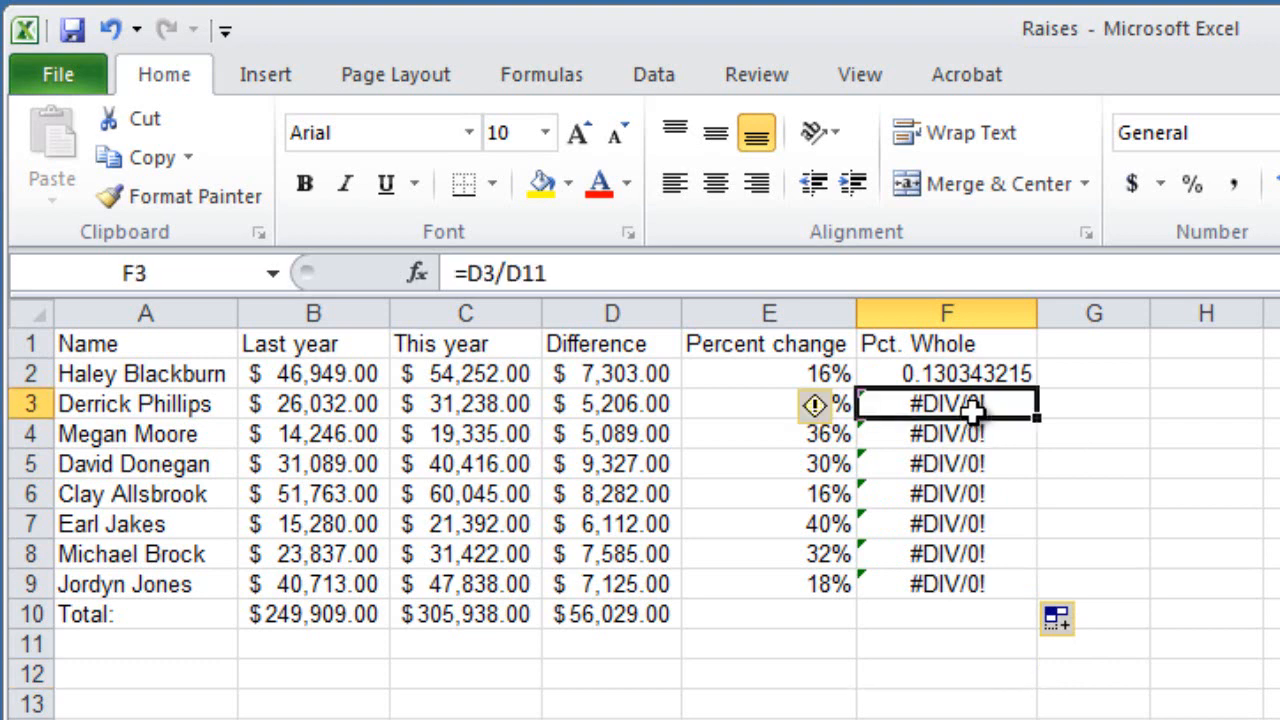
mouse_move(970, 435)
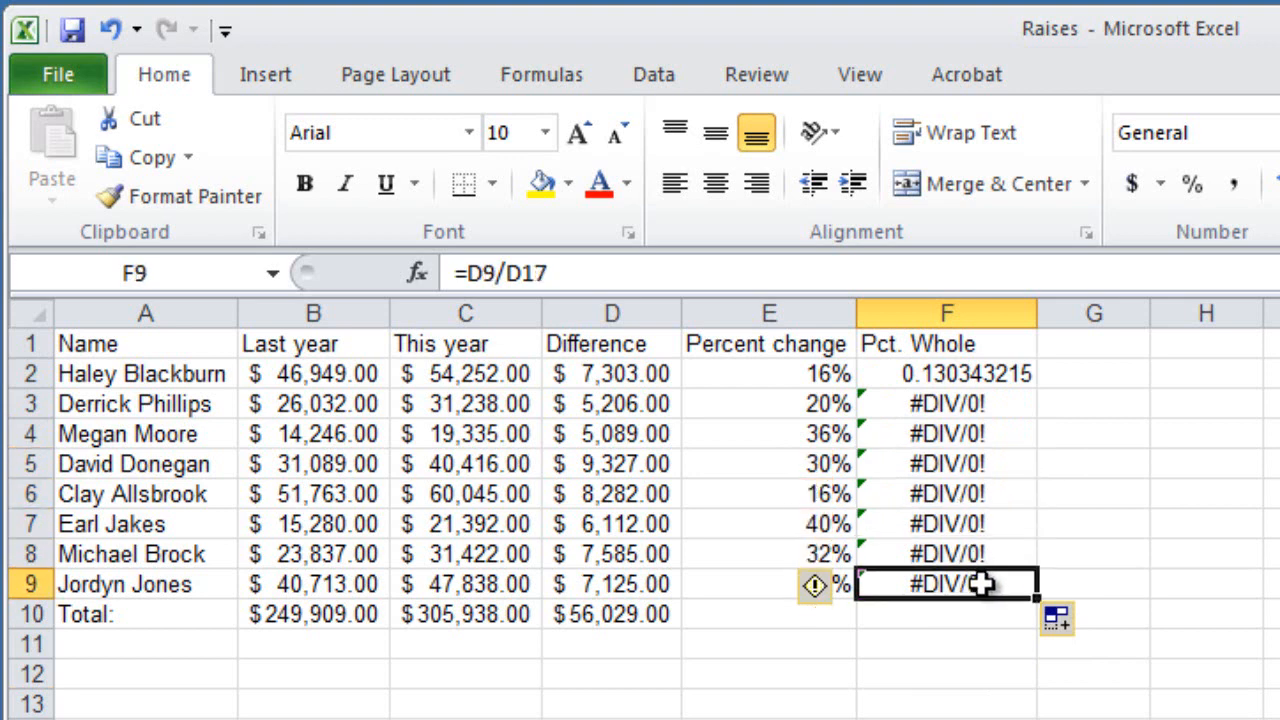
mouse_move(920, 378)
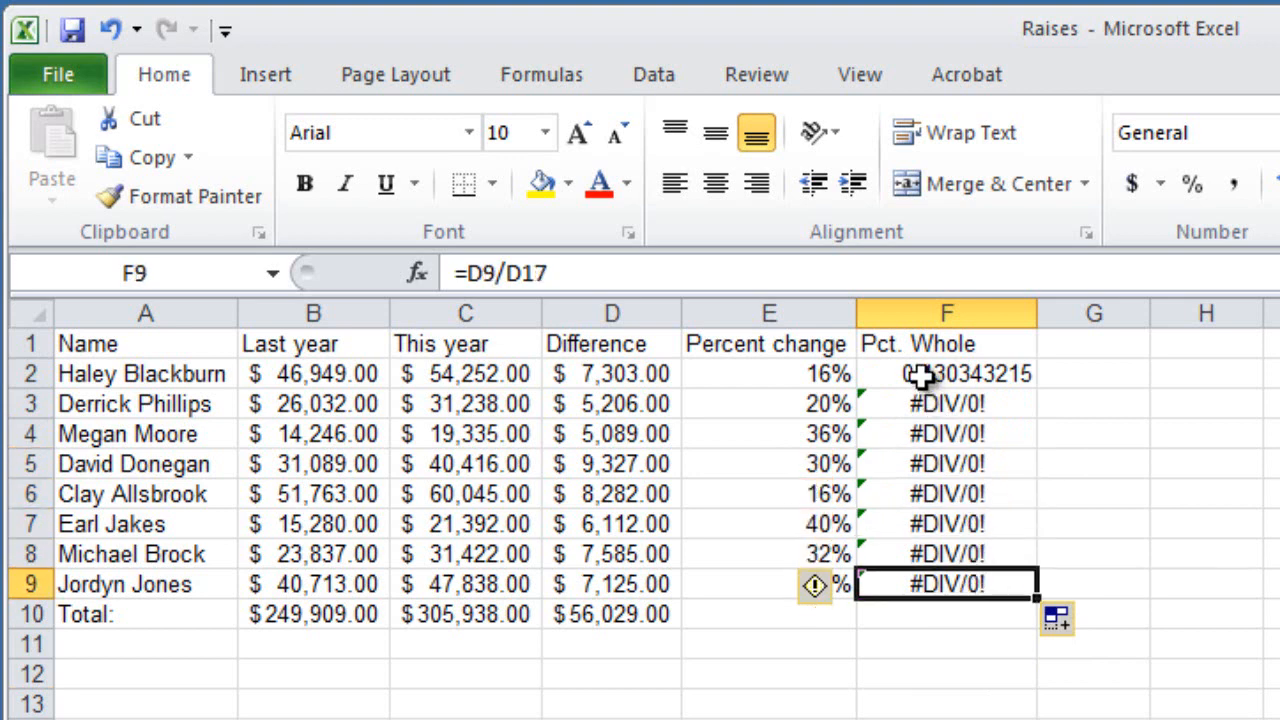
Change F2 to =D2/$D$10 and fill it down through F9, checking the copies
click(946, 373)
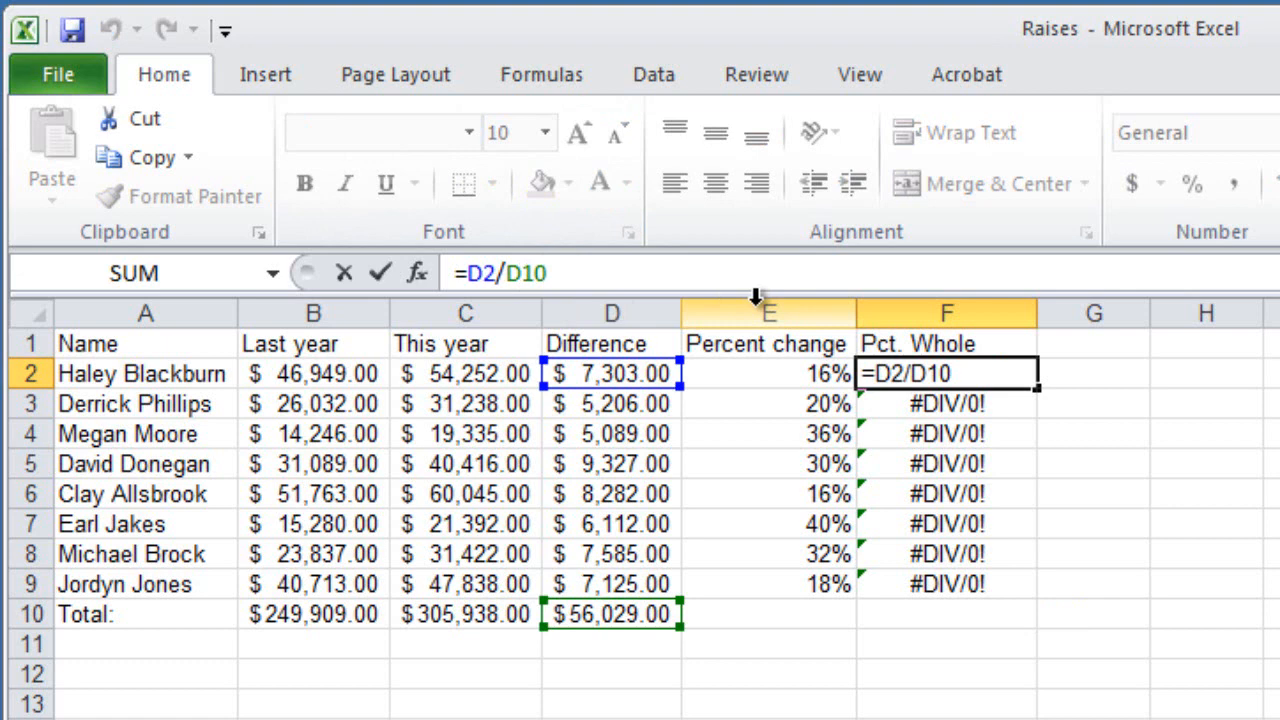
text($D$)
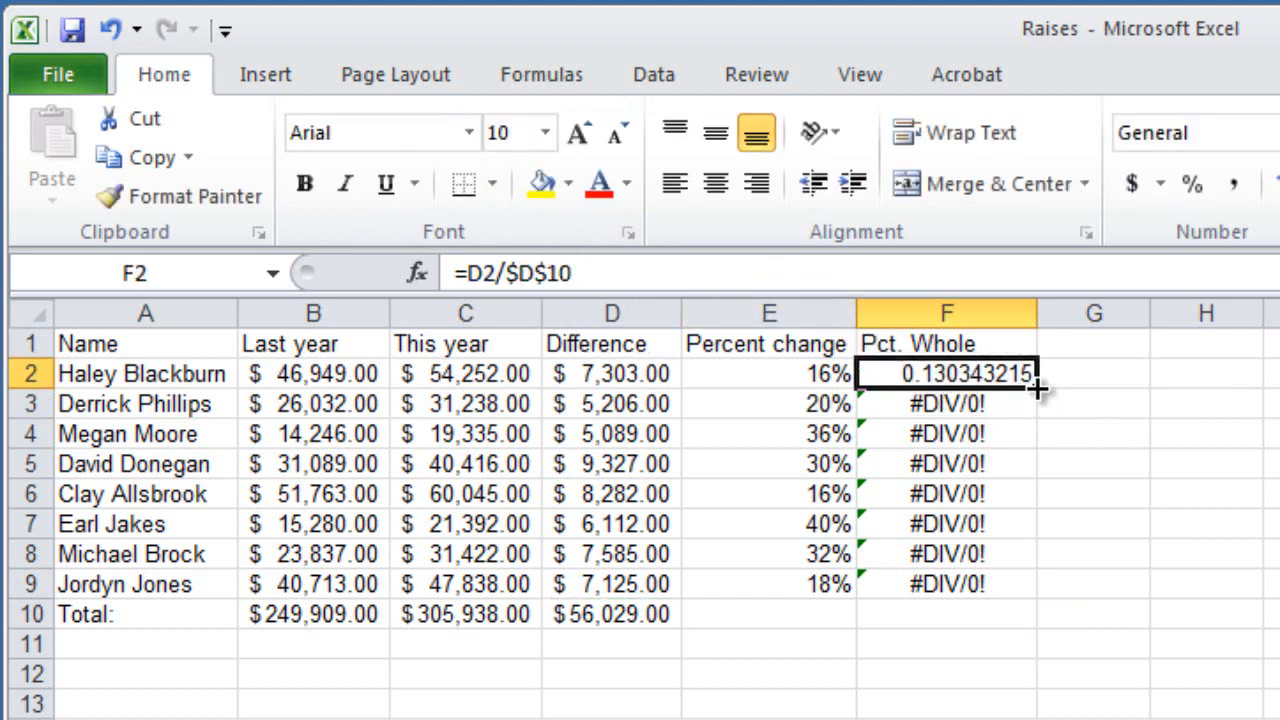
drag(1038, 390, 1038, 585)
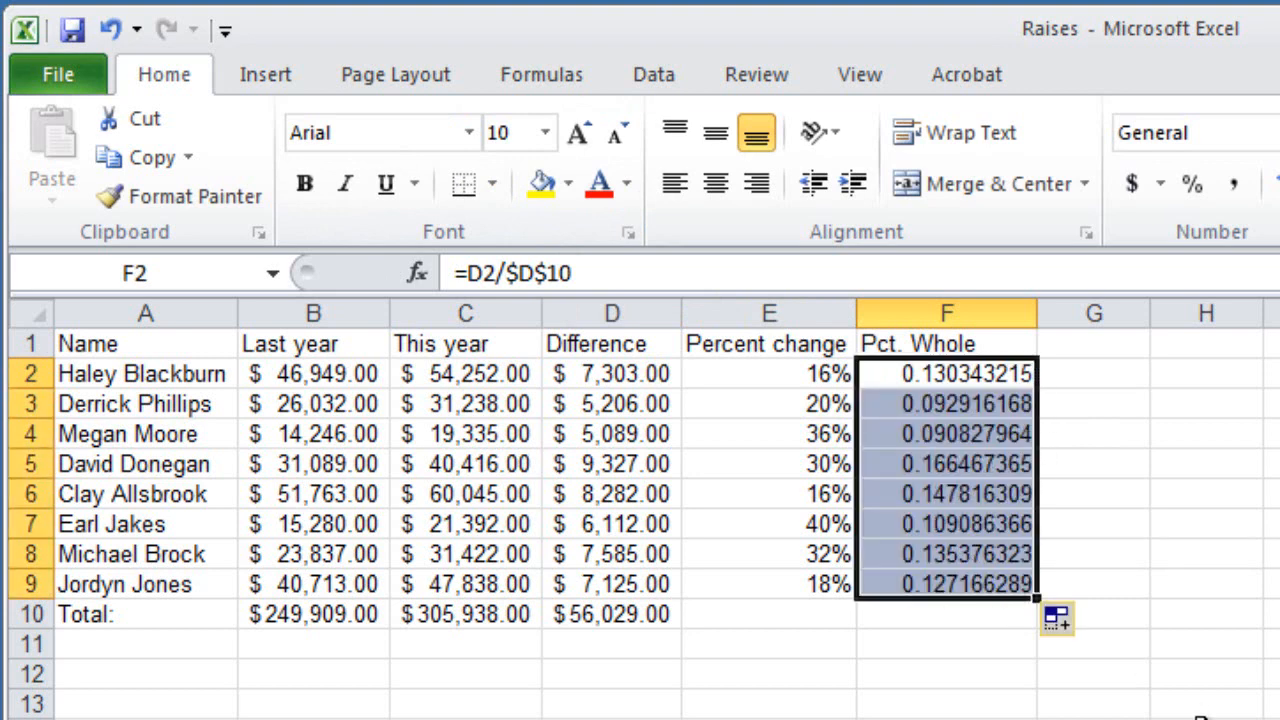
click(946, 373)
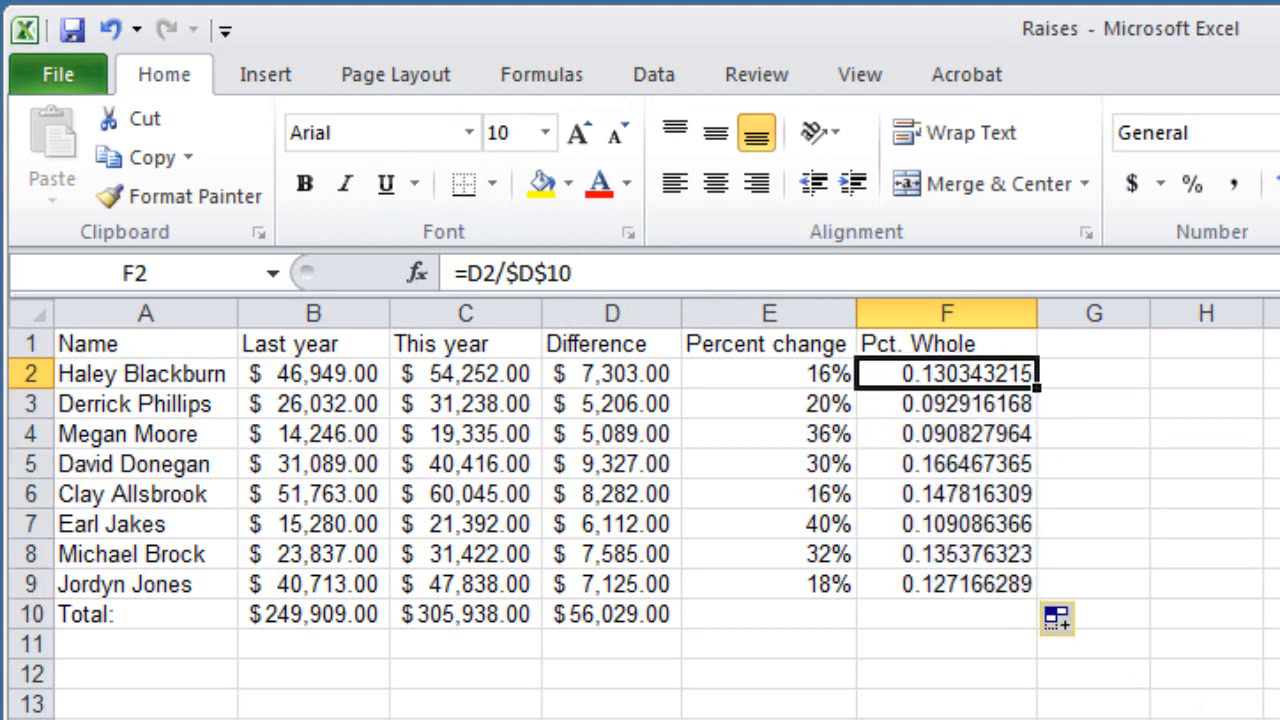
click(946, 463)
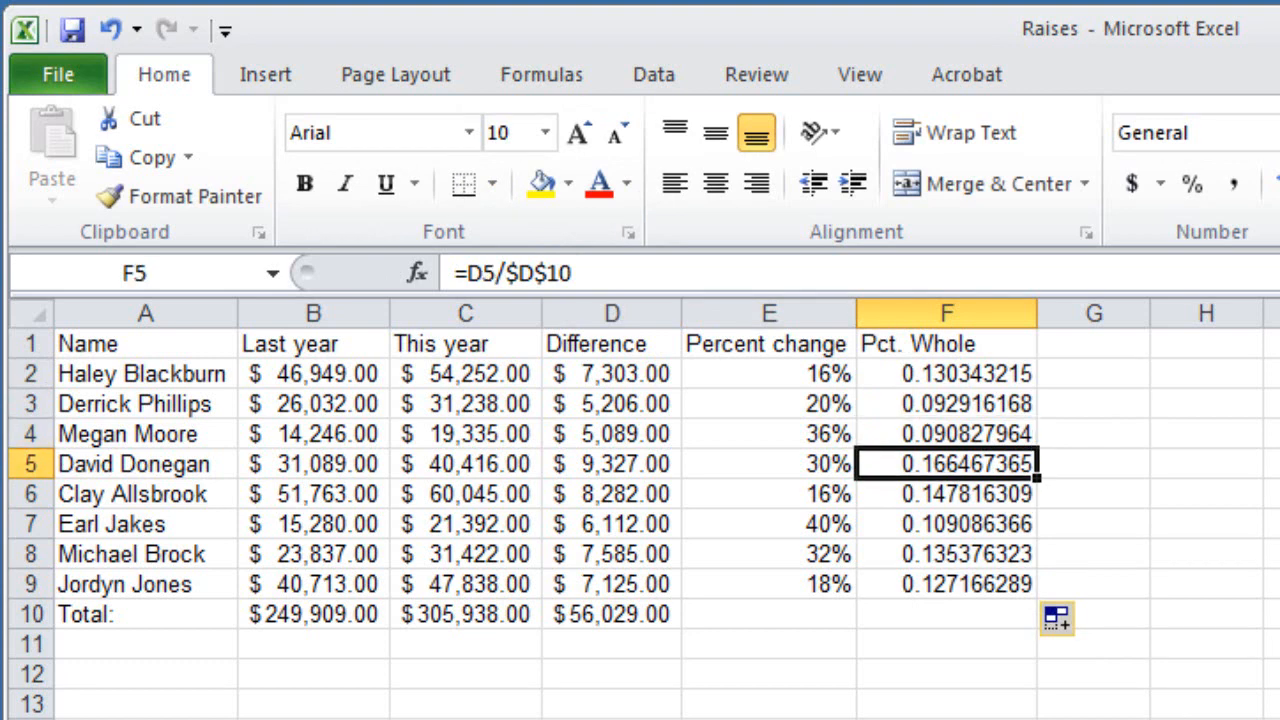
click(945, 584)
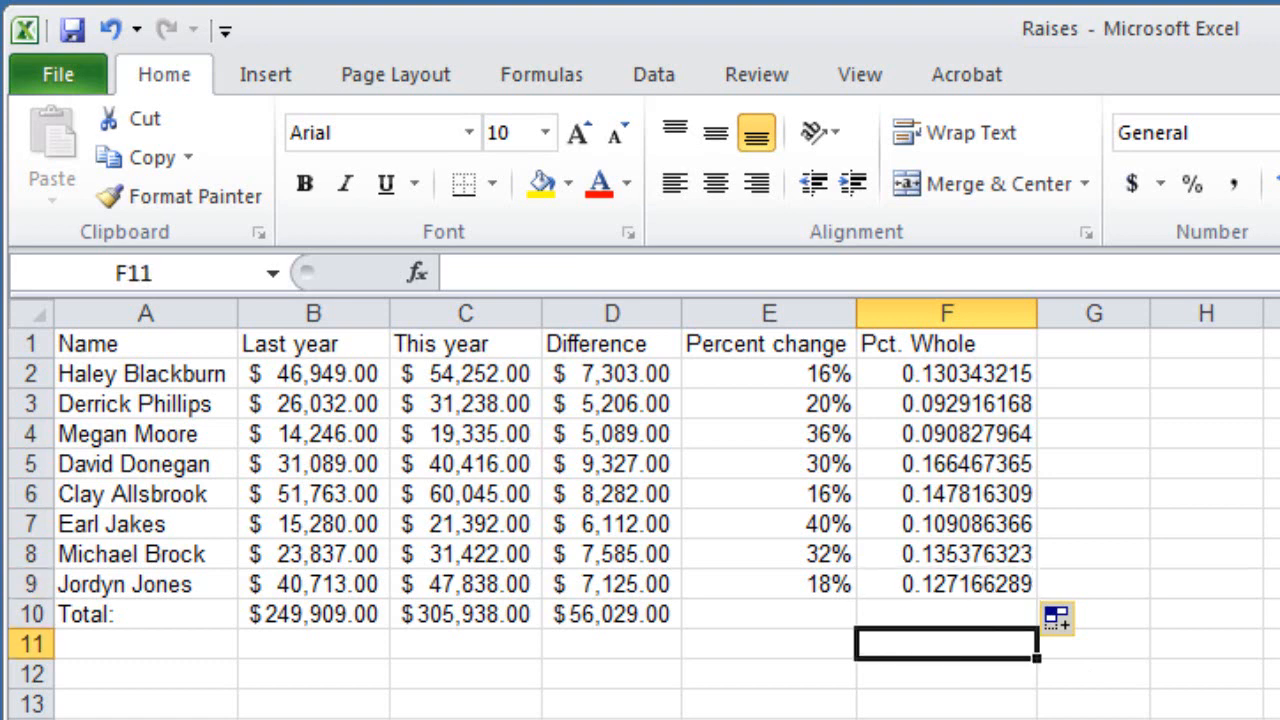
mouse_move(935, 388)
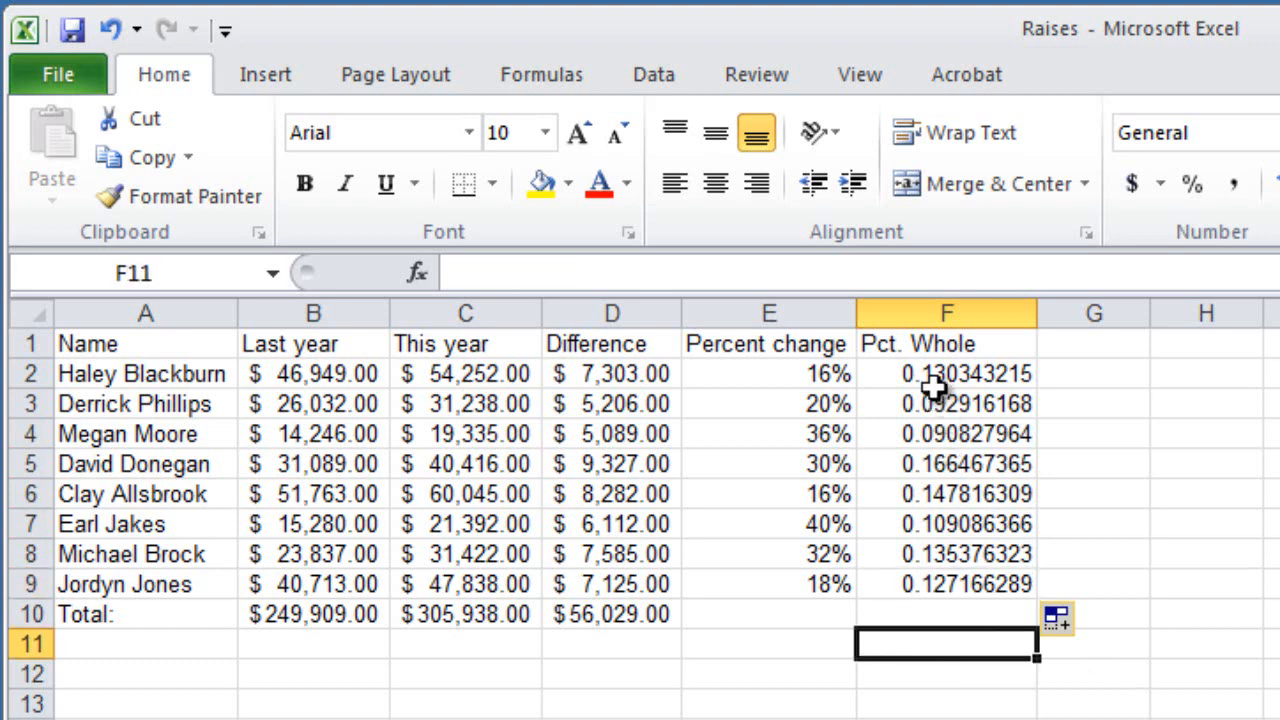
Format the Pct. Whole values F2:F9 as Percentage with 0 decimal places
drag(945, 373, 945, 584)
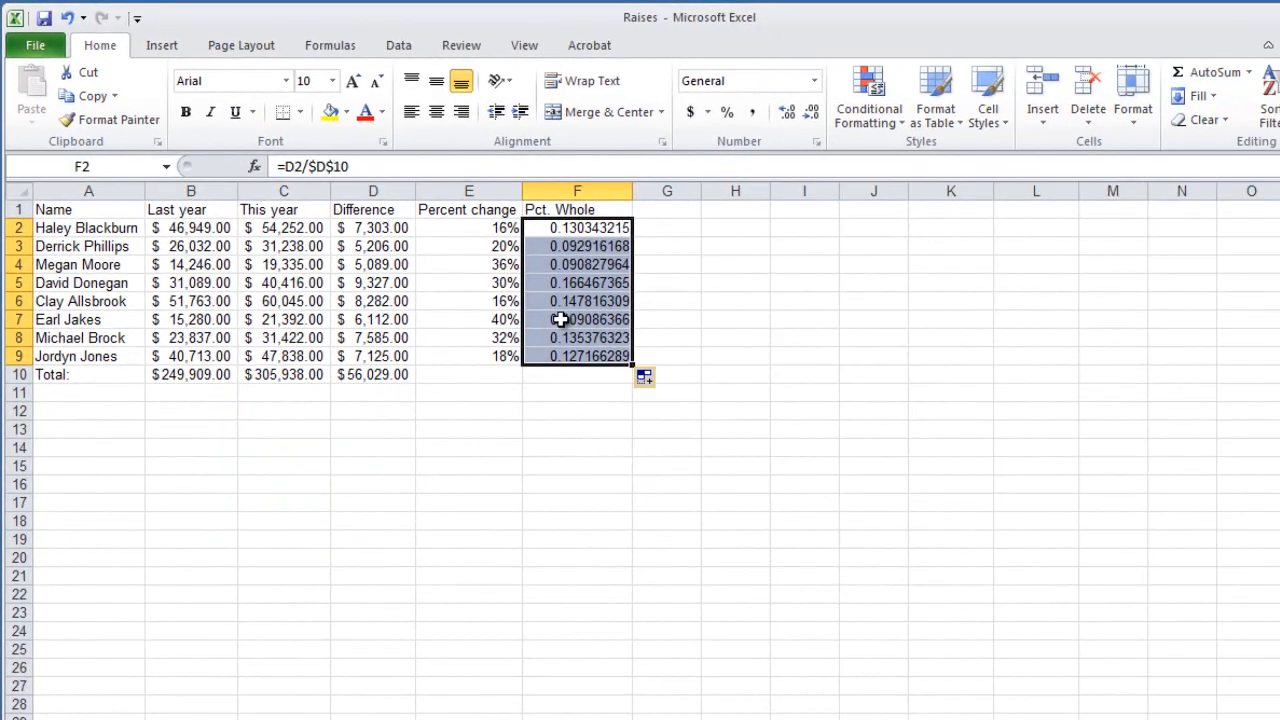
right_click(560, 320)
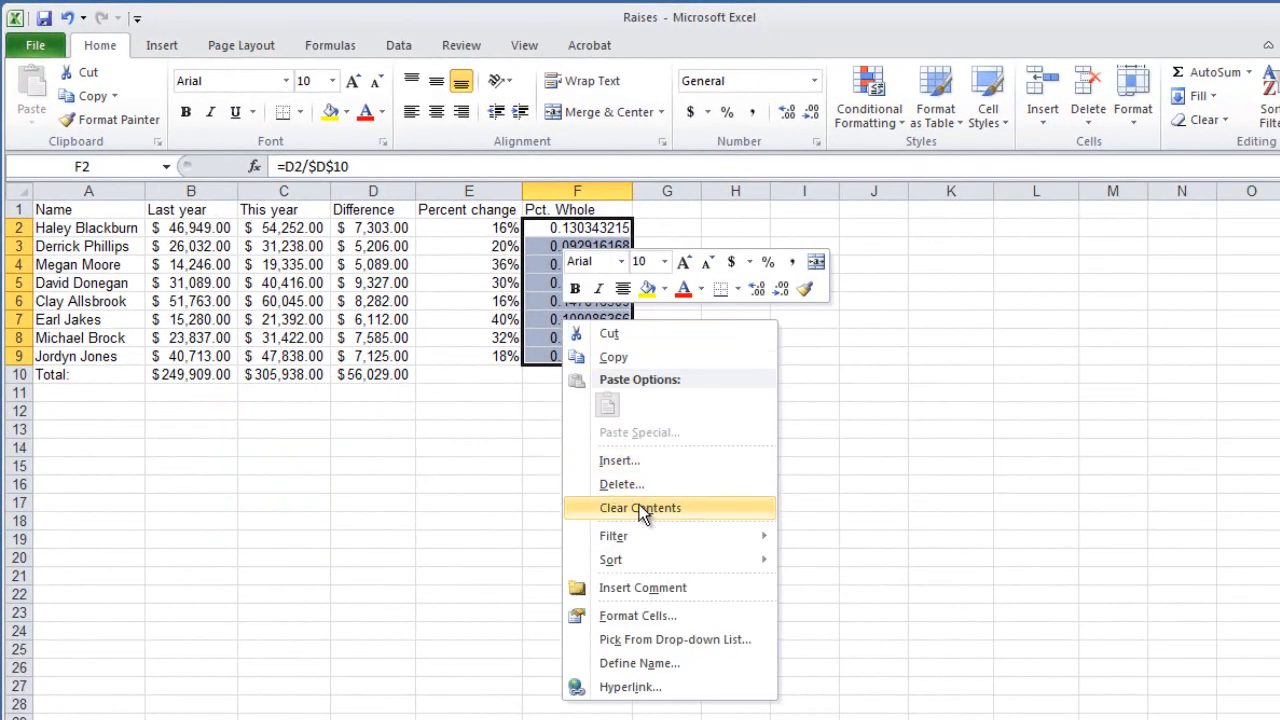
mouse_move(653, 615)
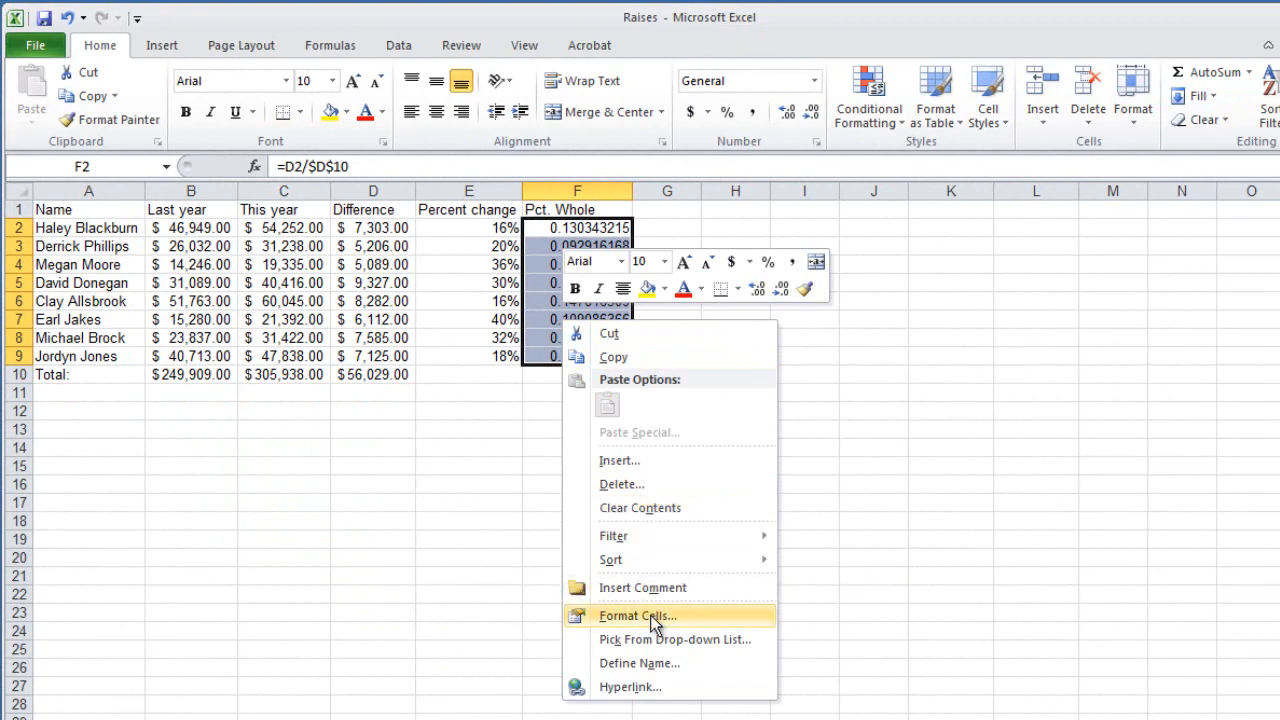
click(637, 615)
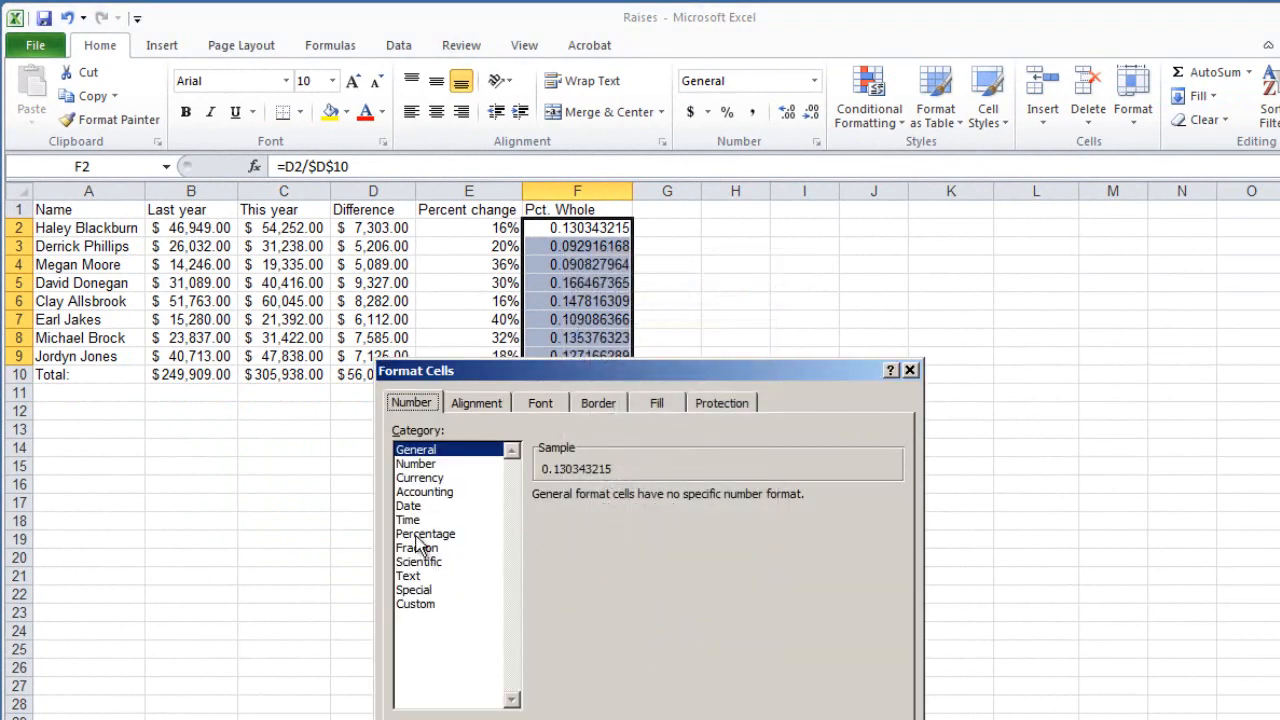
click(425, 533)
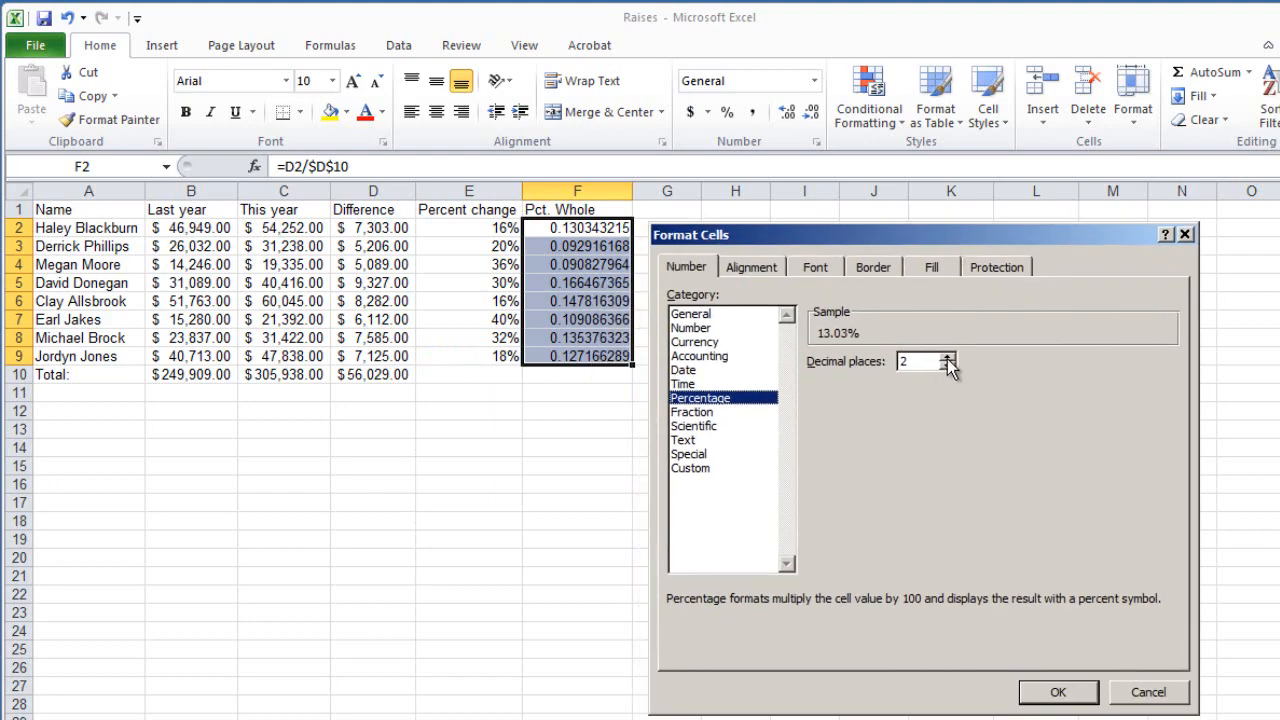
click(947, 366)
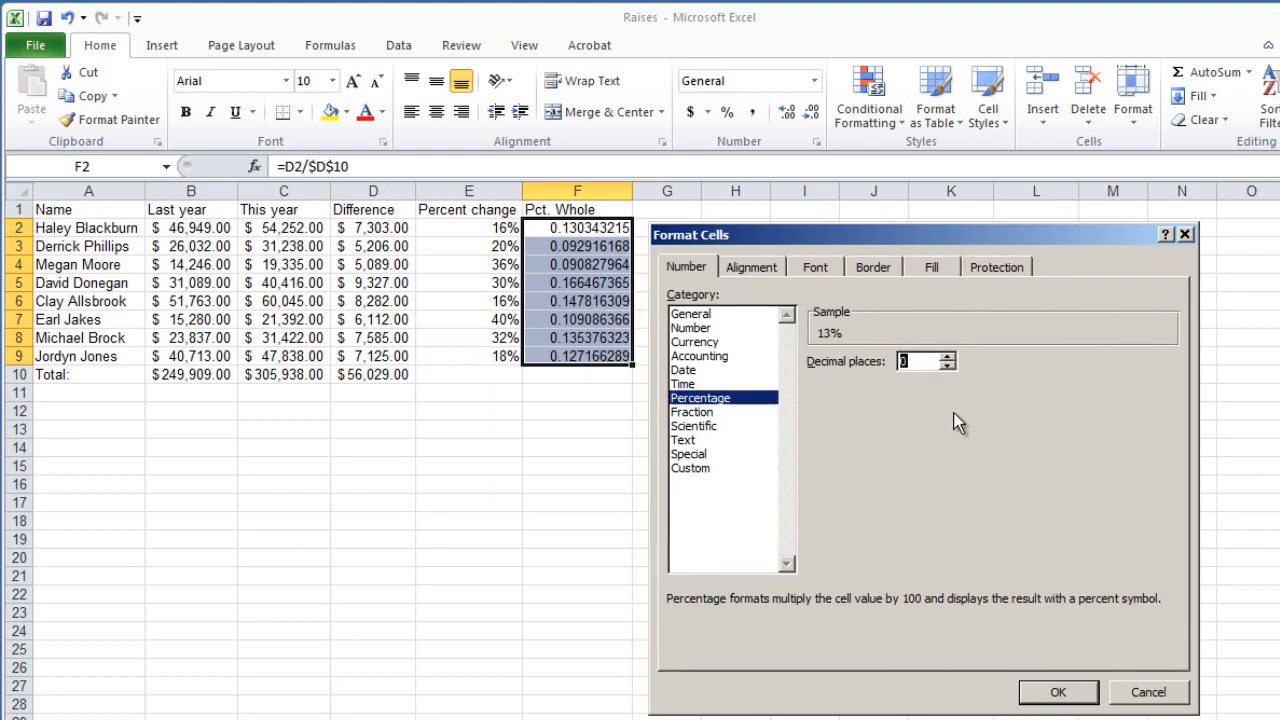
click(1057, 692)
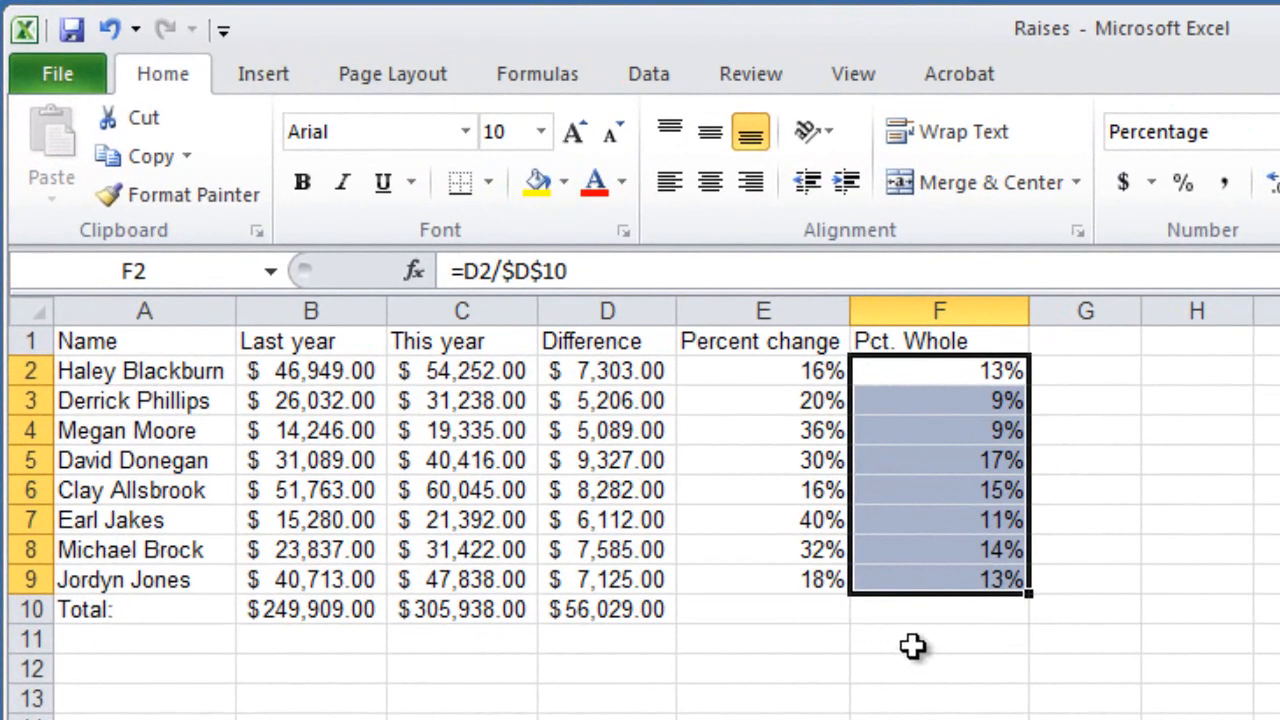
click(938, 638)
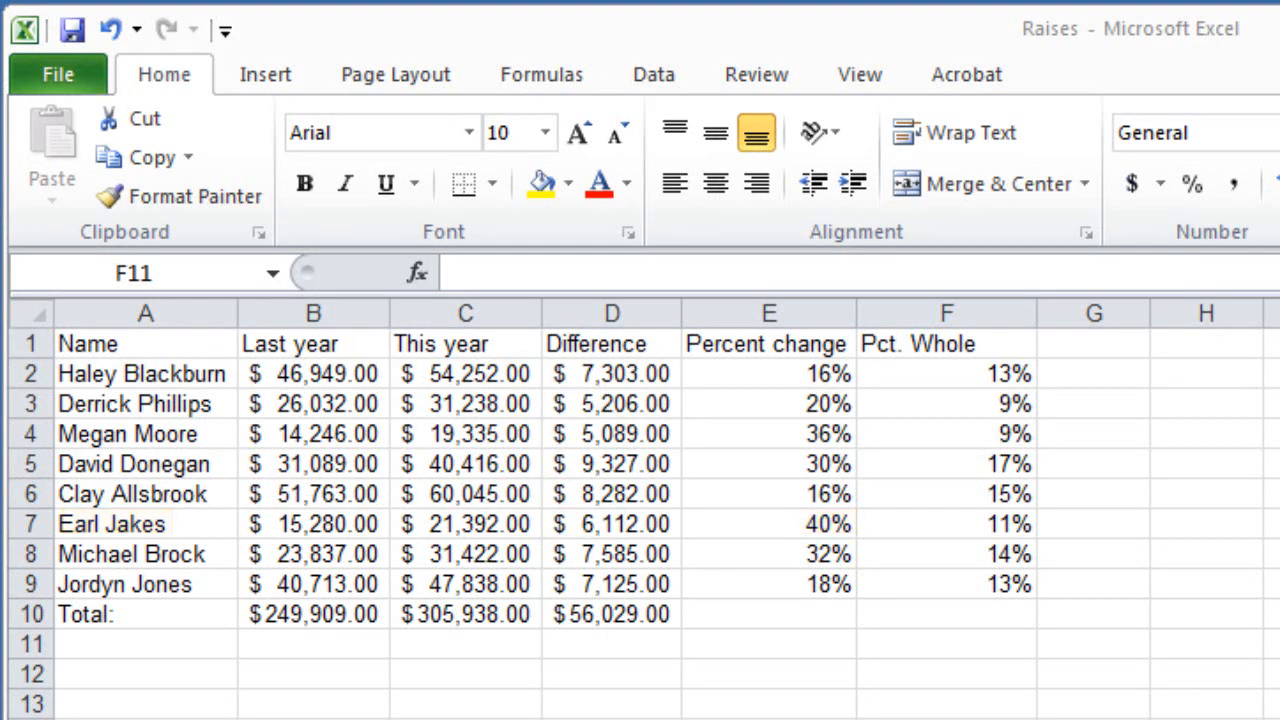
mouse_move(205, 355)
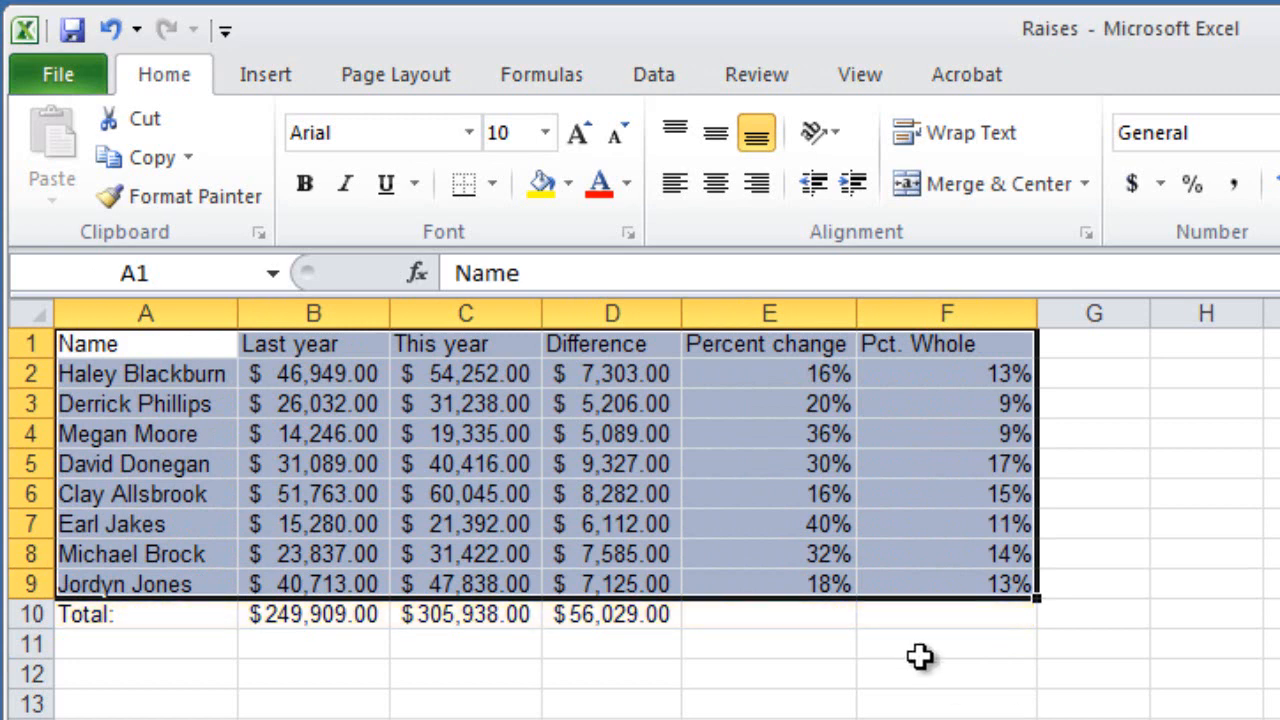
Sort the table by Percent change largest to smallest, then by Name A to Z
click(653, 74)
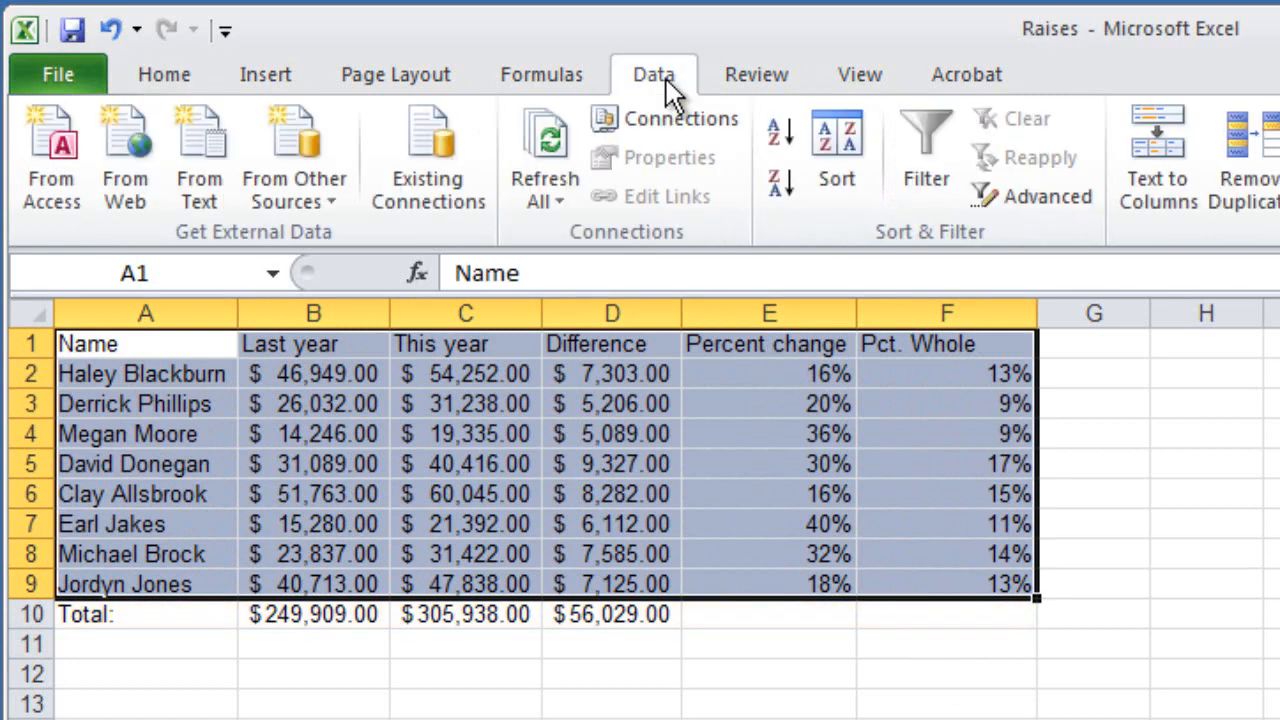
click(836, 155)
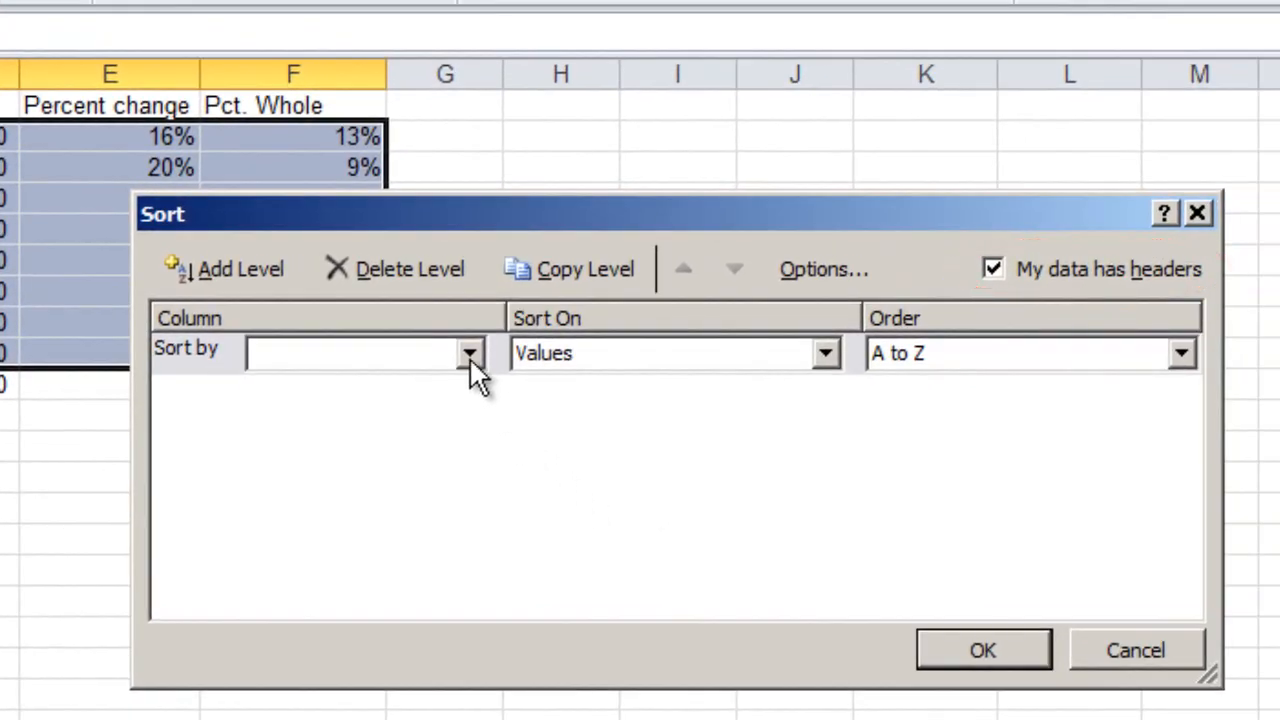
click(469, 353)
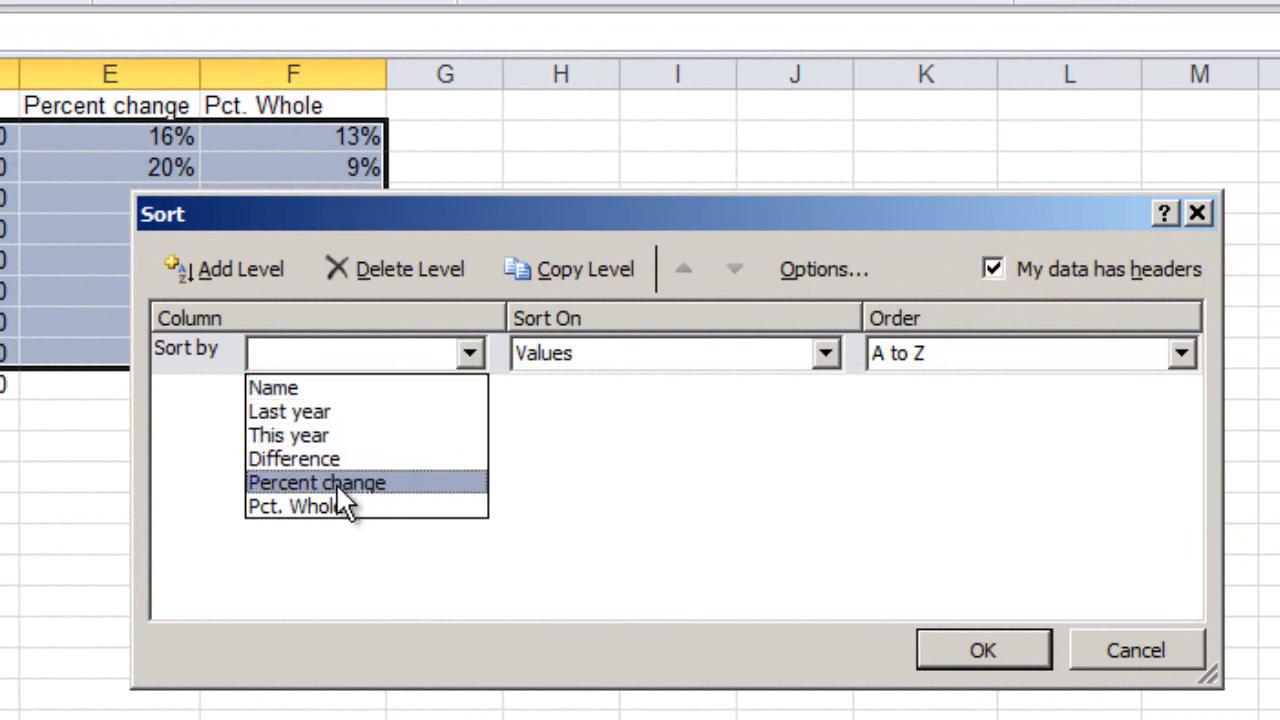
click(317, 482)
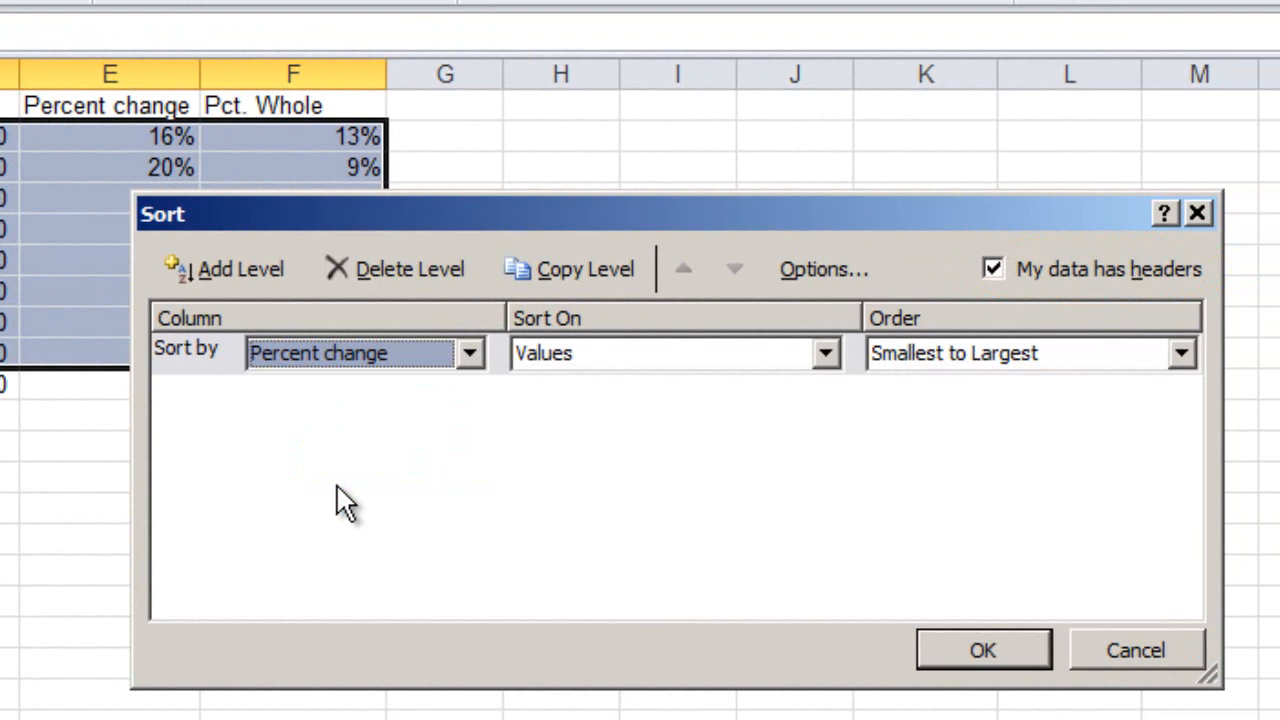
mouse_move(1158, 445)
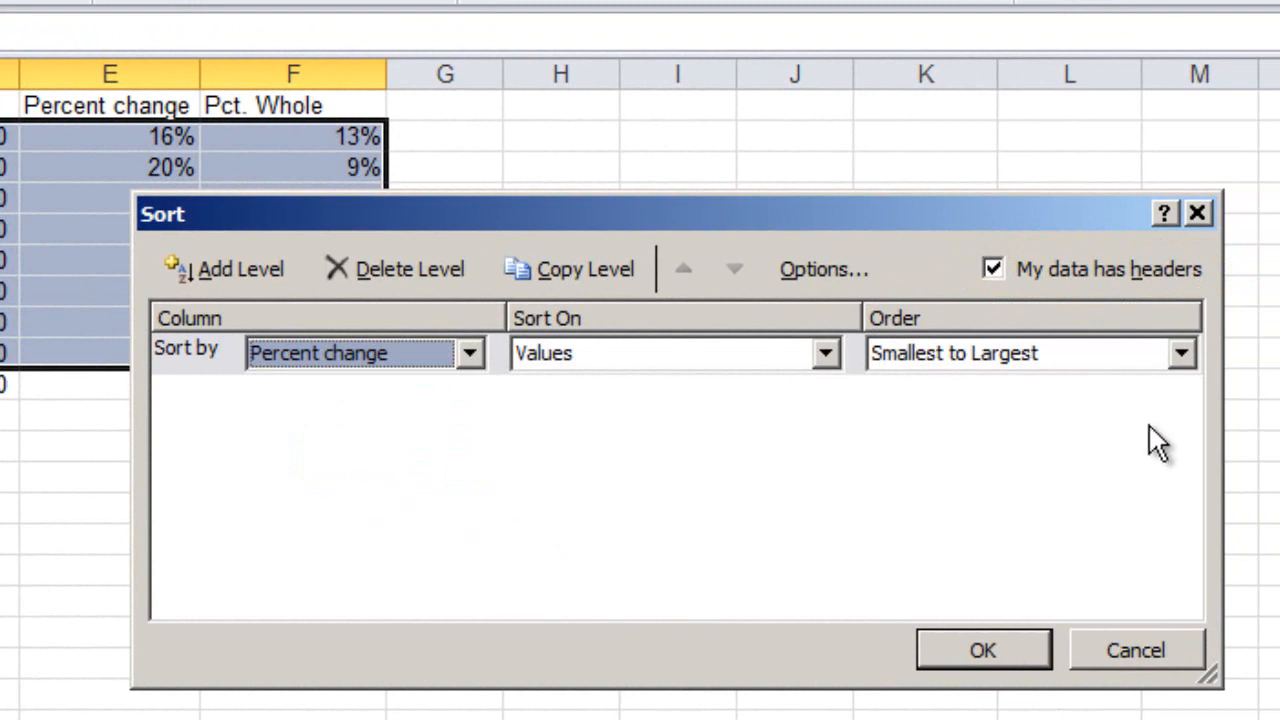
click(1181, 353)
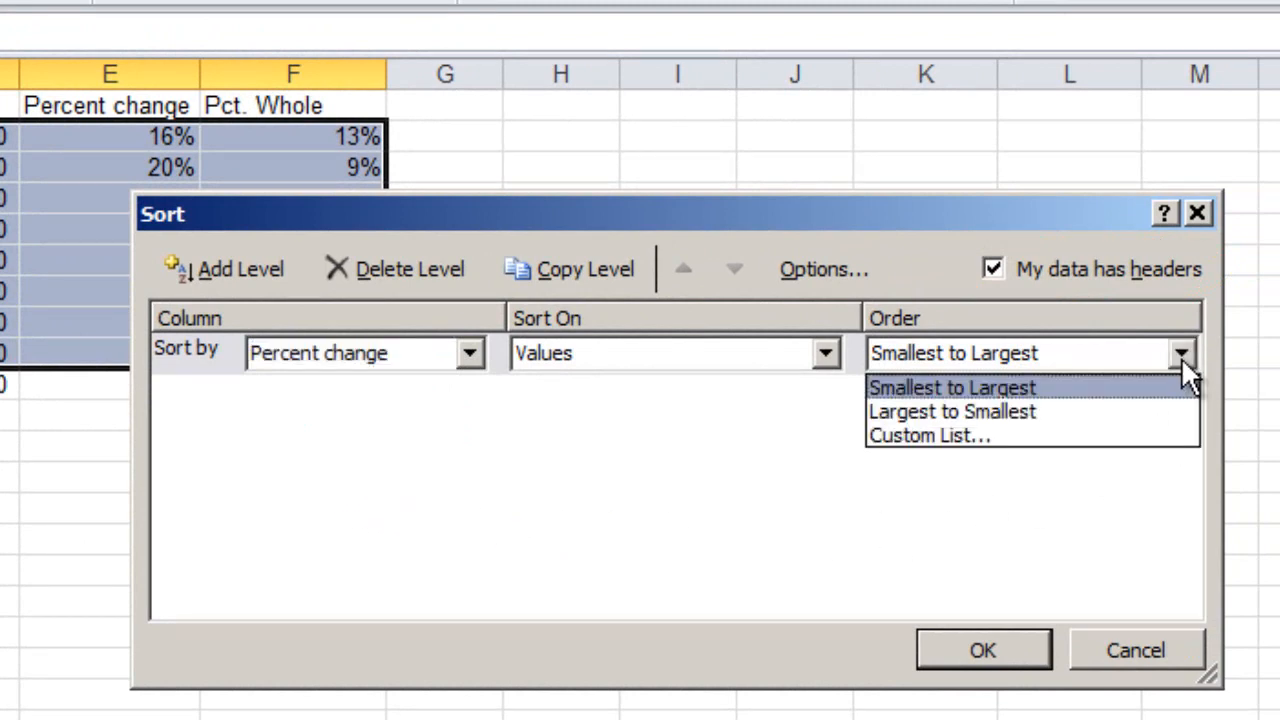
click(951, 411)
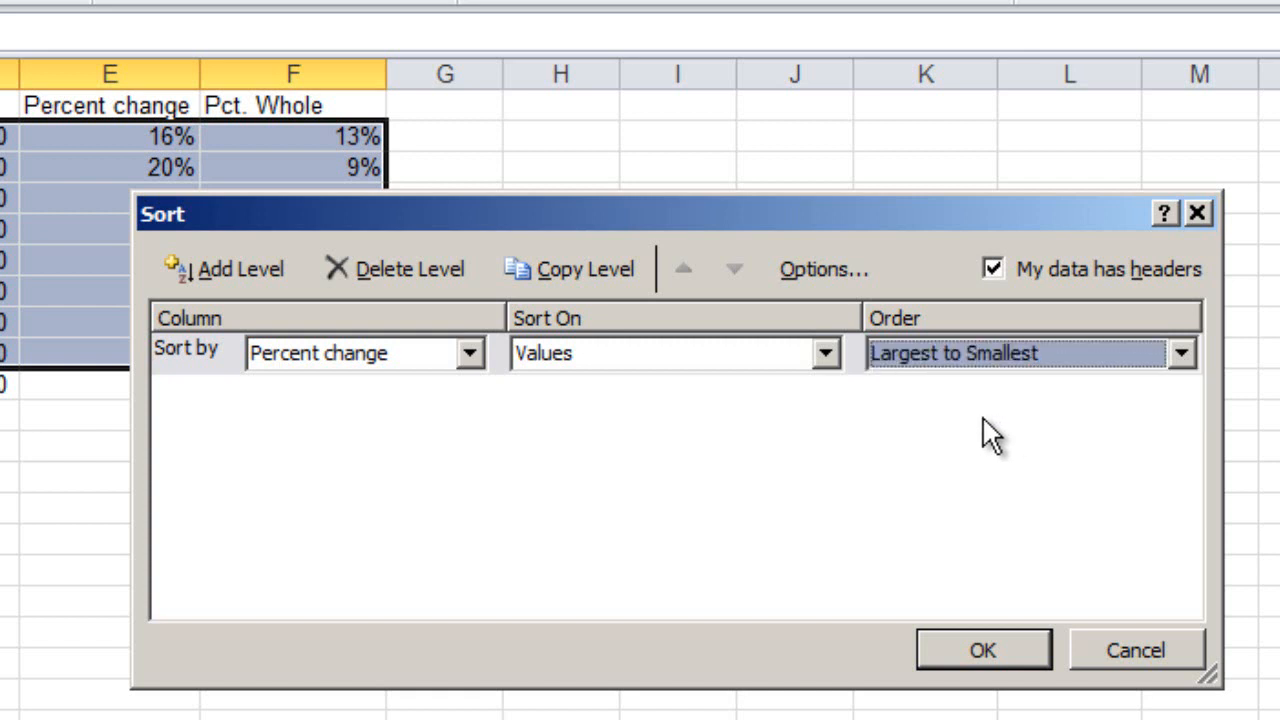
mouse_move(220, 290)
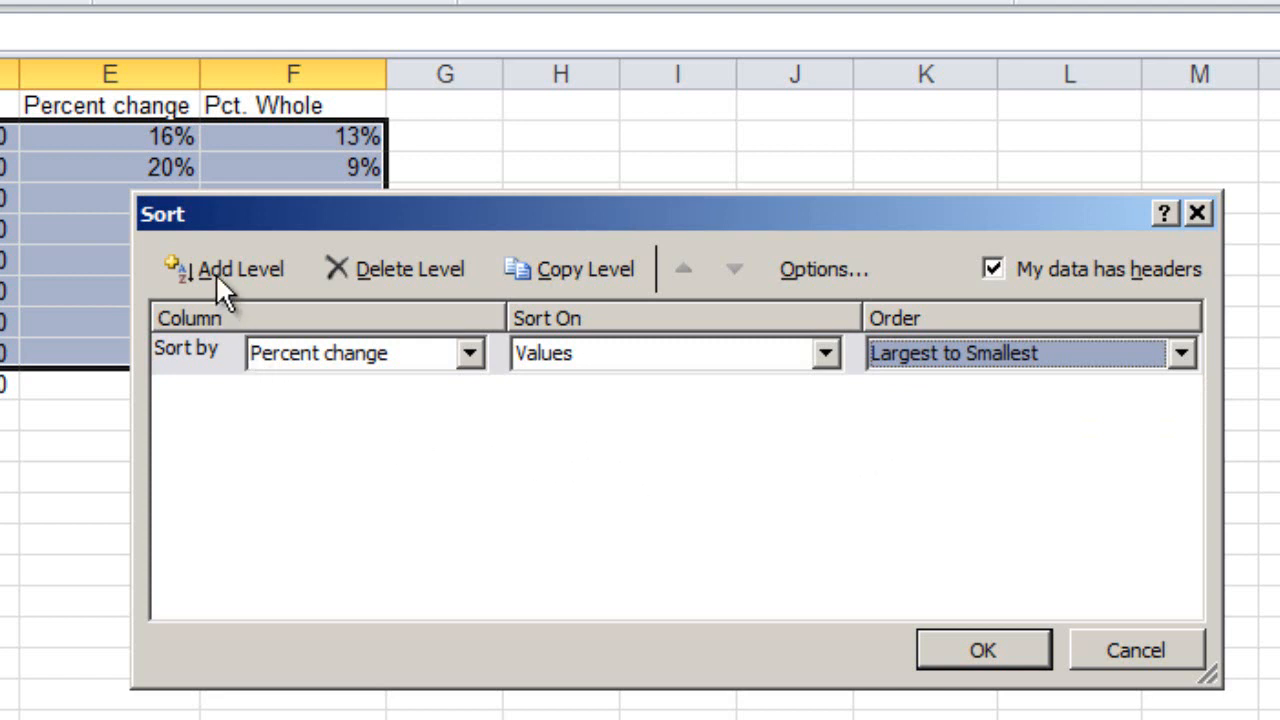
click(238, 268)
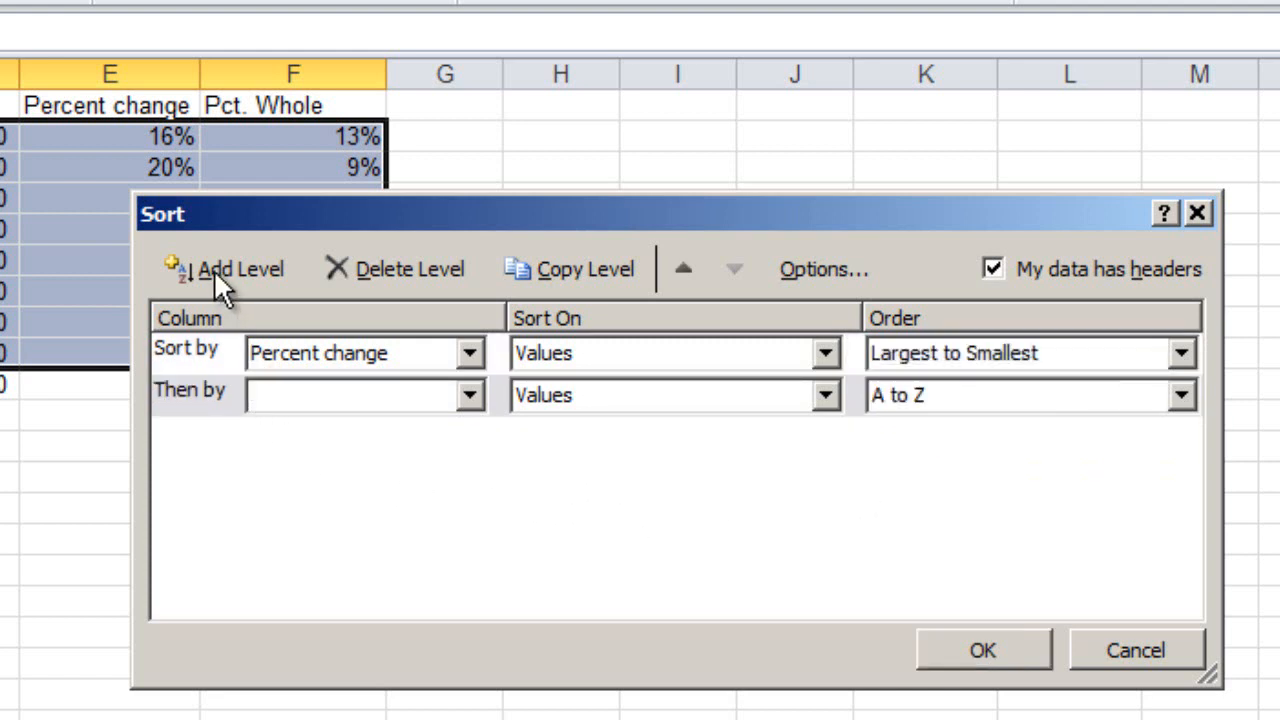
click(470, 395)
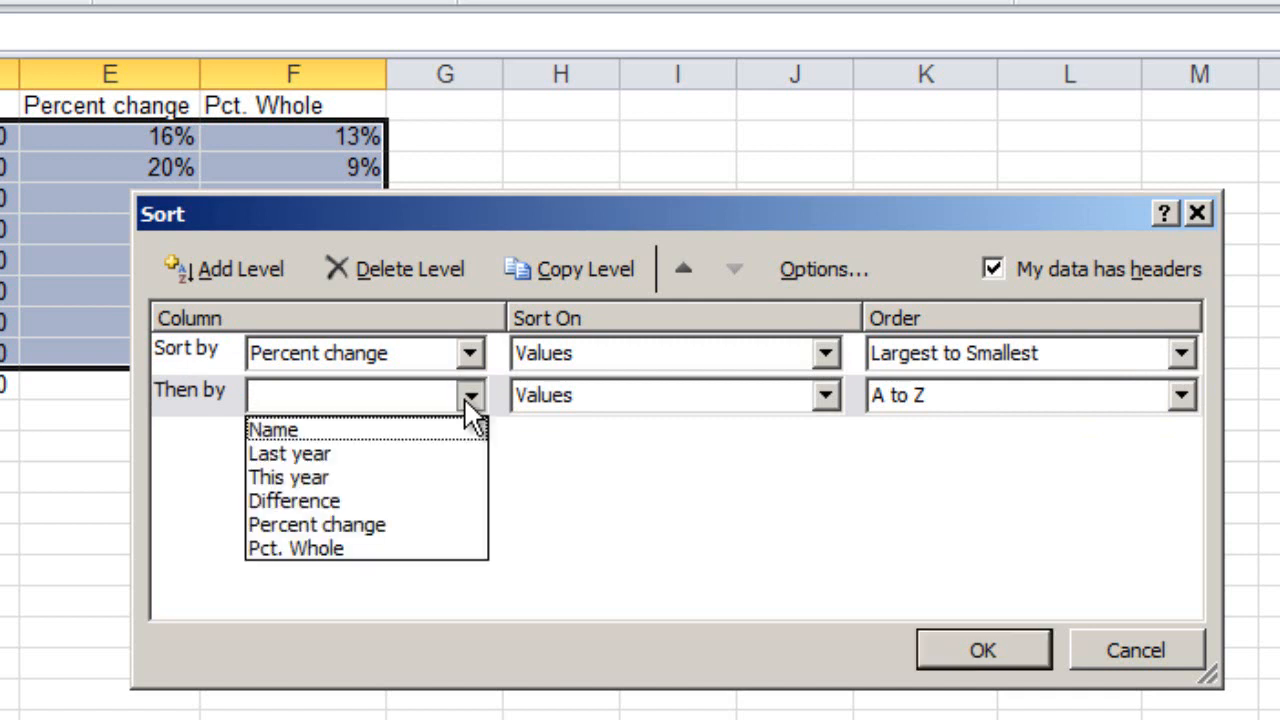
mouse_move(455, 410)
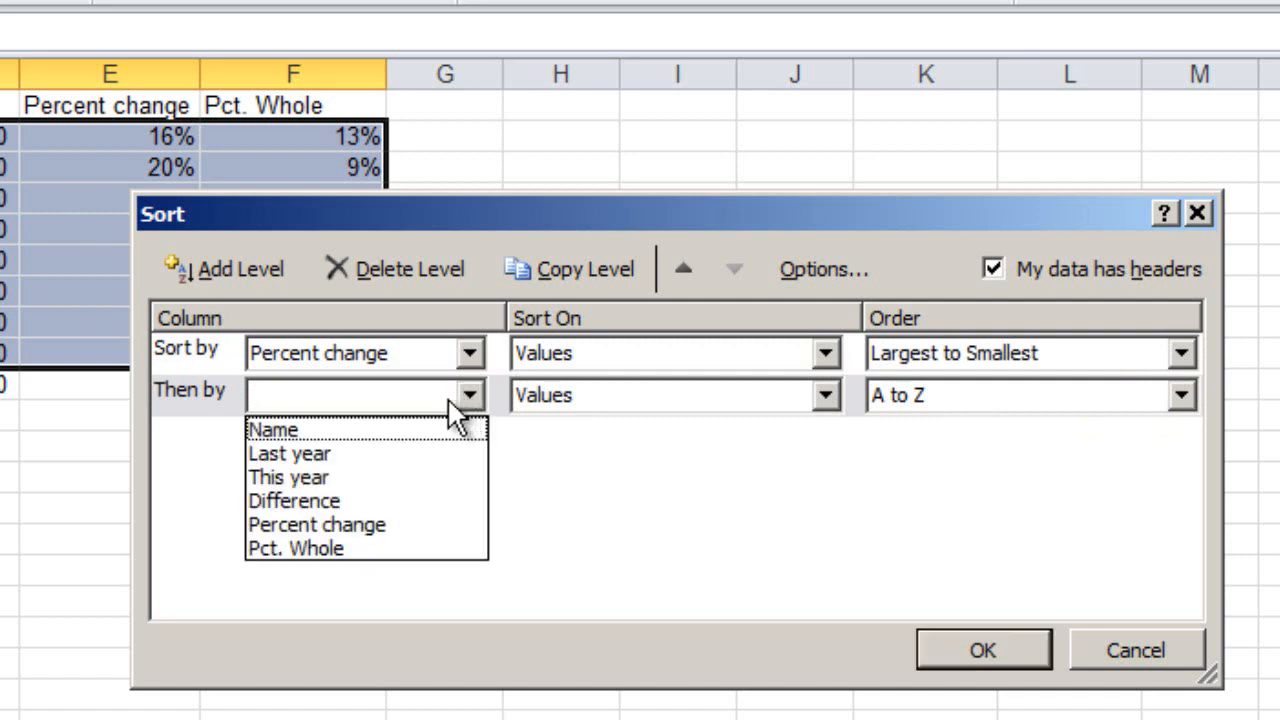
mouse_move(280, 430)
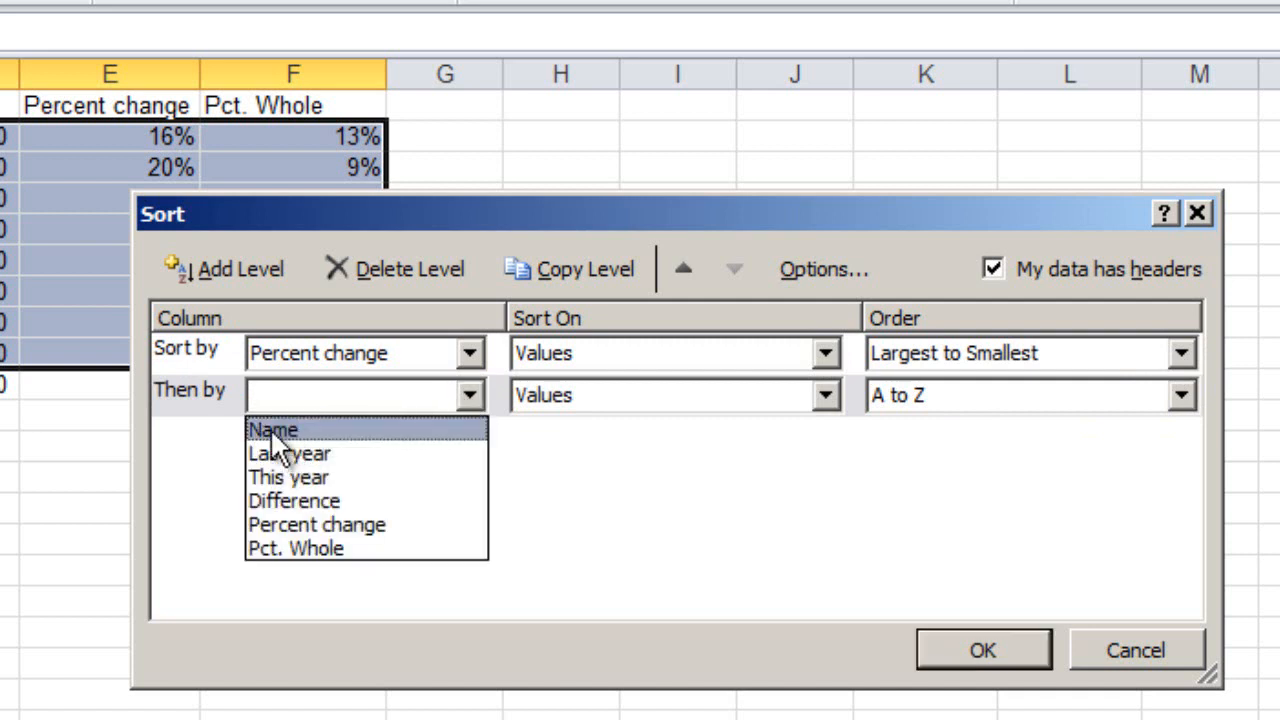
click(273, 429)
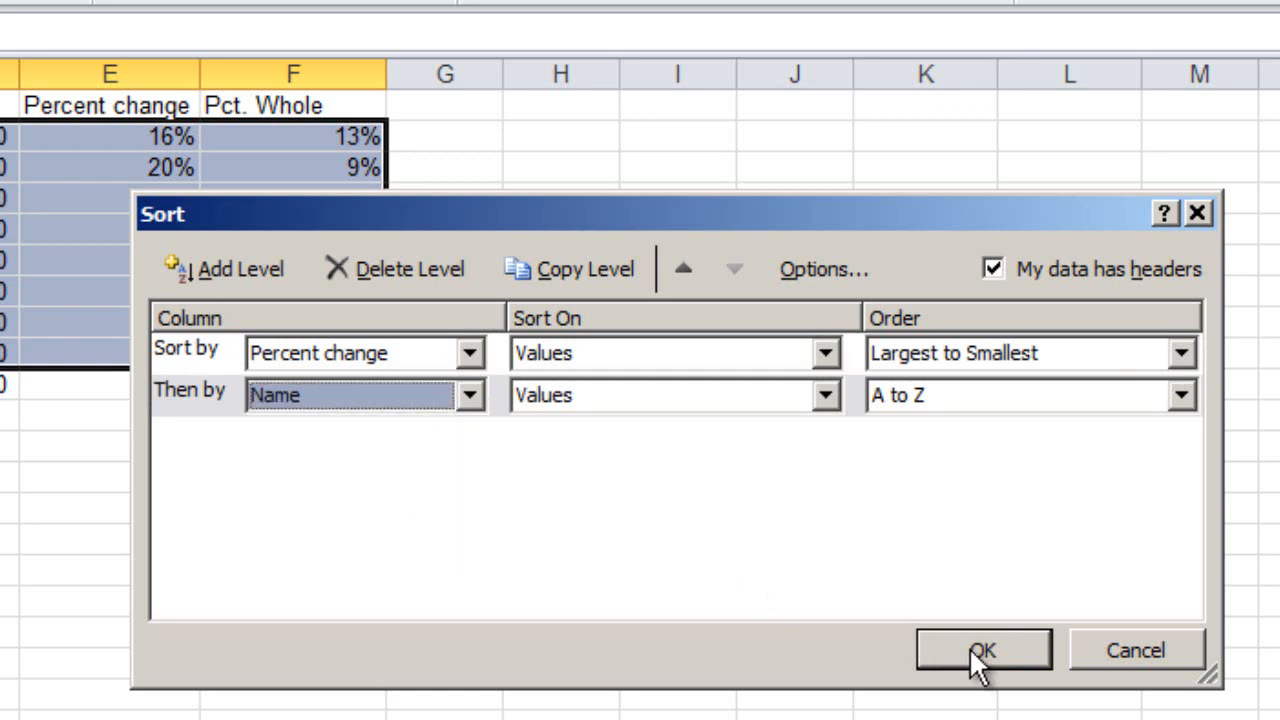
click(983, 650)
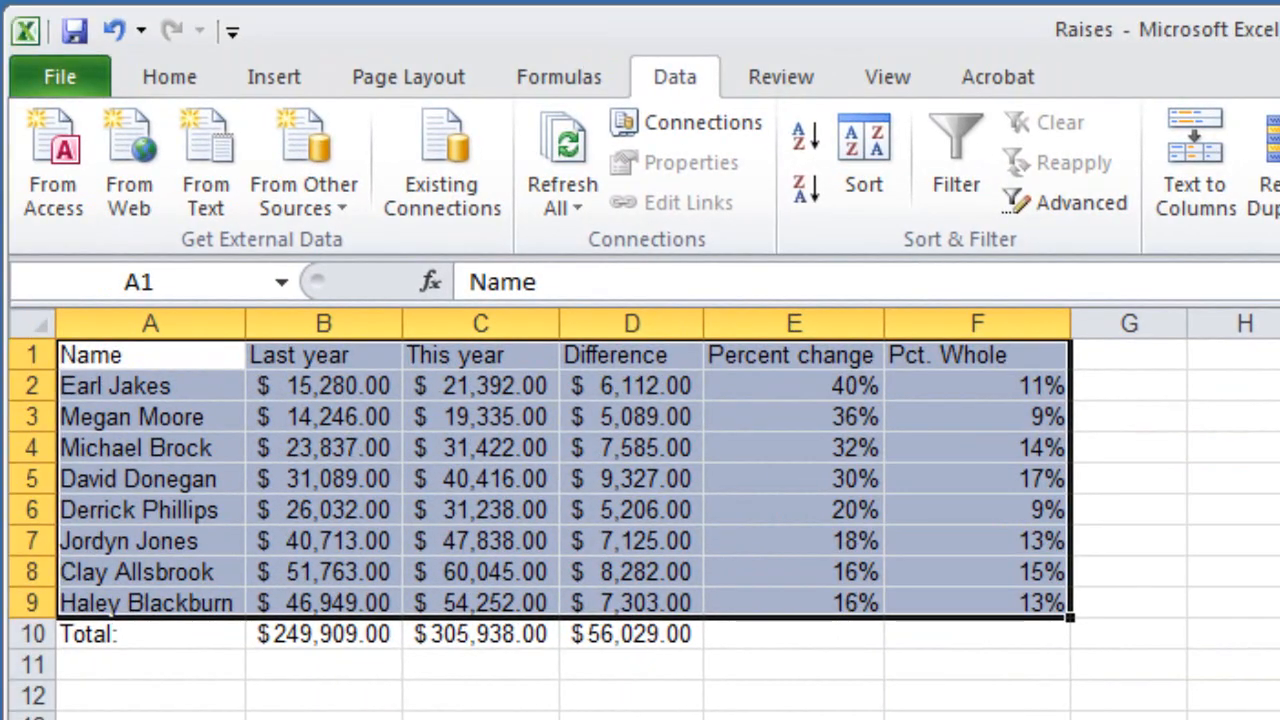
Fill in the Total row's Percent change cell E10, showing 22%
click(977, 664)
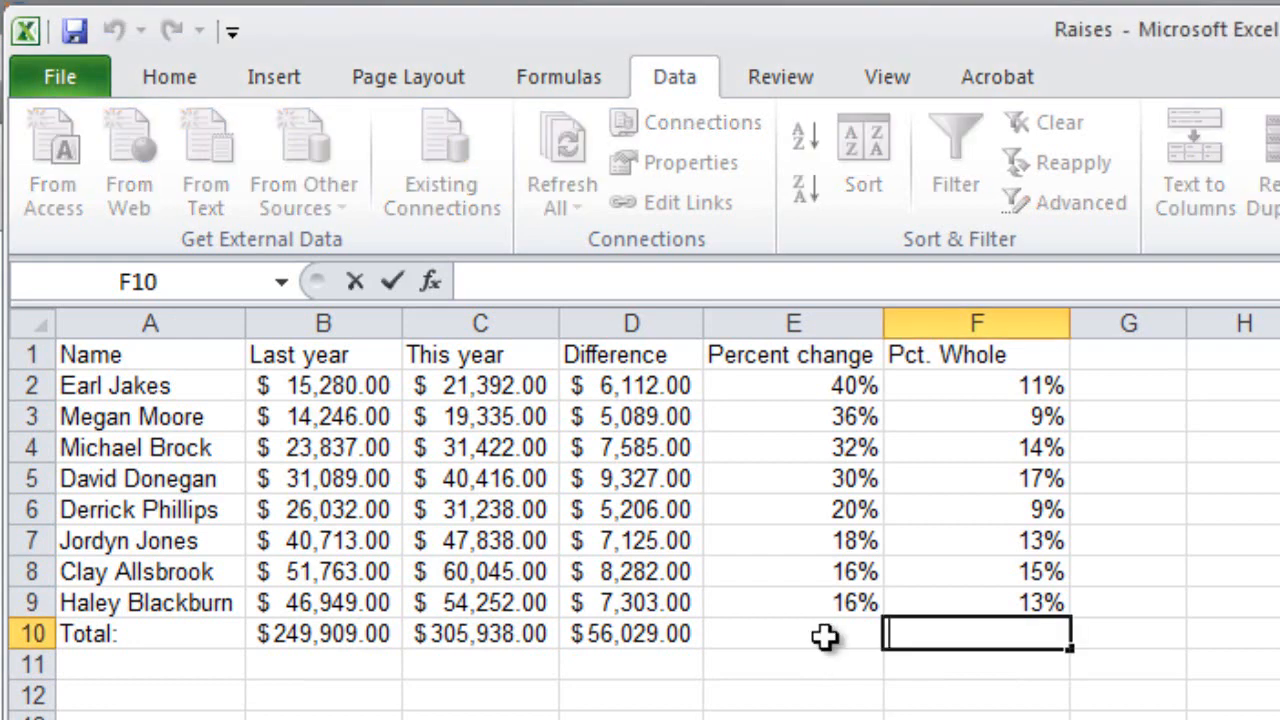
click(792, 633)
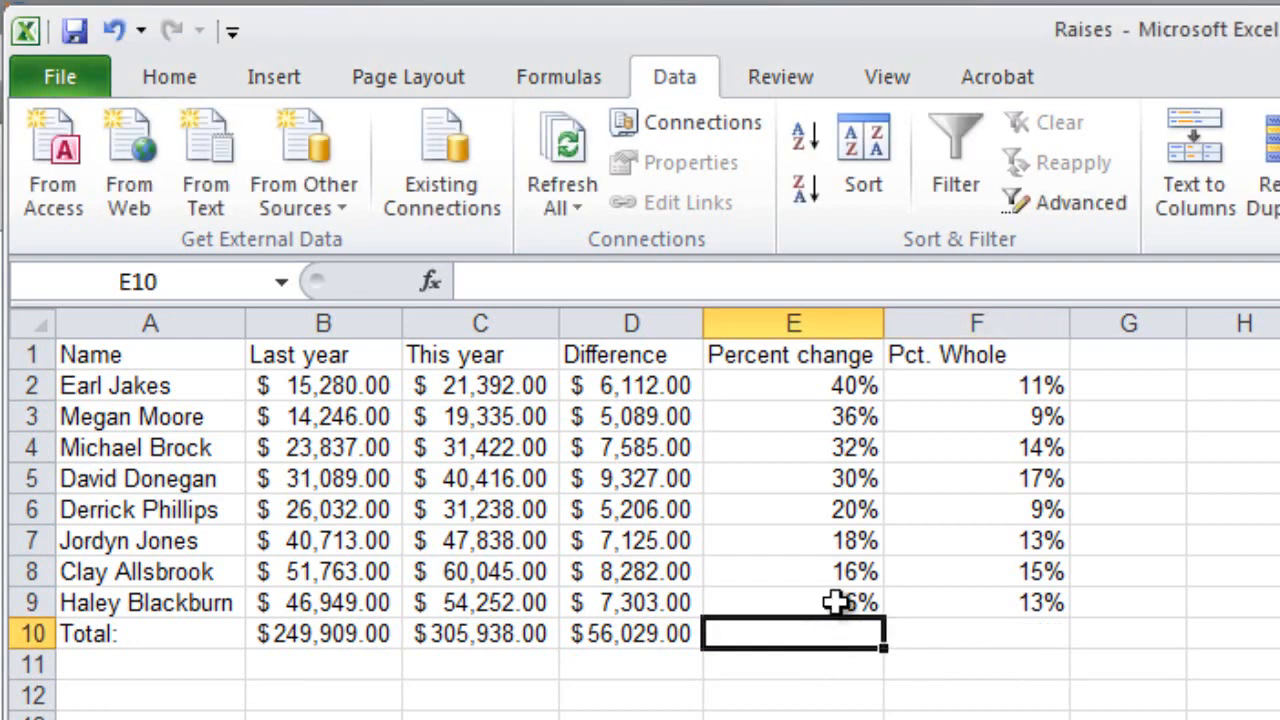
click(793, 602)
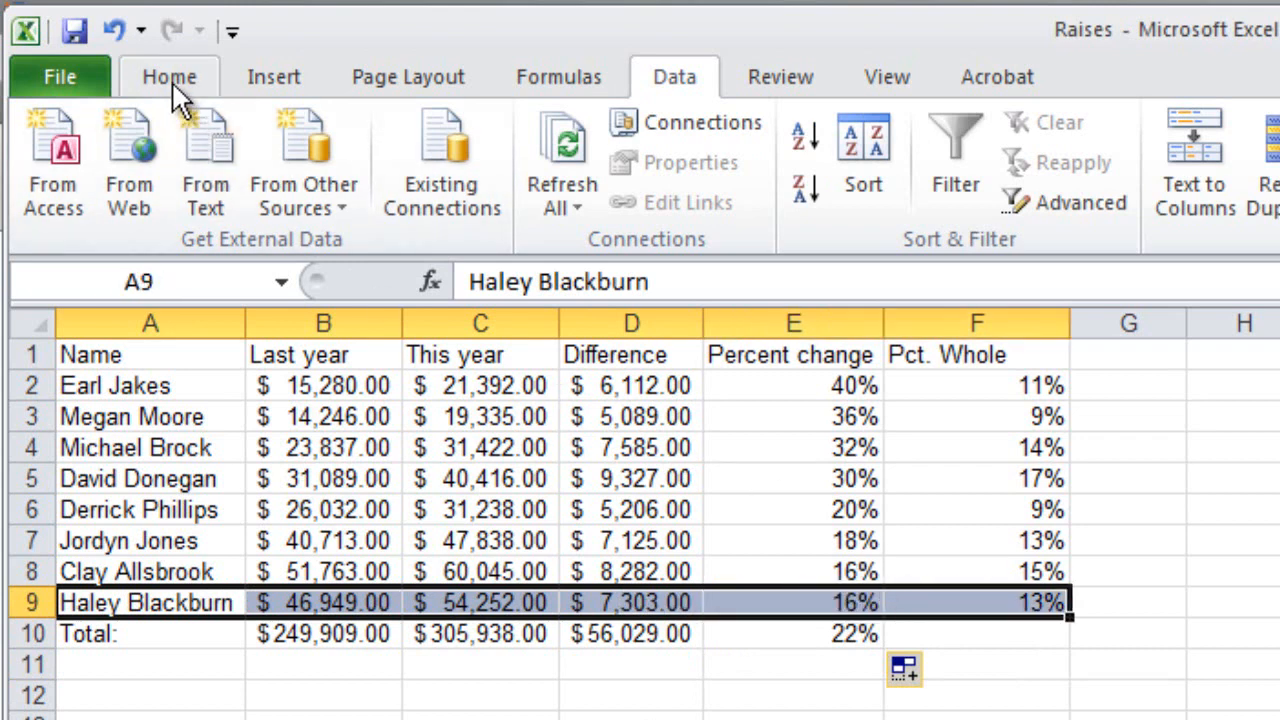
Apply a bottom border beneath the last employee row A9:F9
click(169, 76)
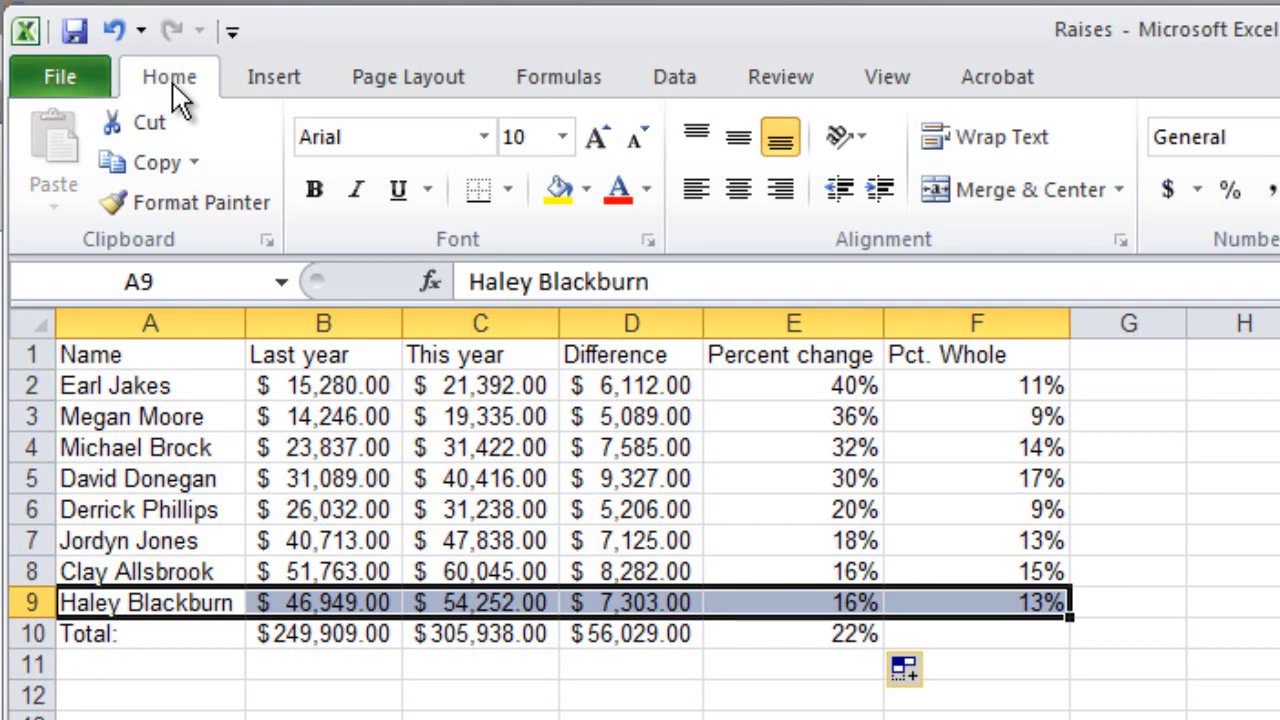
click(508, 189)
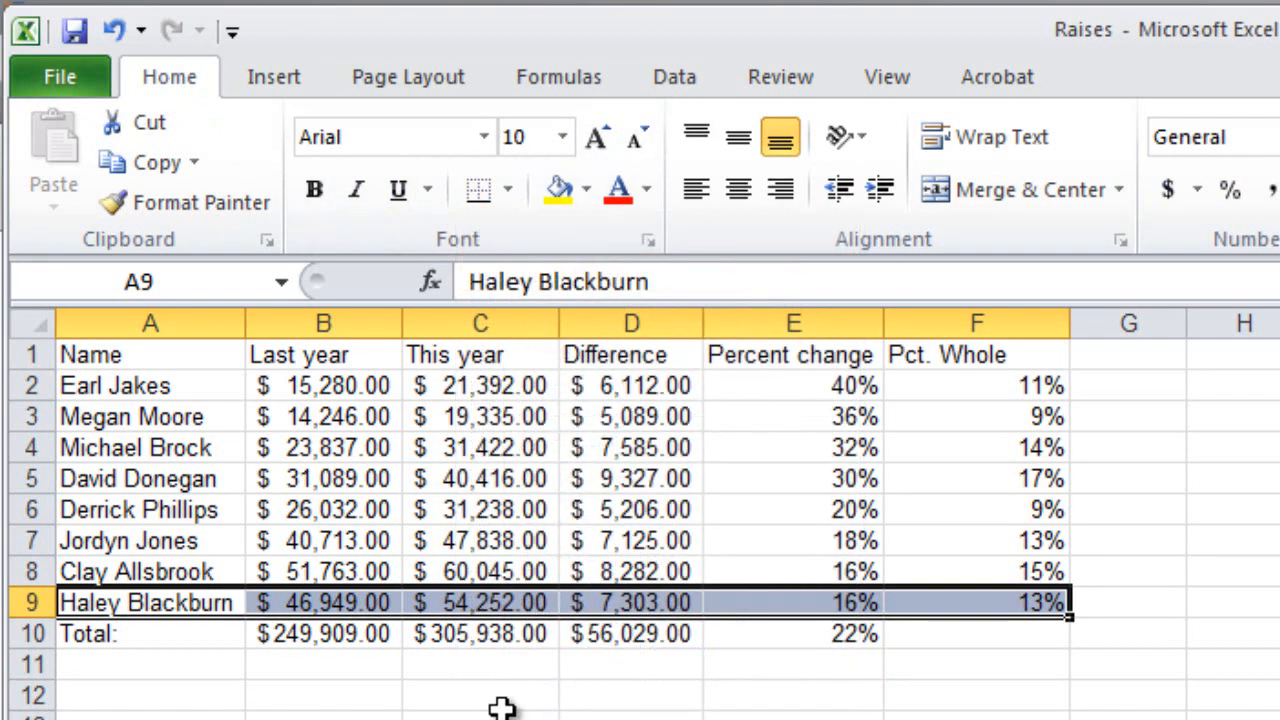
click(150, 664)
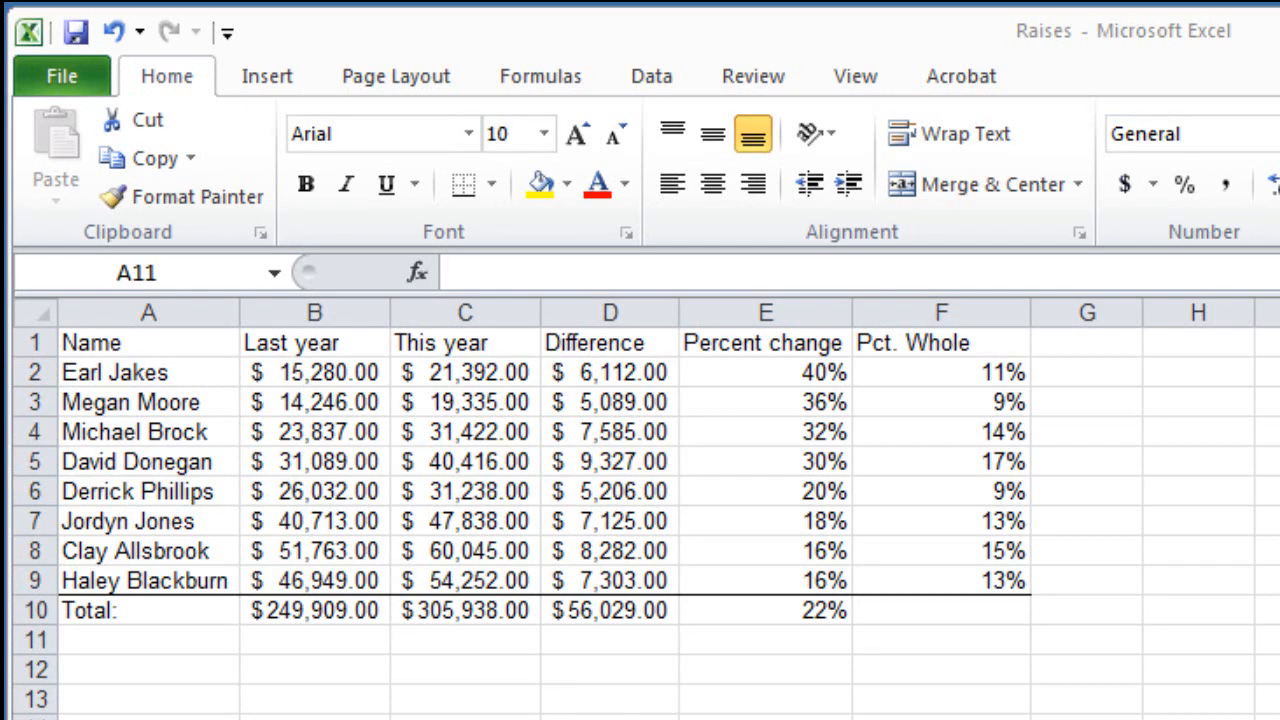
Type the label 'Average:' in A11 below Total
click(148, 640)
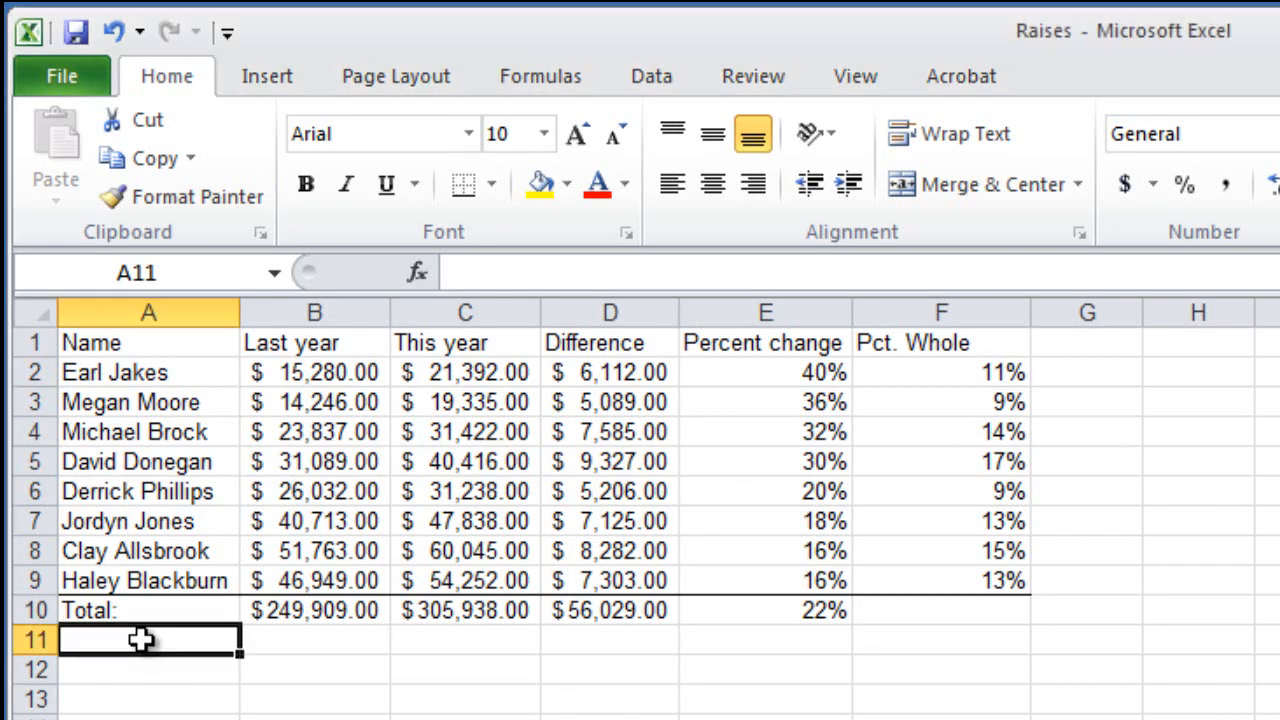
text(Av)
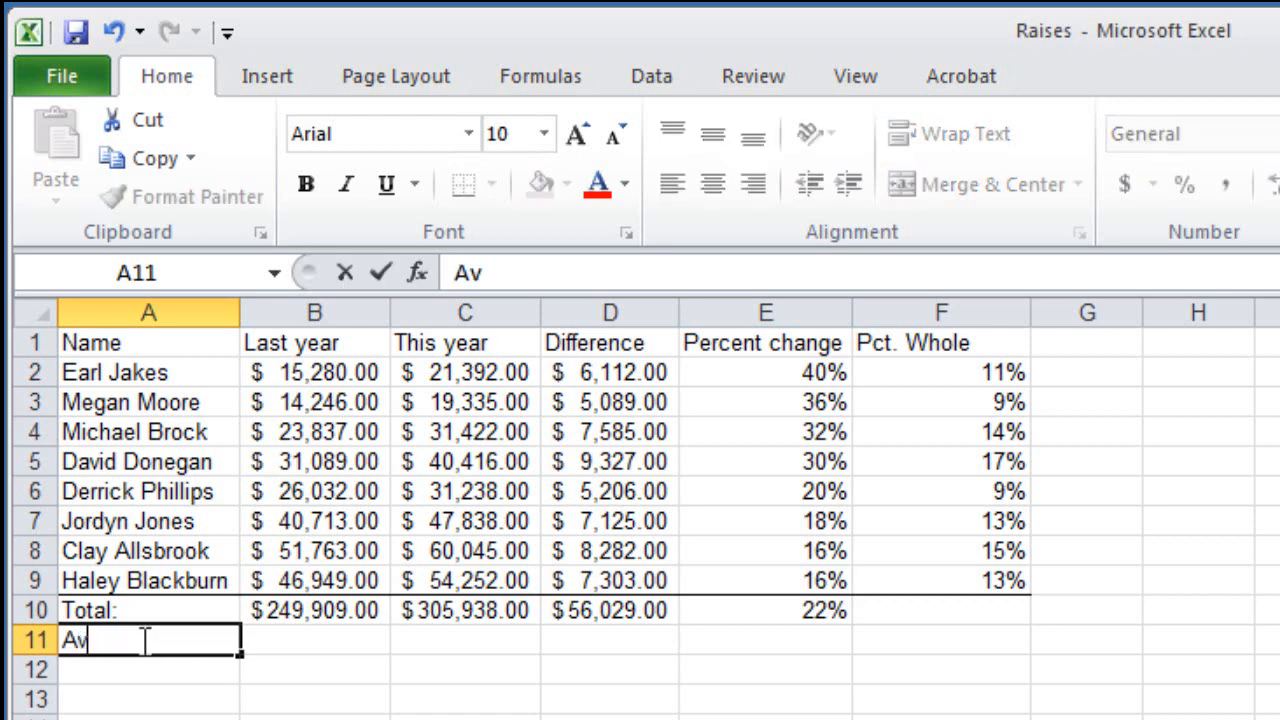
text(erage:)
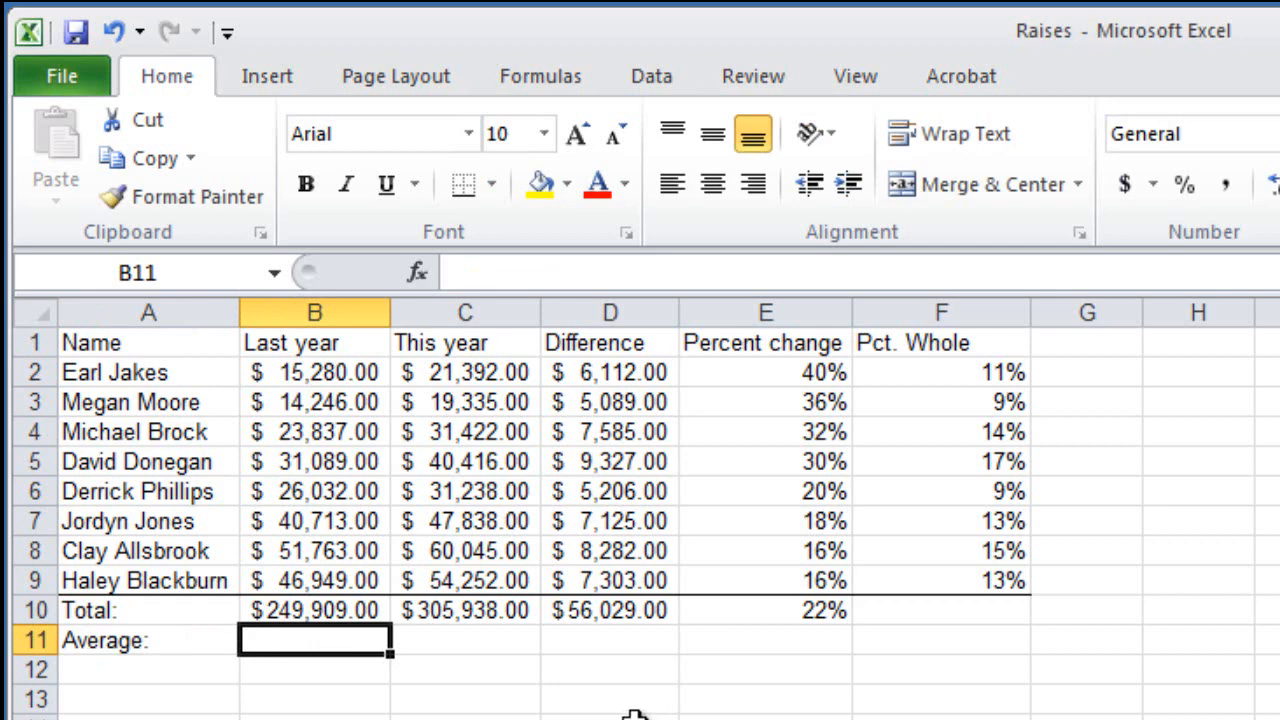
Enter =AVERAGE(B2:B9) in B11 and fill it across to E11
text(=average()
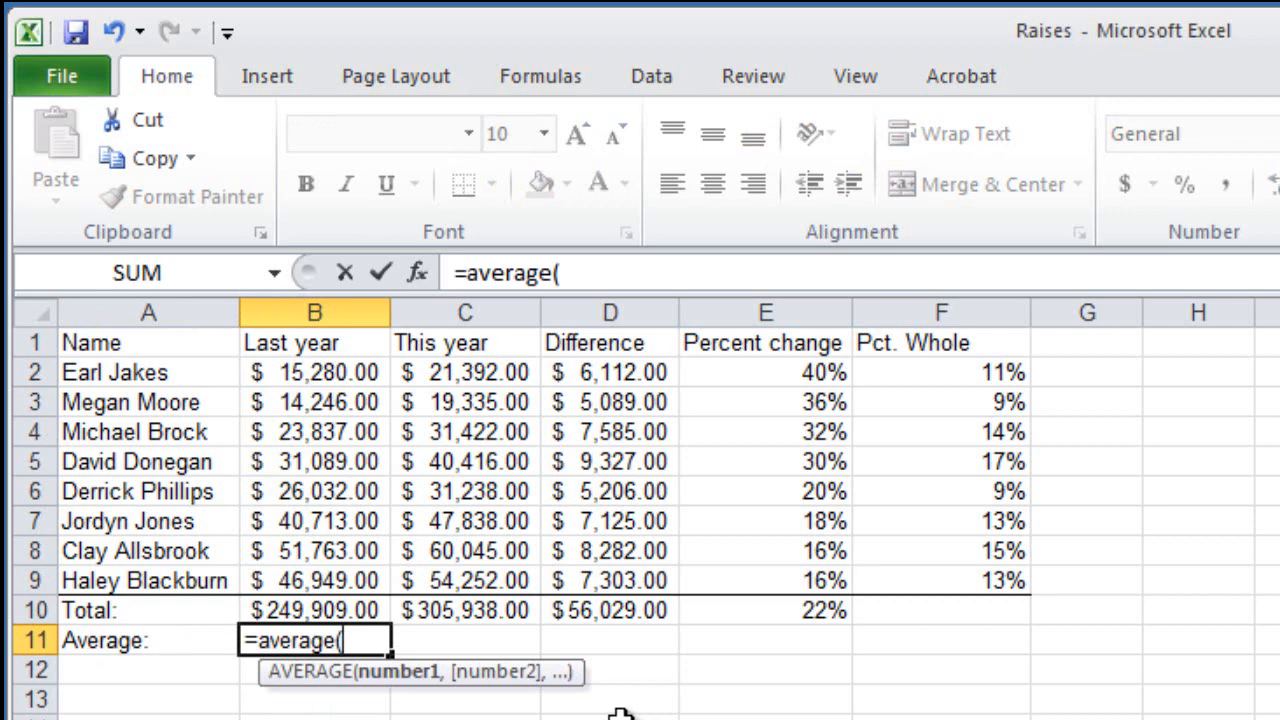
drag(314, 461, 314, 580)
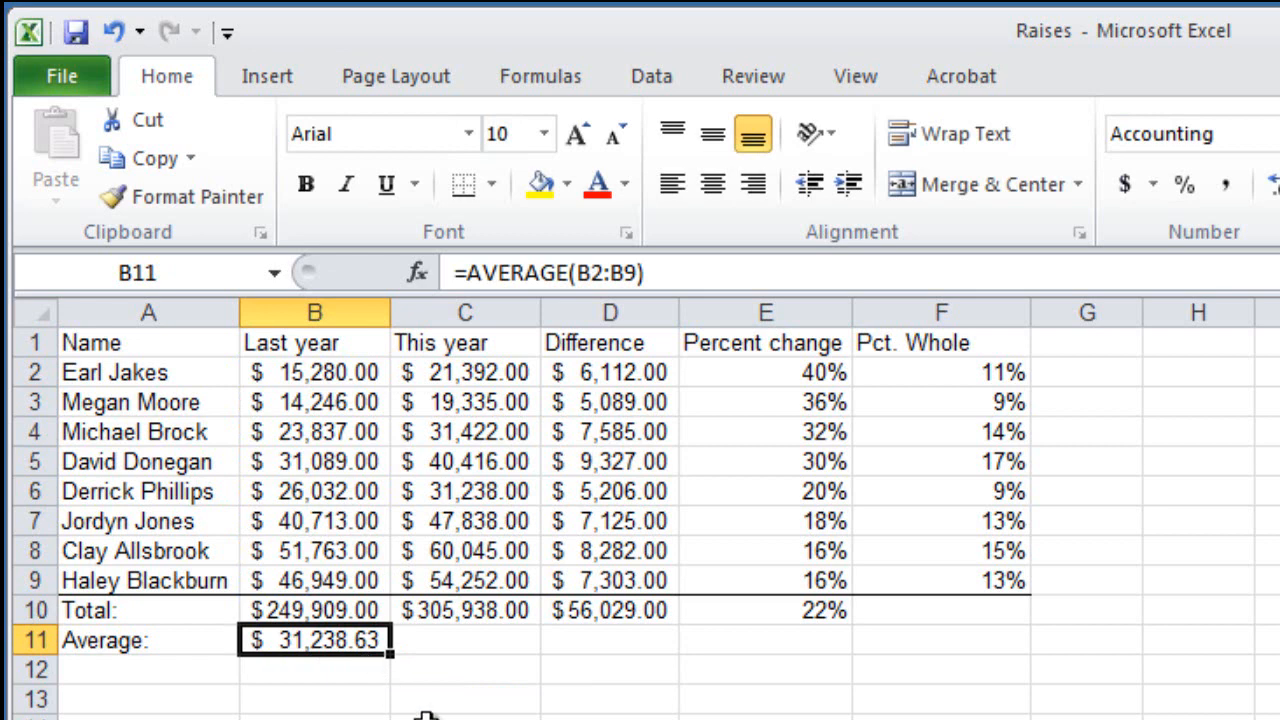
mouse_move(392, 655)
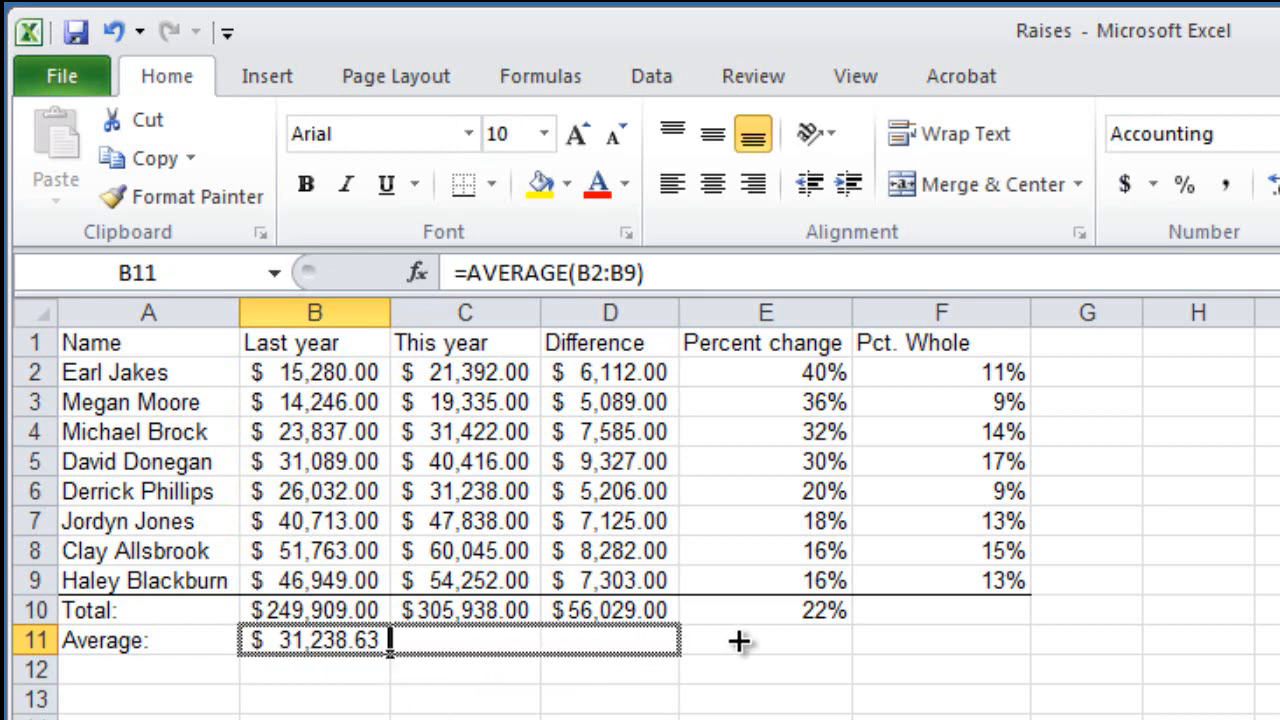
drag(390, 640, 840, 640)
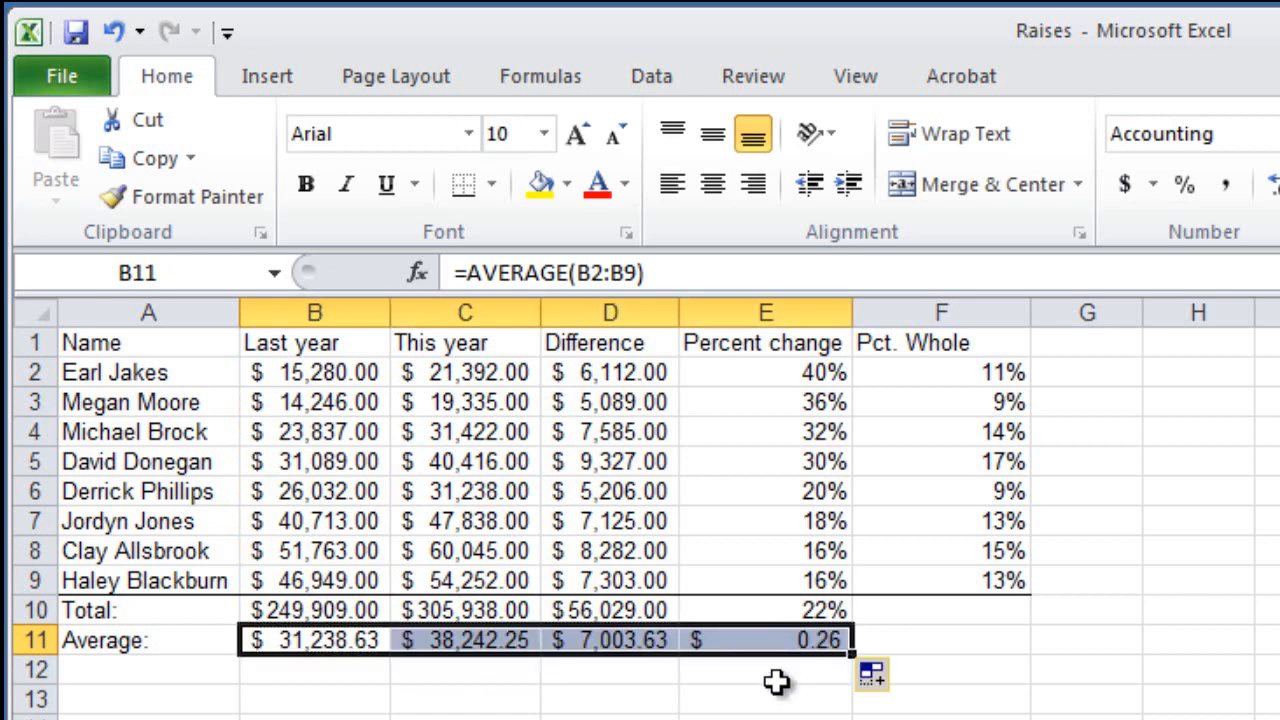
click(765, 669)
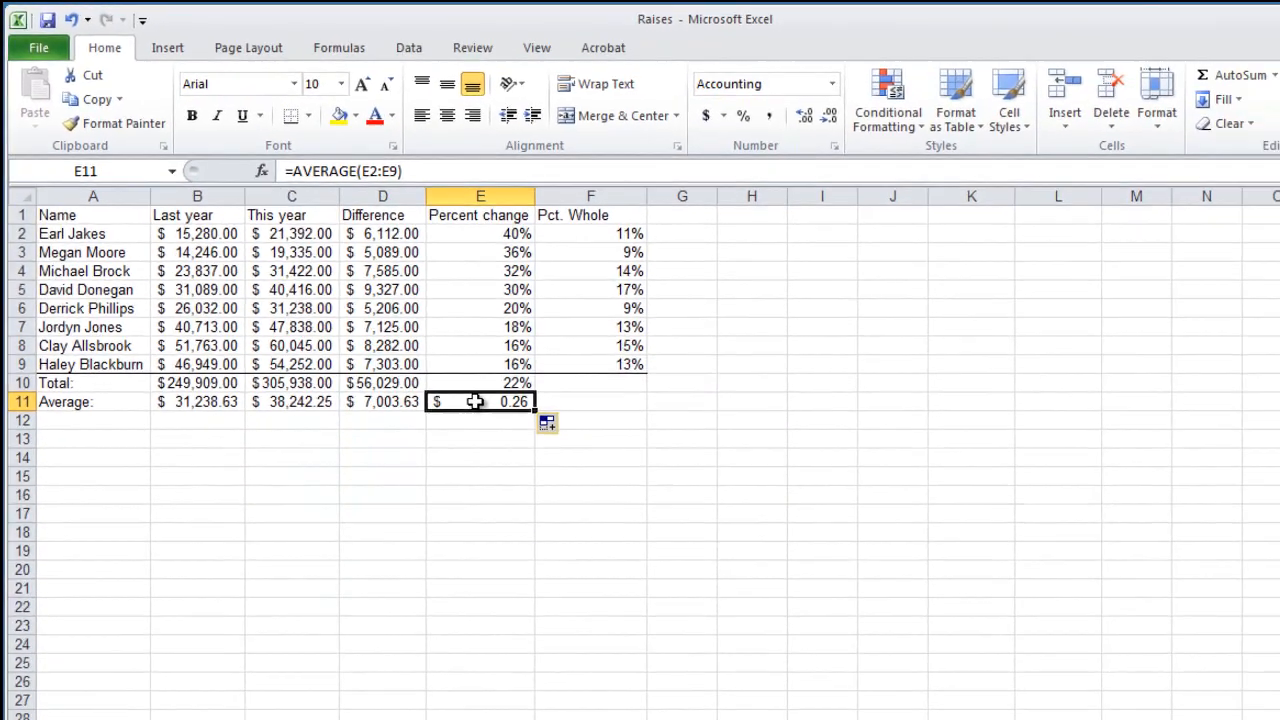
Format E11 as a percentage with no decimals, showing 26%
right_click(480, 401)
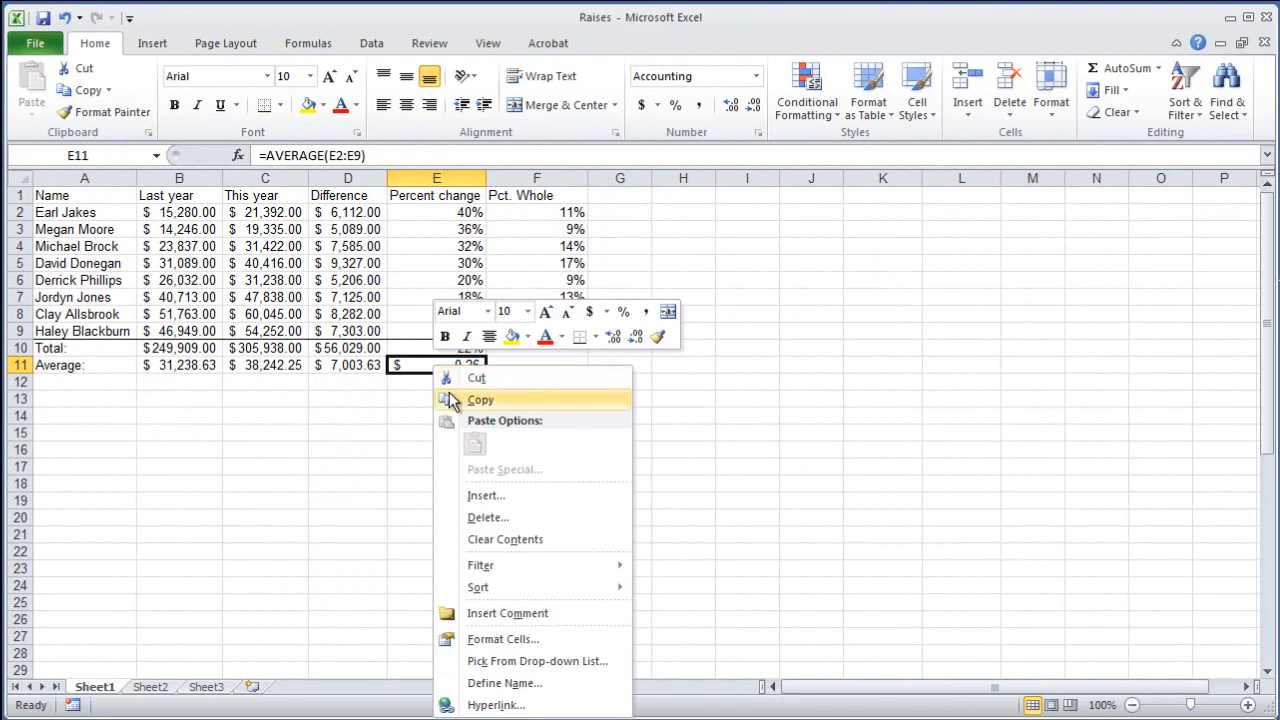
click(503, 638)
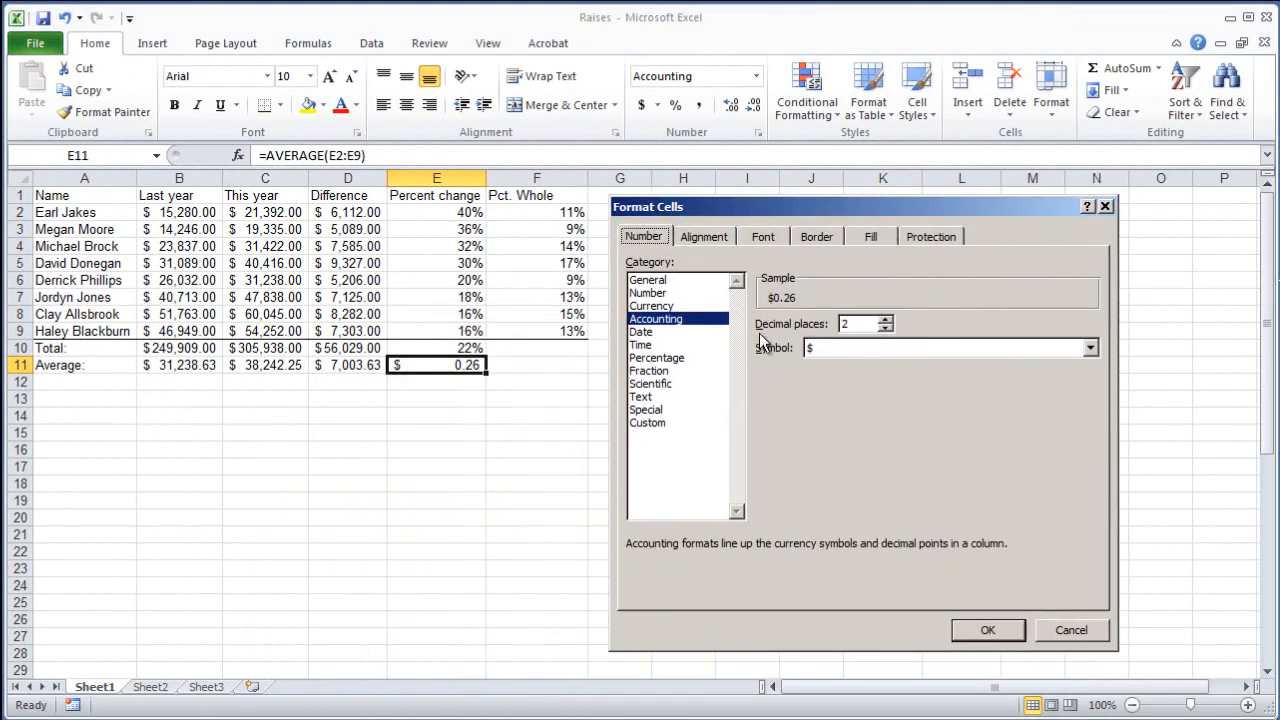
click(657, 358)
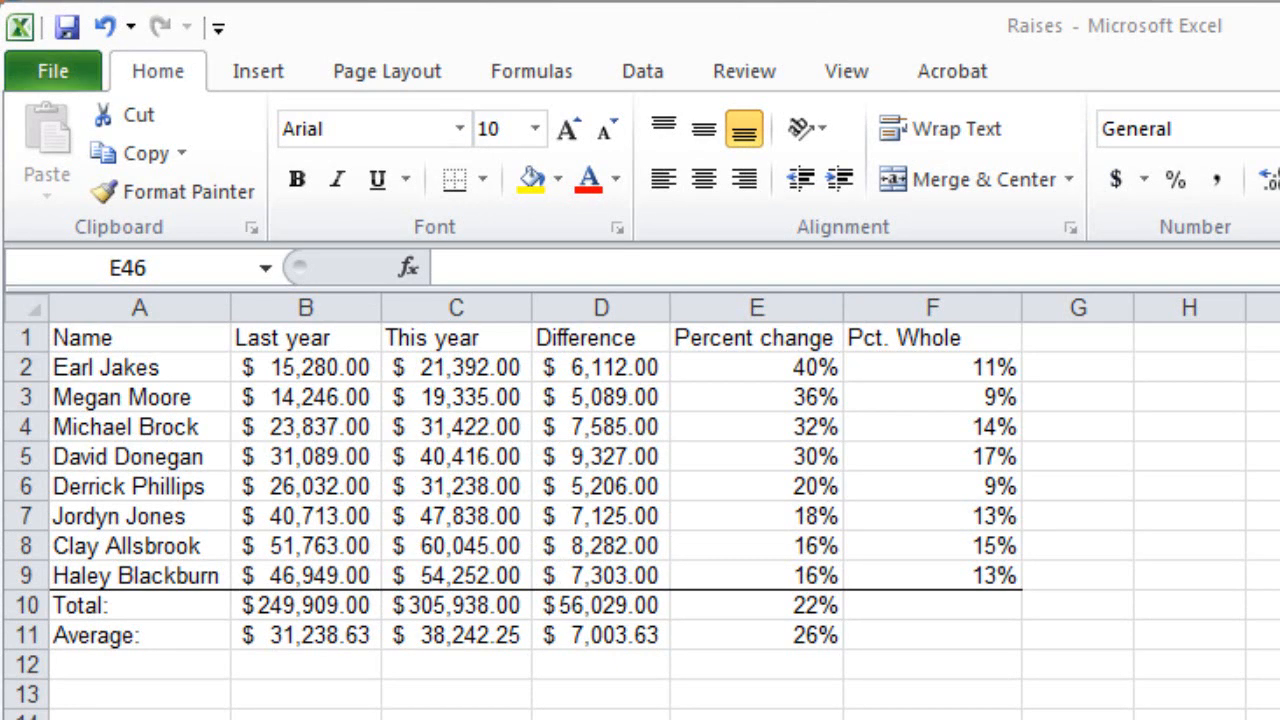
Type the label 'Median:' in A12 below Average
click(139, 664)
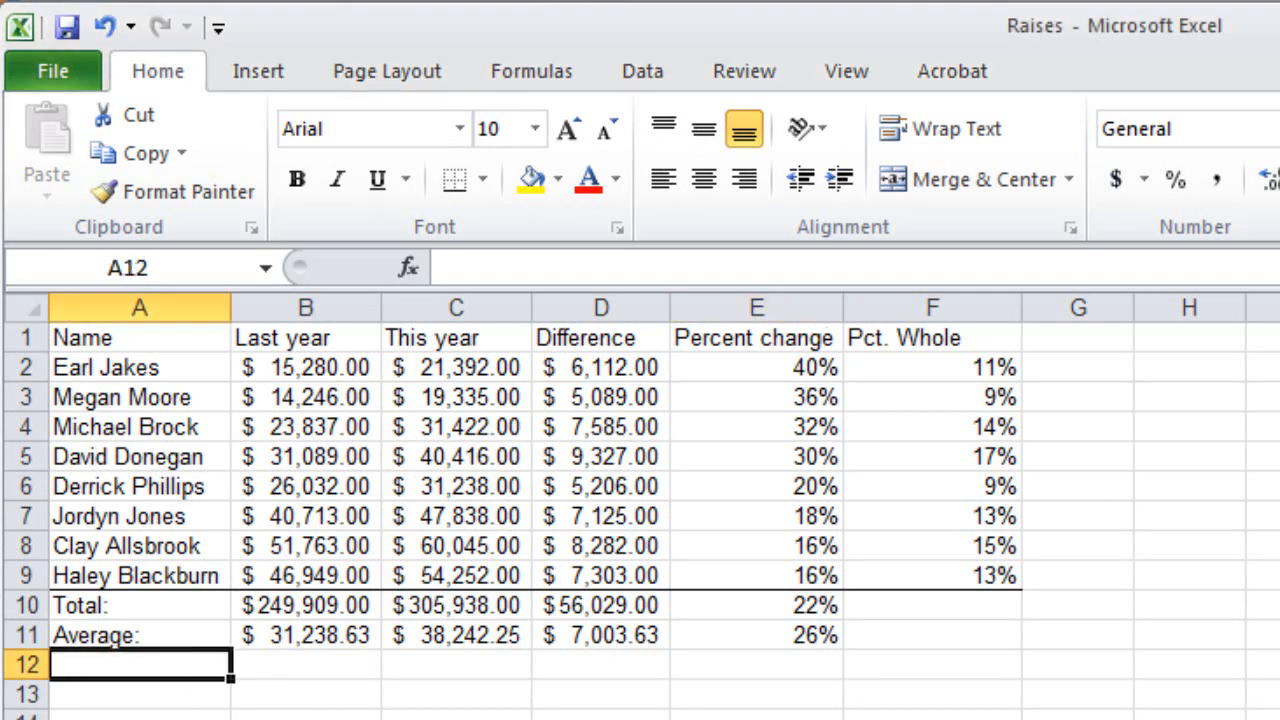
text(Median)
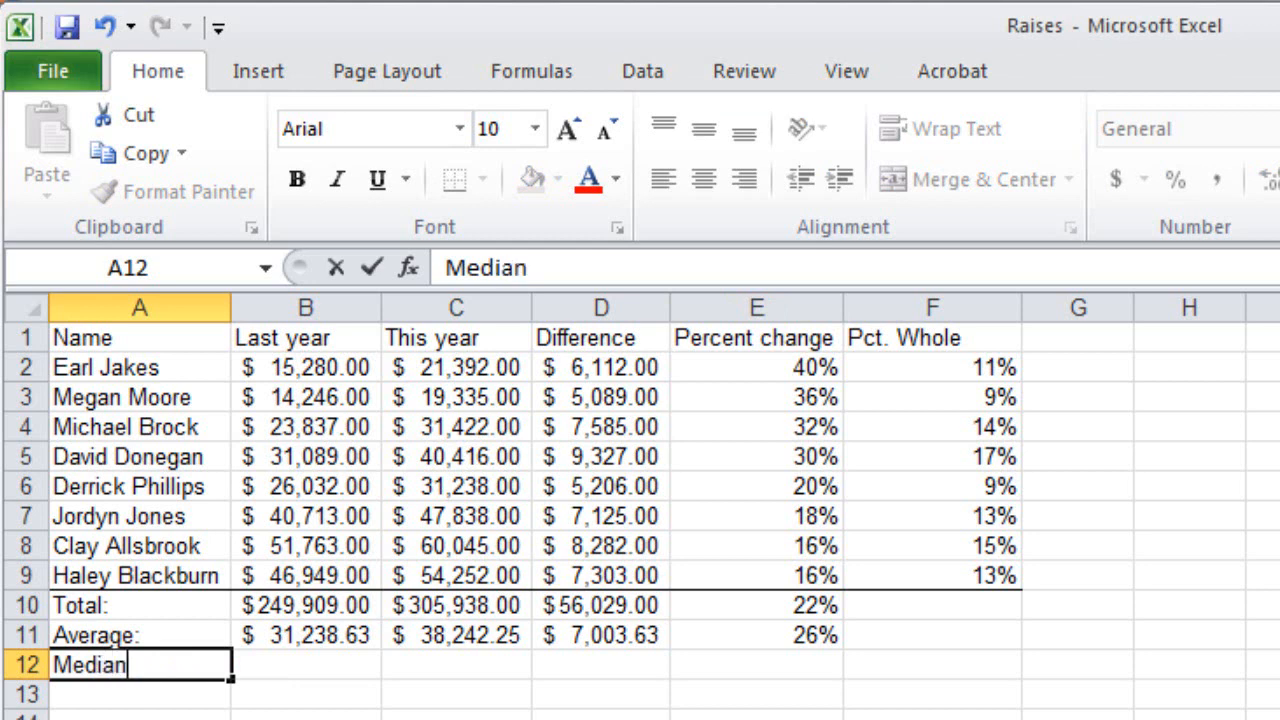
text(:)
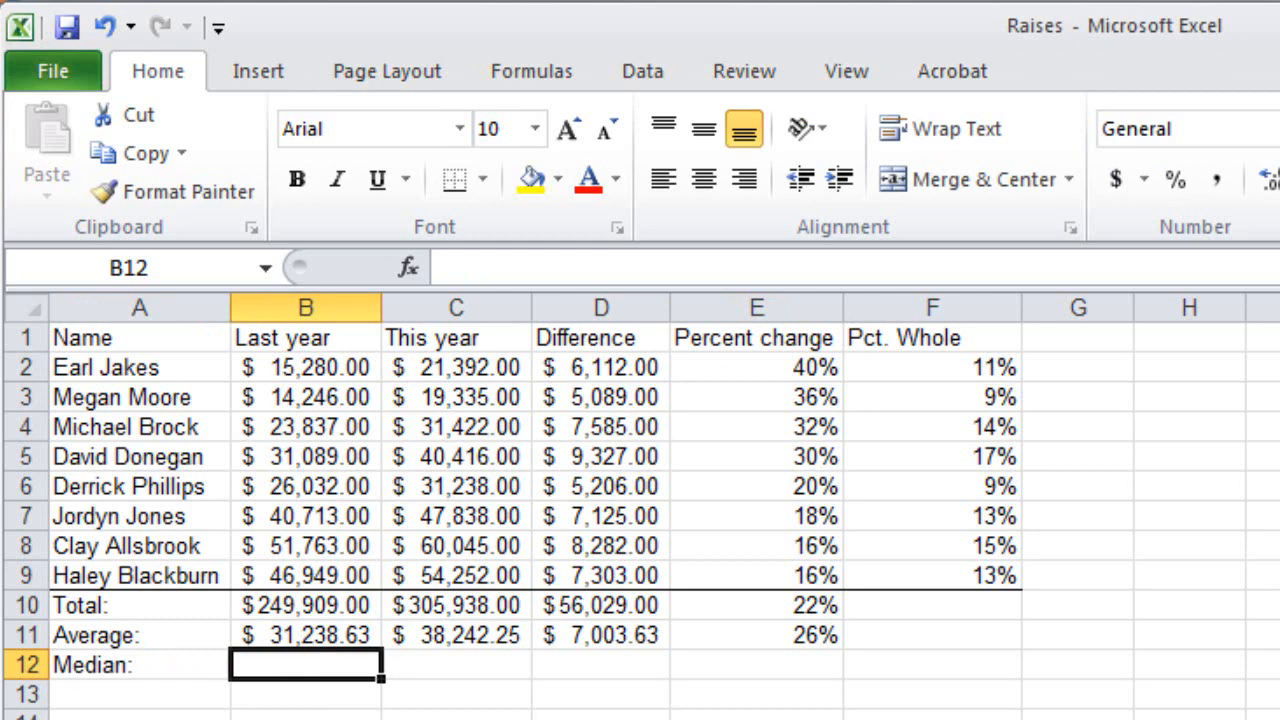
Enter =MEDIAN(B2:B9) in B12 and extend it across to E12
text(=)
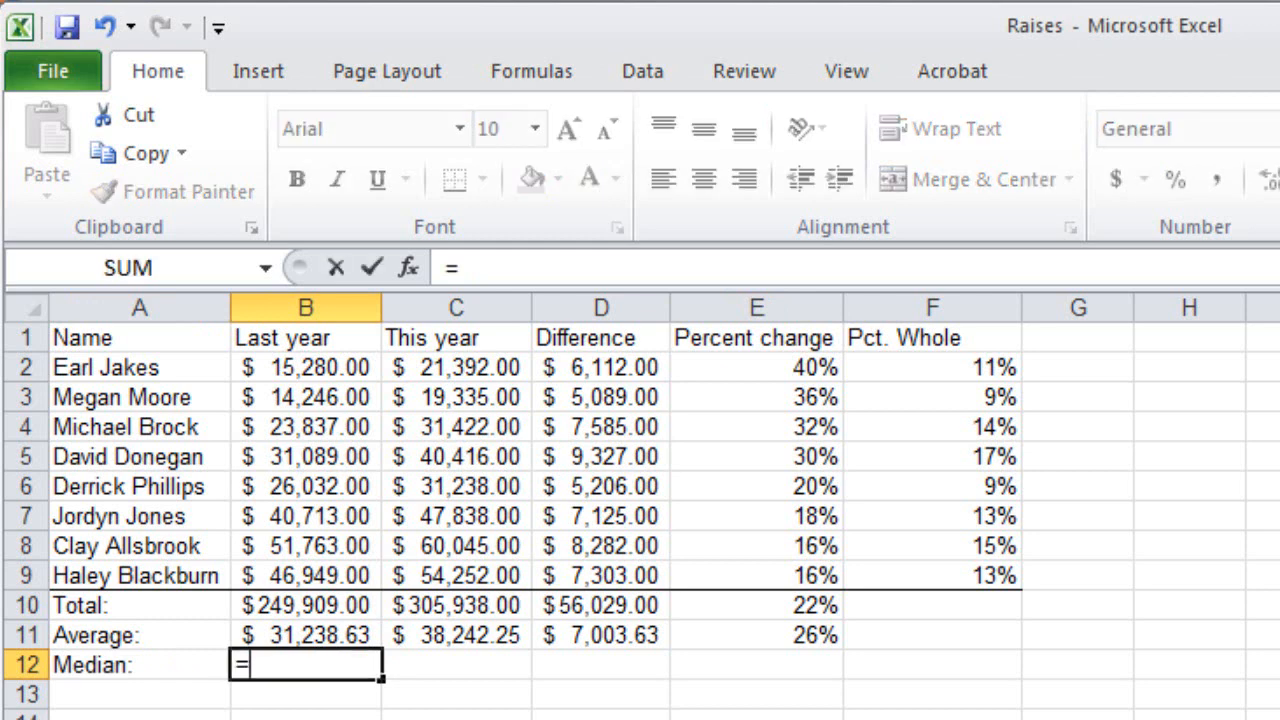
text(median()
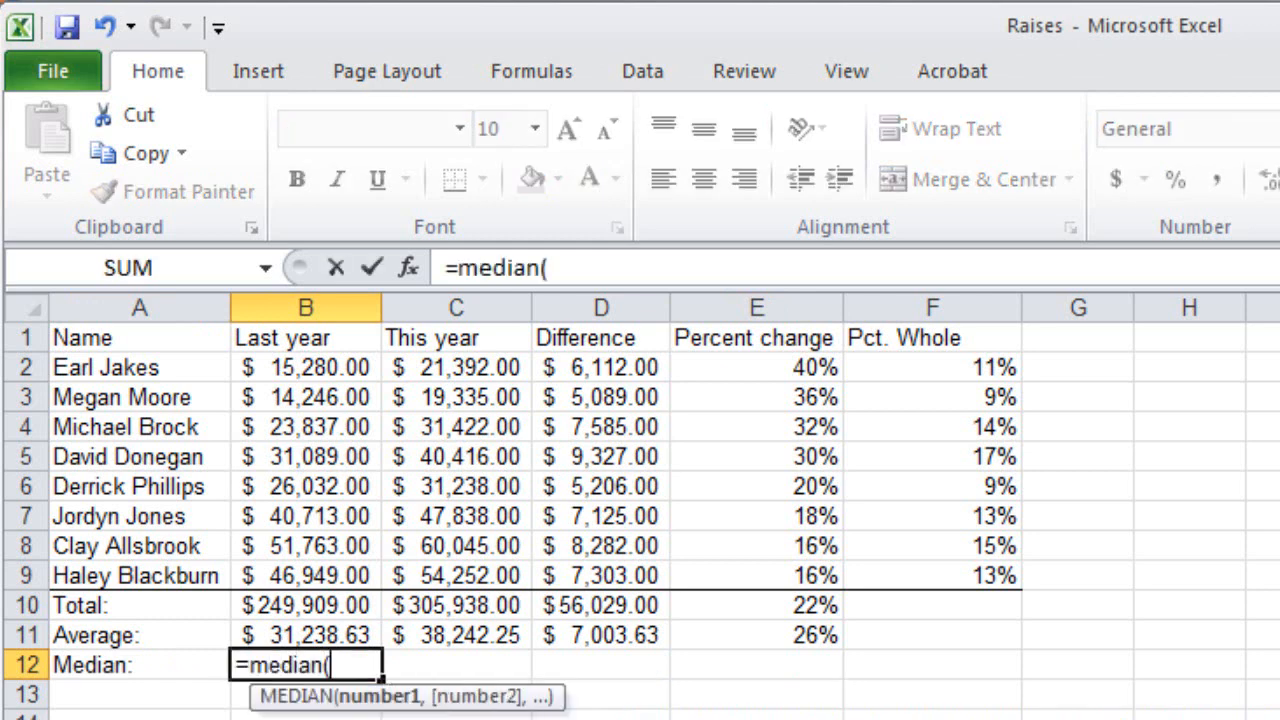
click(305, 575)
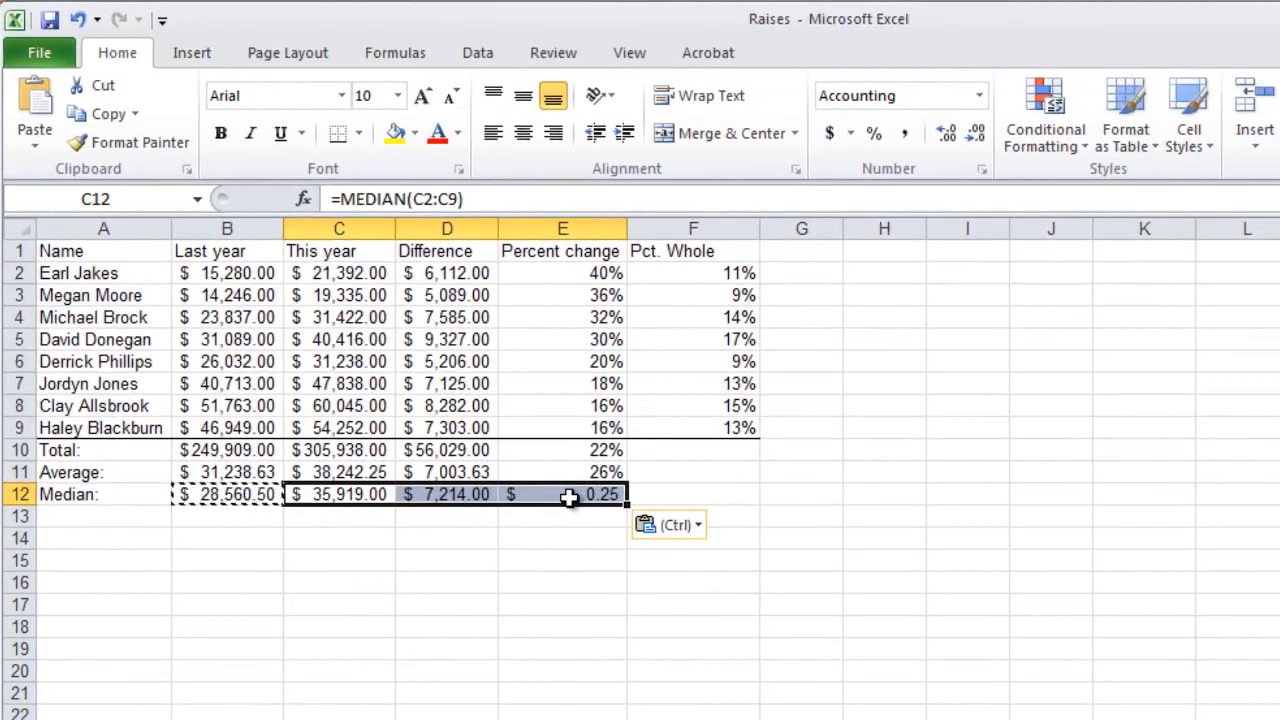
Format E12 as Percentage with 0 decimal places, showing 25%
right_click(433, 381)
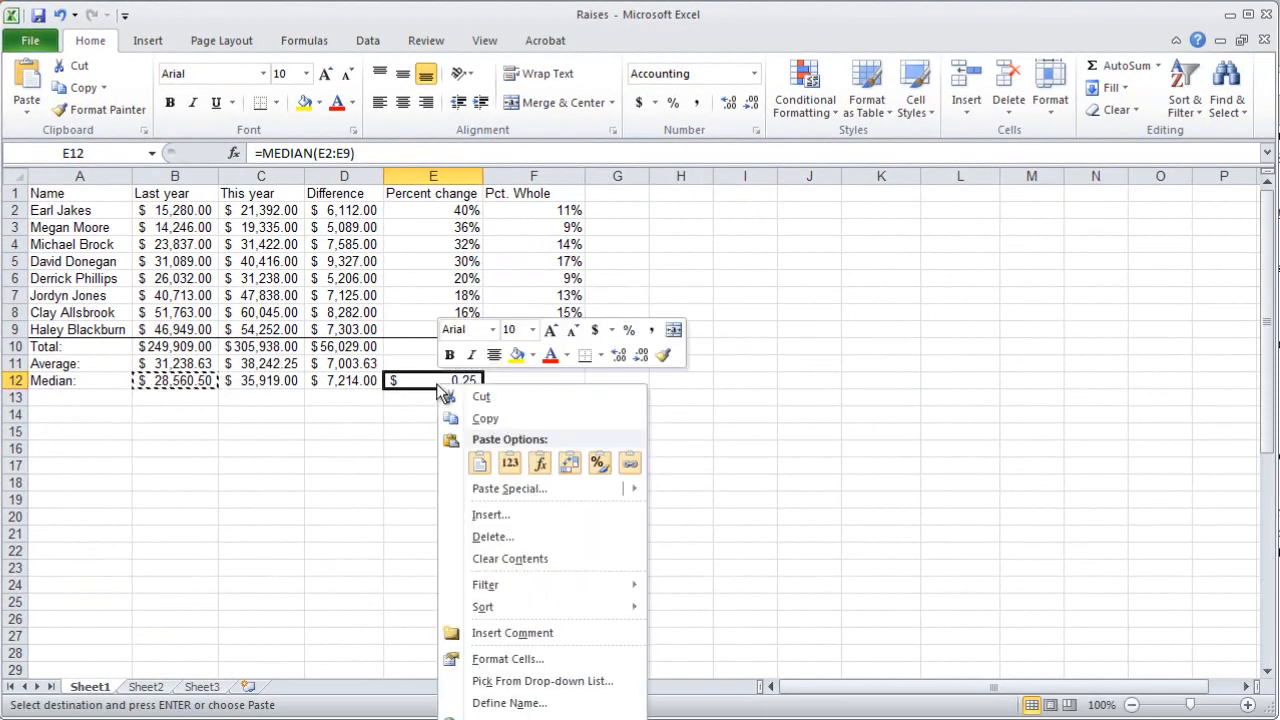
mouse_move(507, 658)
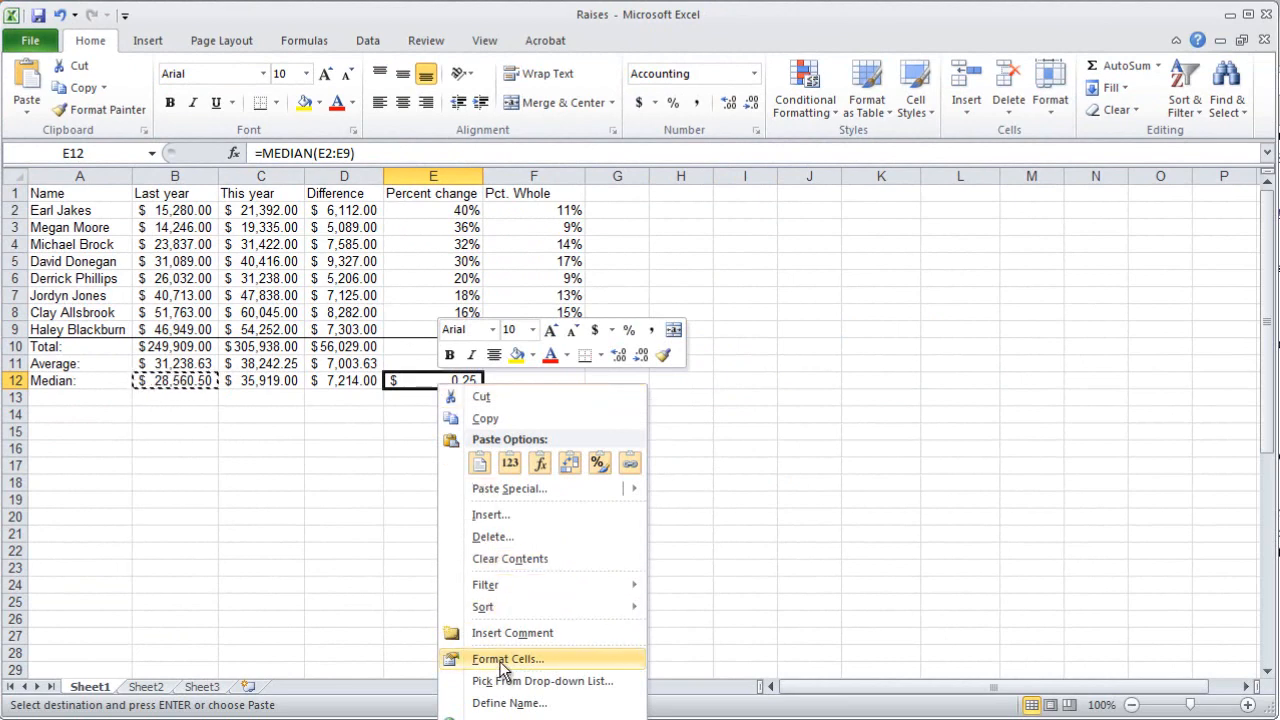
click(507, 658)
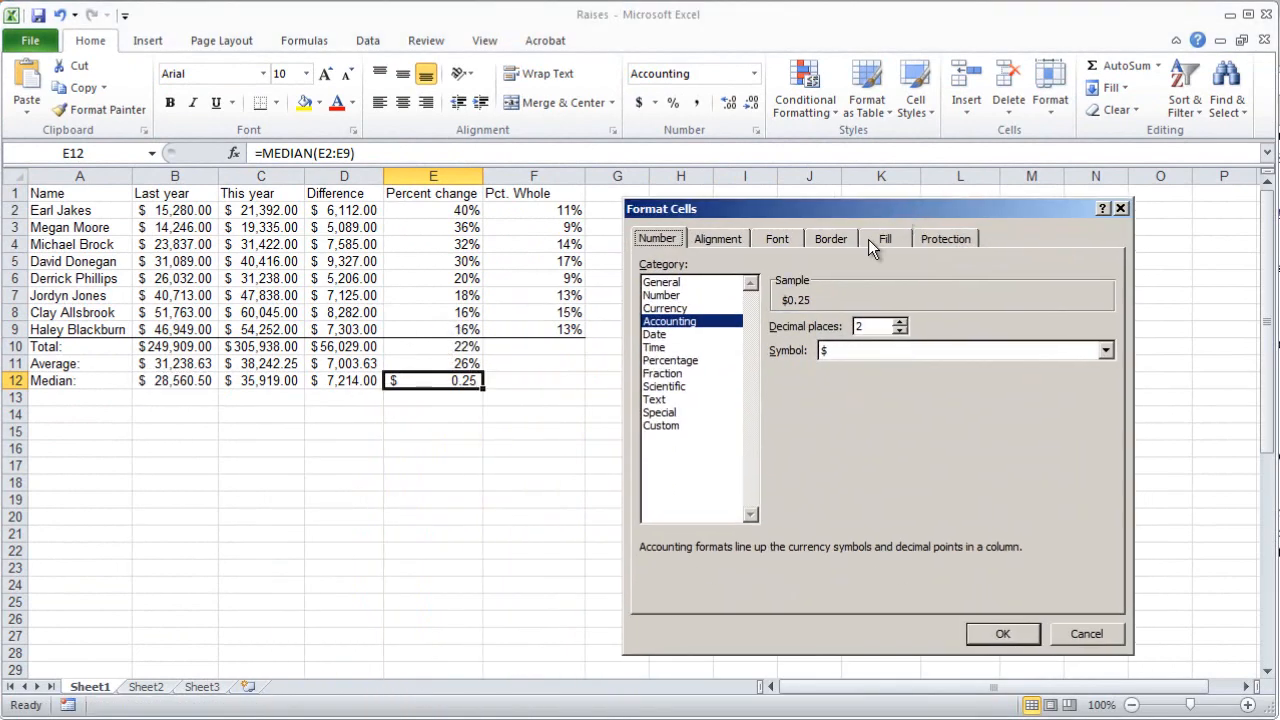
click(898, 331)
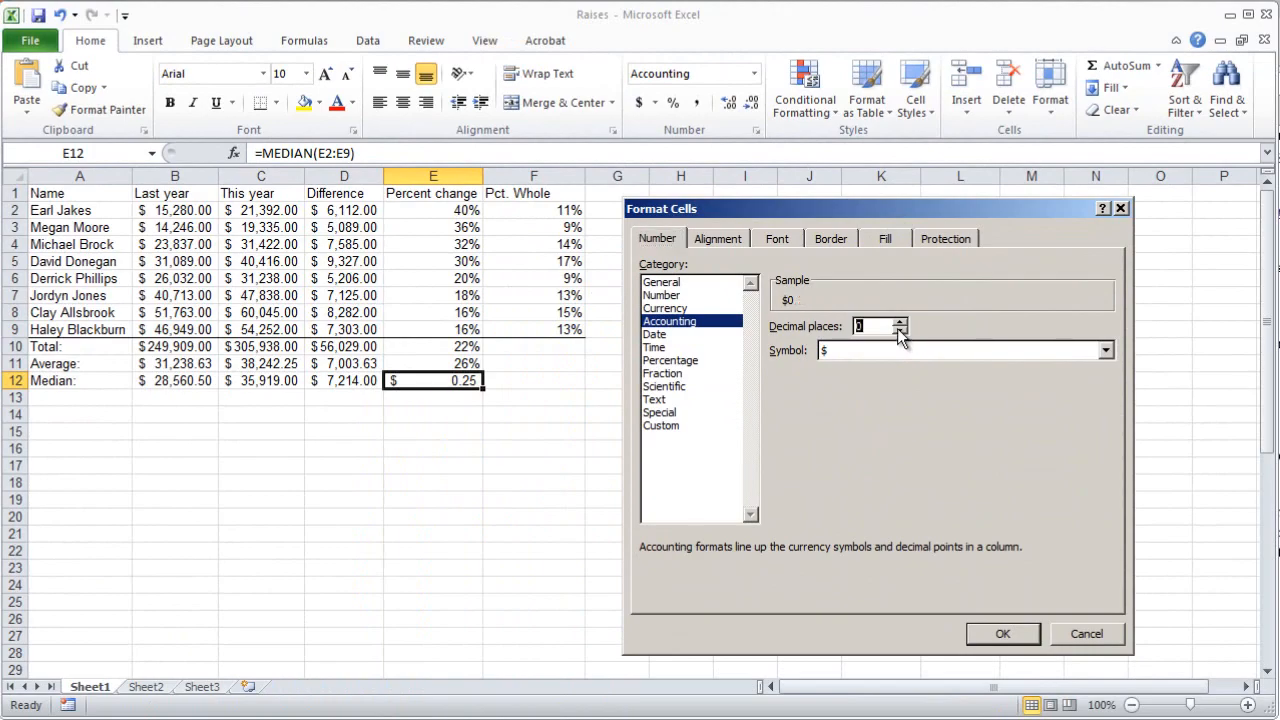
click(670, 360)
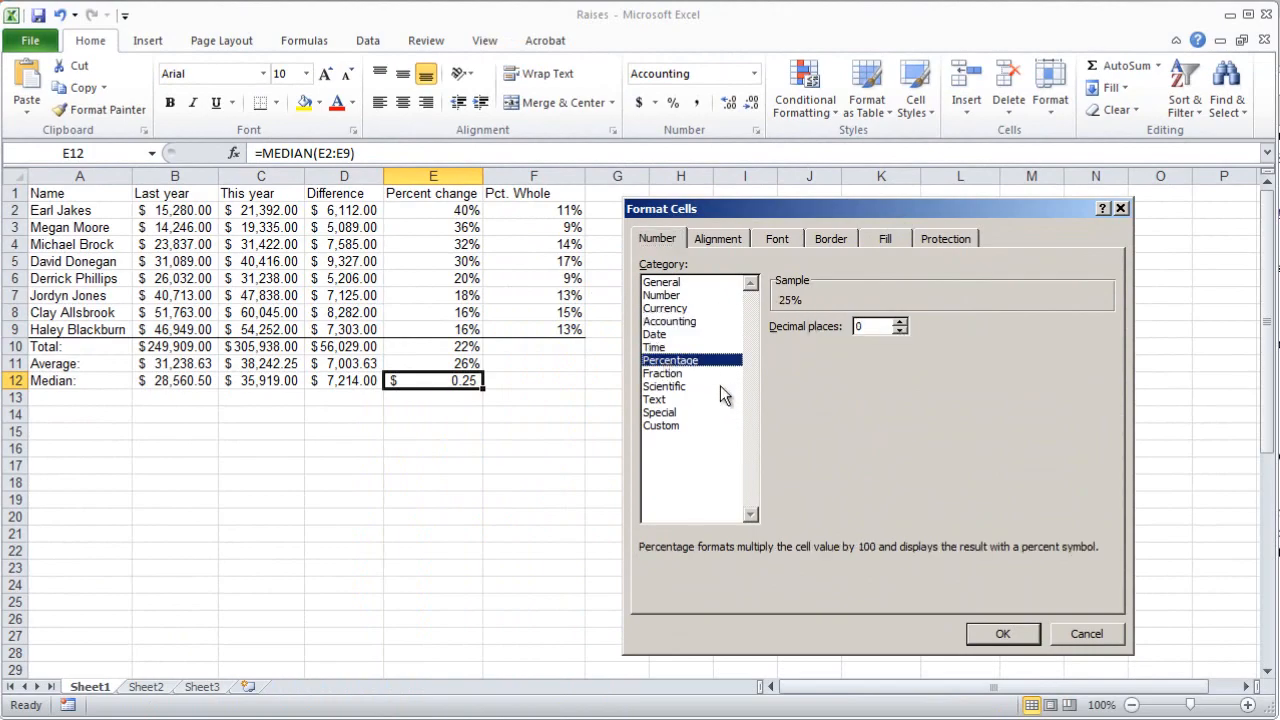
click(1002, 633)
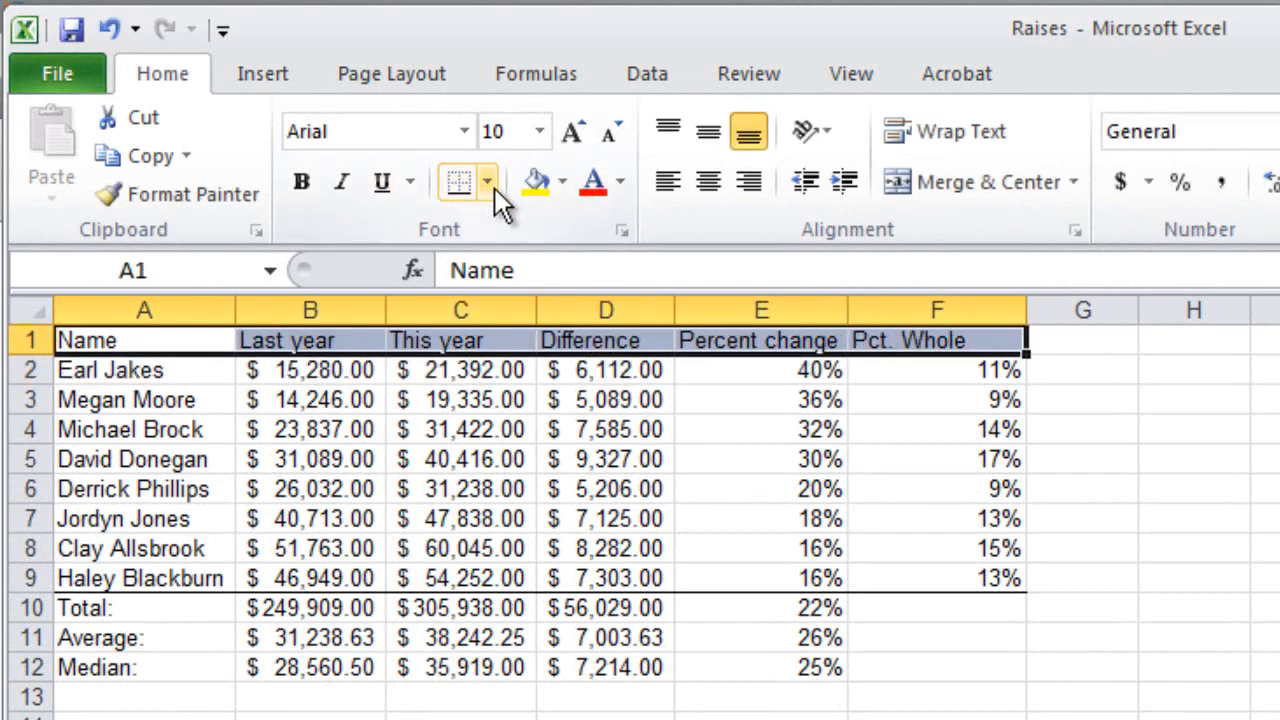
Add a bottom border under the headers and bold the headers and Total, Average, Median labels
click(489, 182)
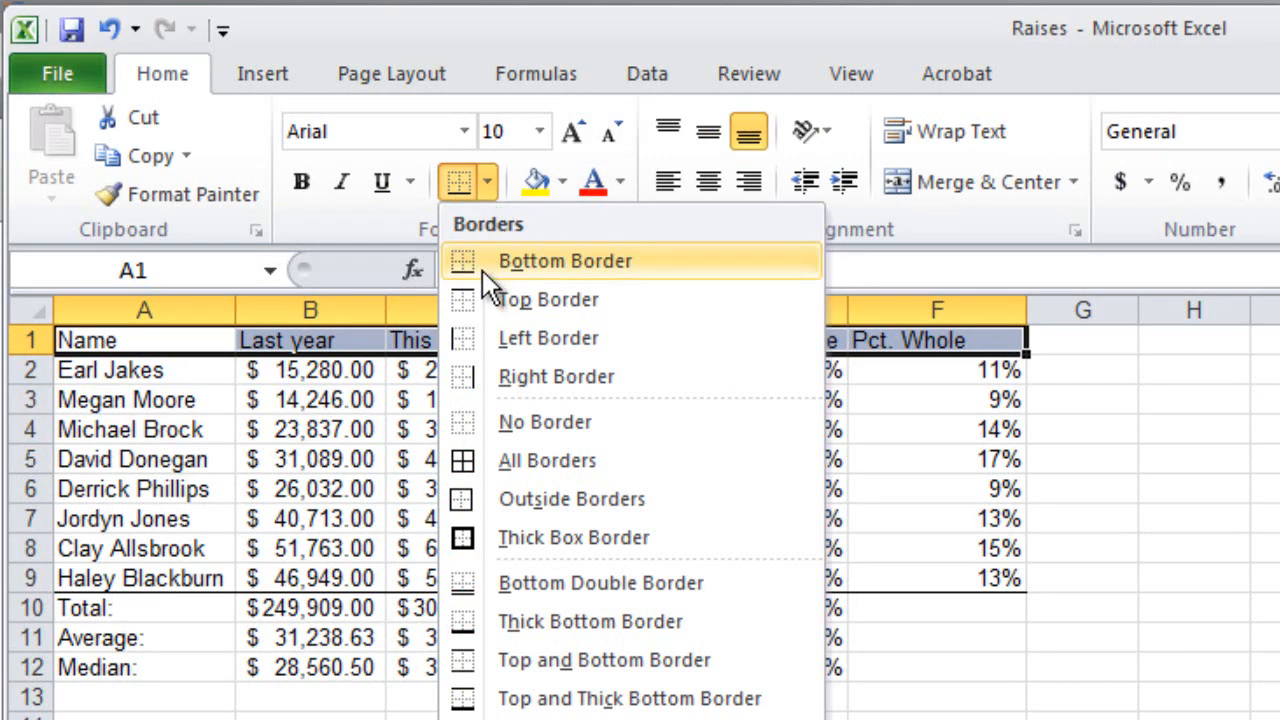
click(564, 261)
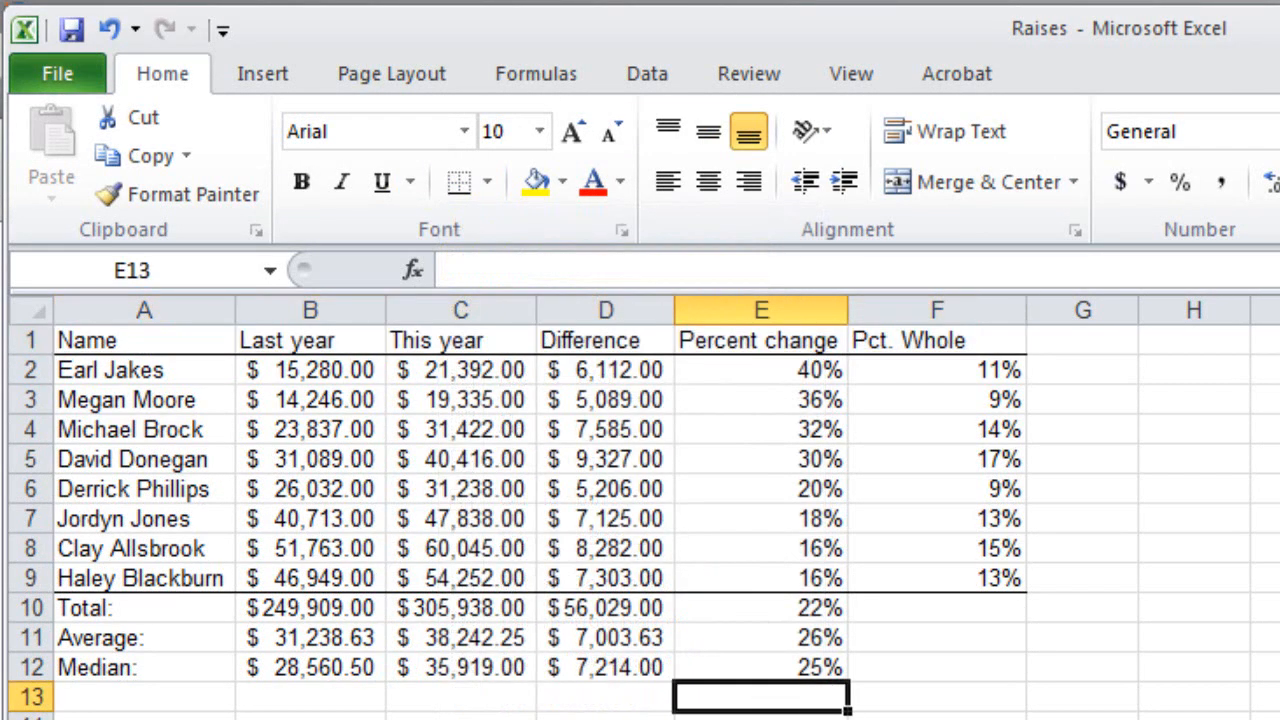
mouse_move(137, 610)
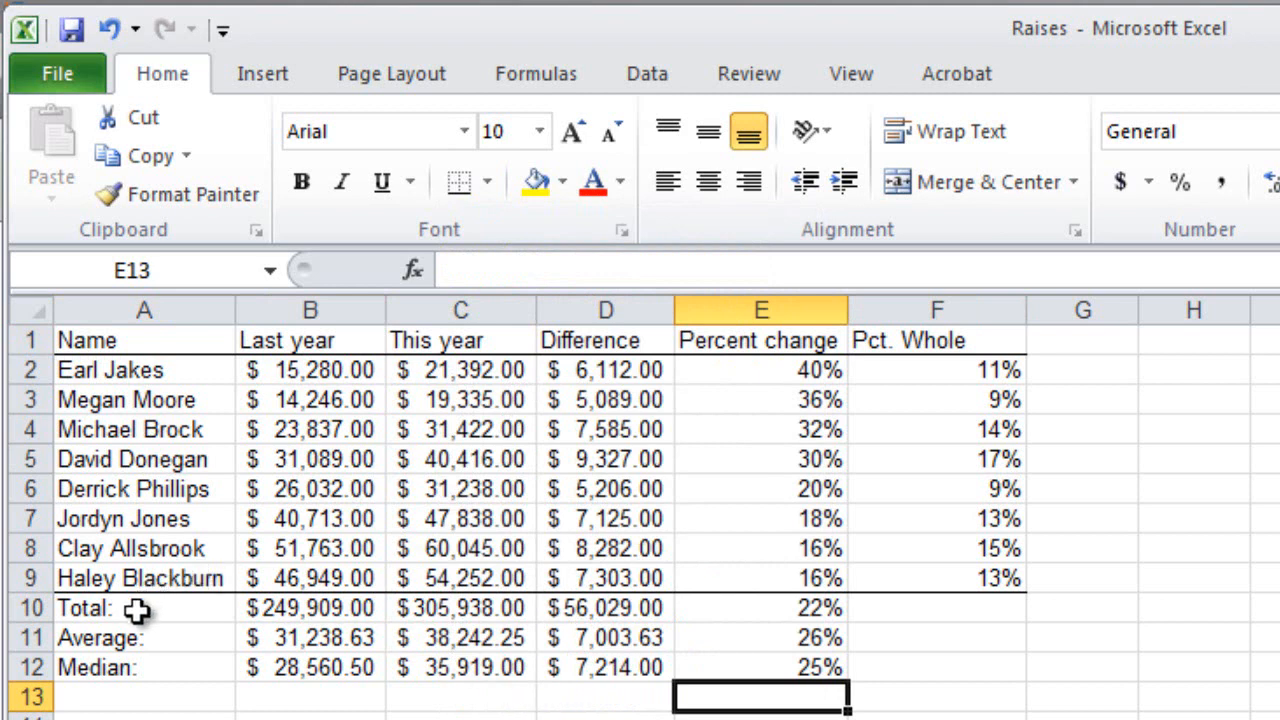
click(300, 181)
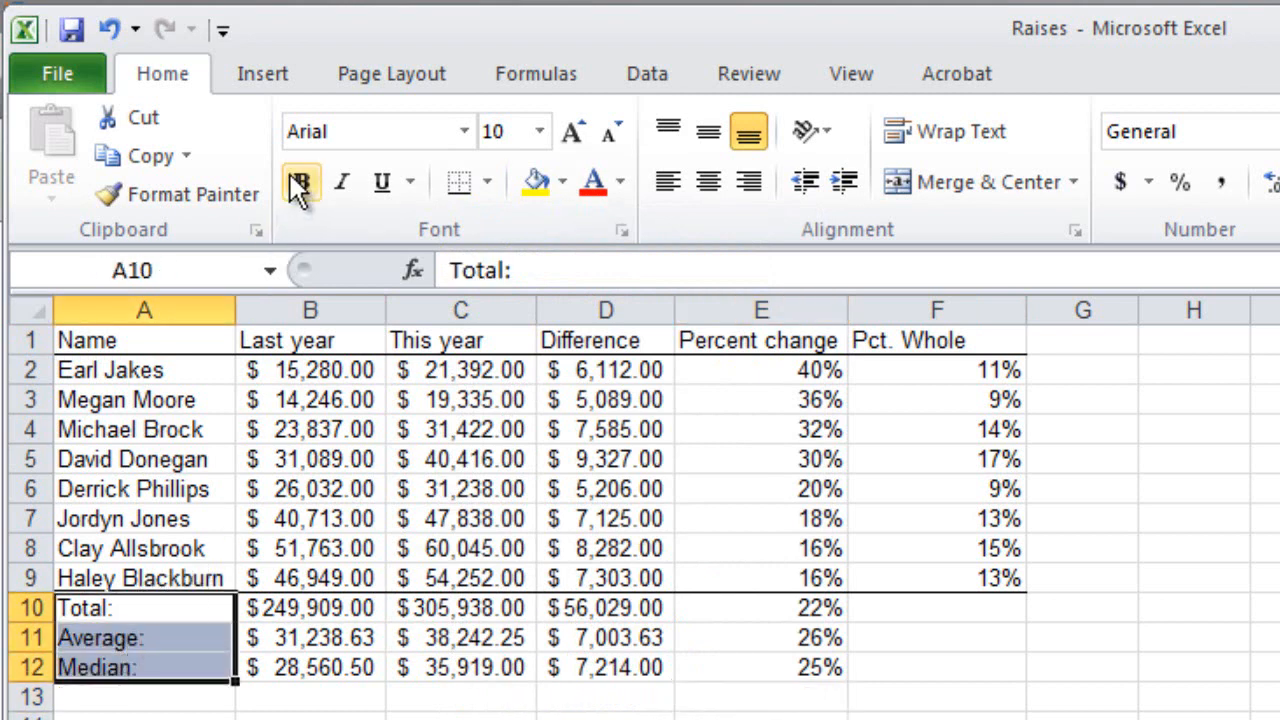
click(301, 181)
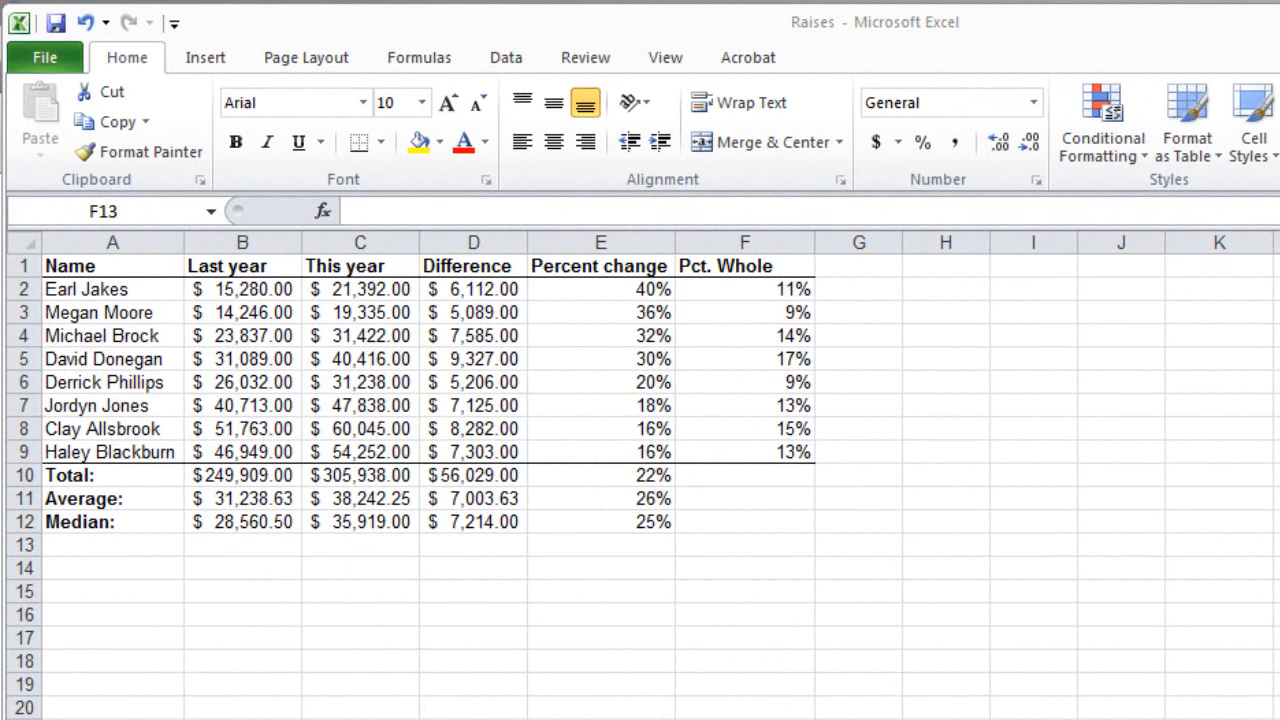
mouse_move(490, 635)
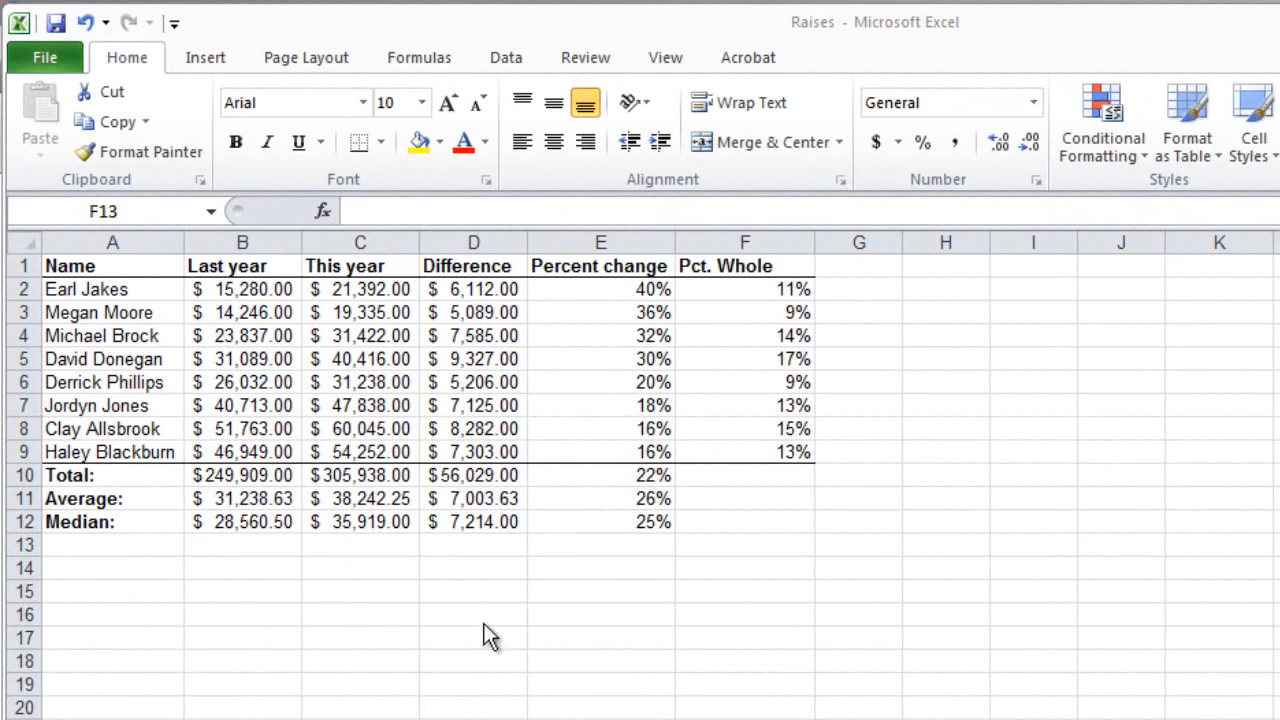
click(45, 57)
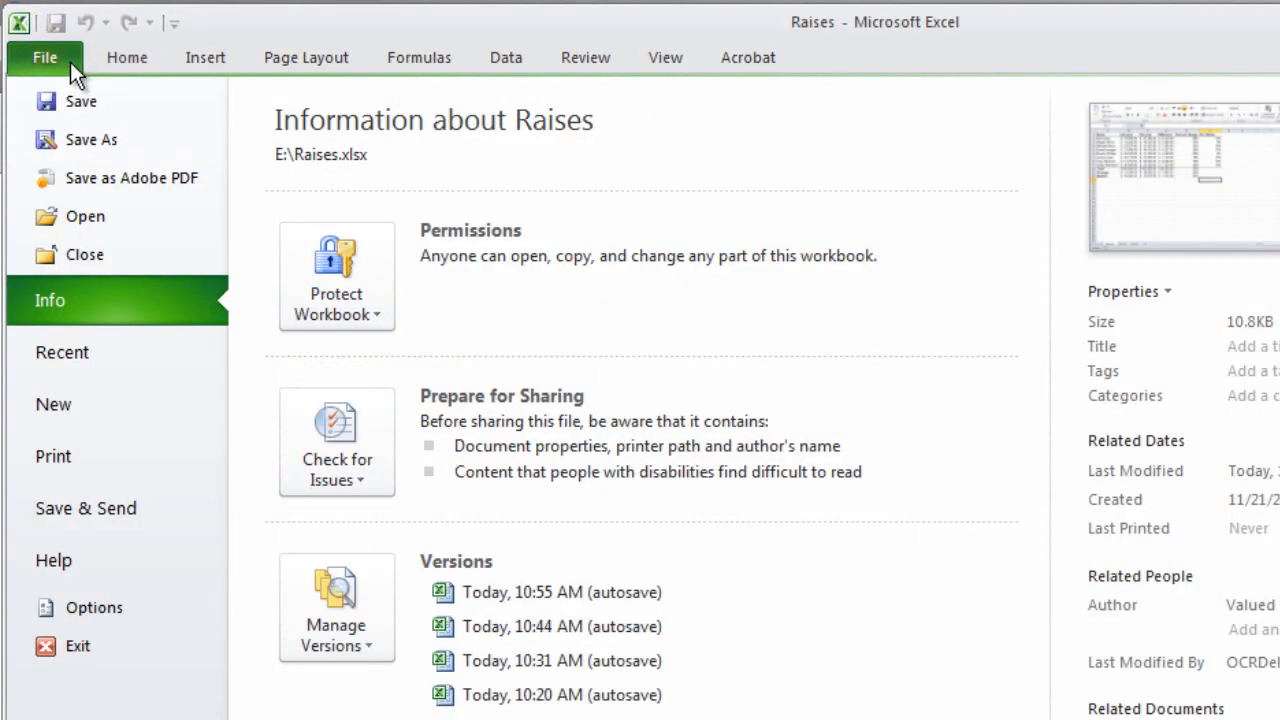
Save the workbook as a new file named 'Raises analyzed'
click(91, 139)
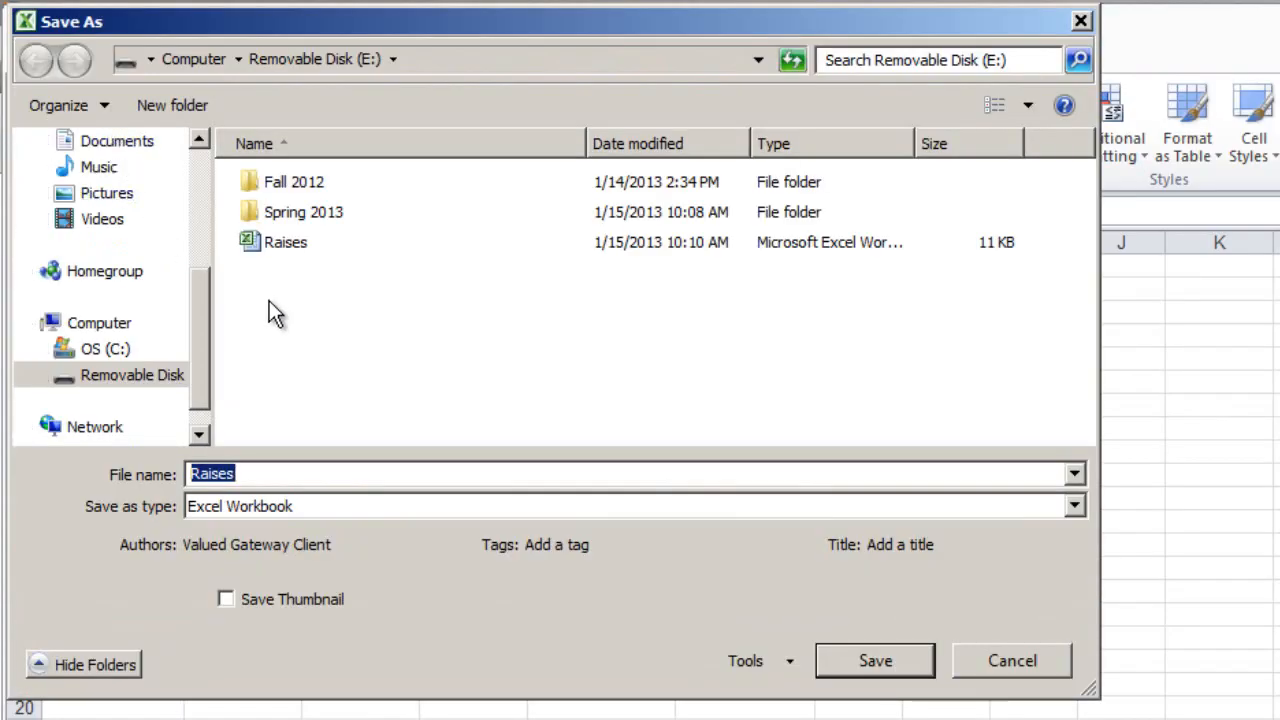
click(132, 375)
text( analyzed)
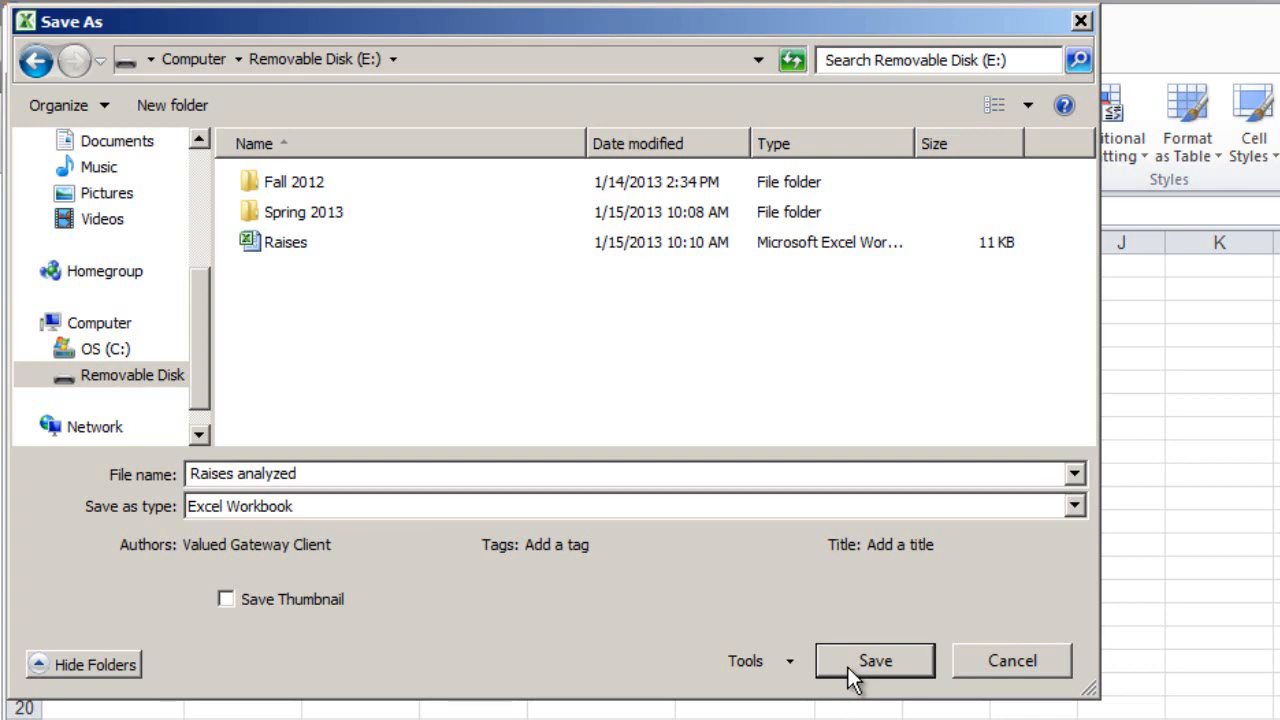
click(874, 660)
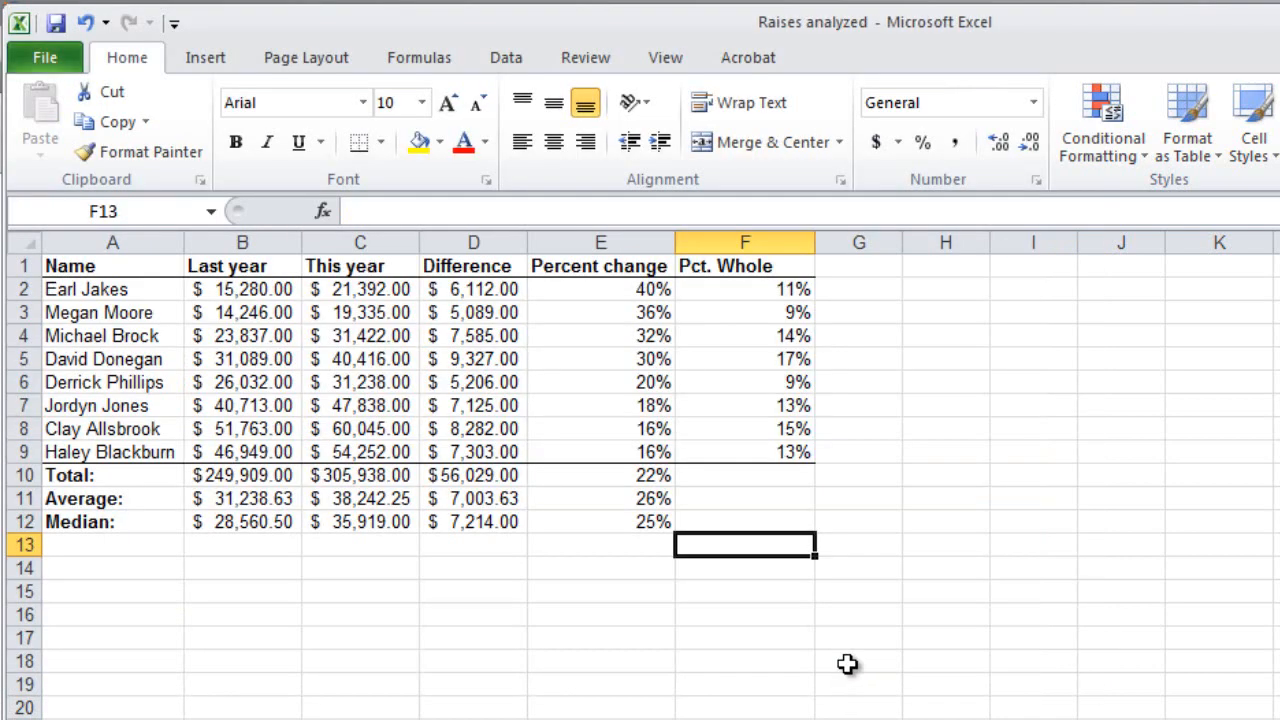